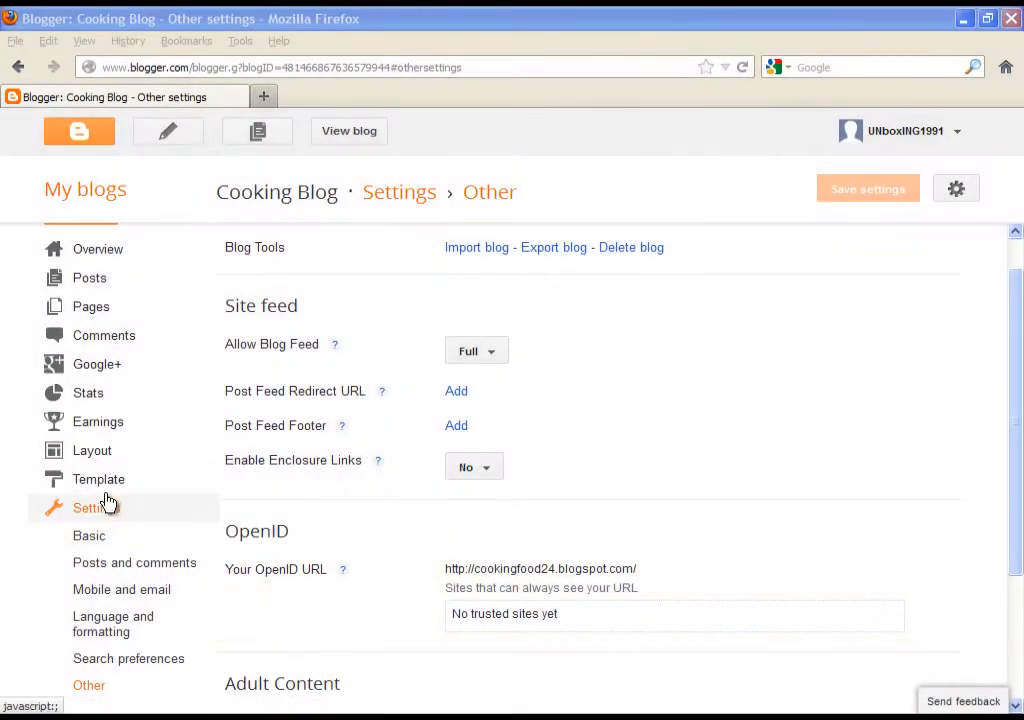
- Go to the Template page from the dashboard sidebar
left_click(98, 480)
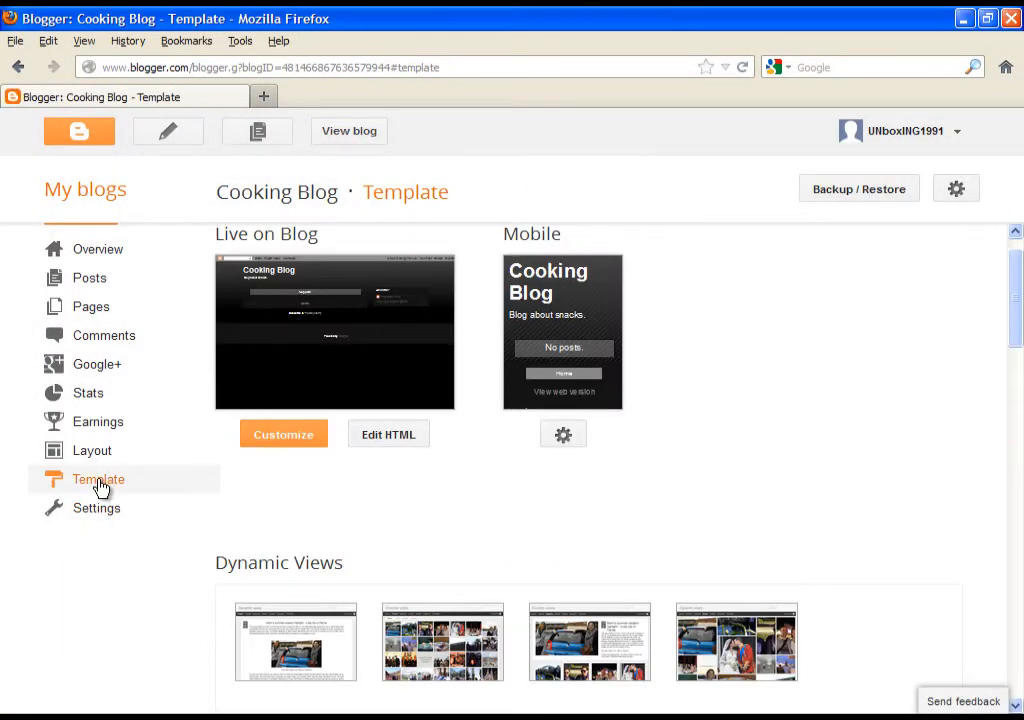
mouse_move(400, 384)
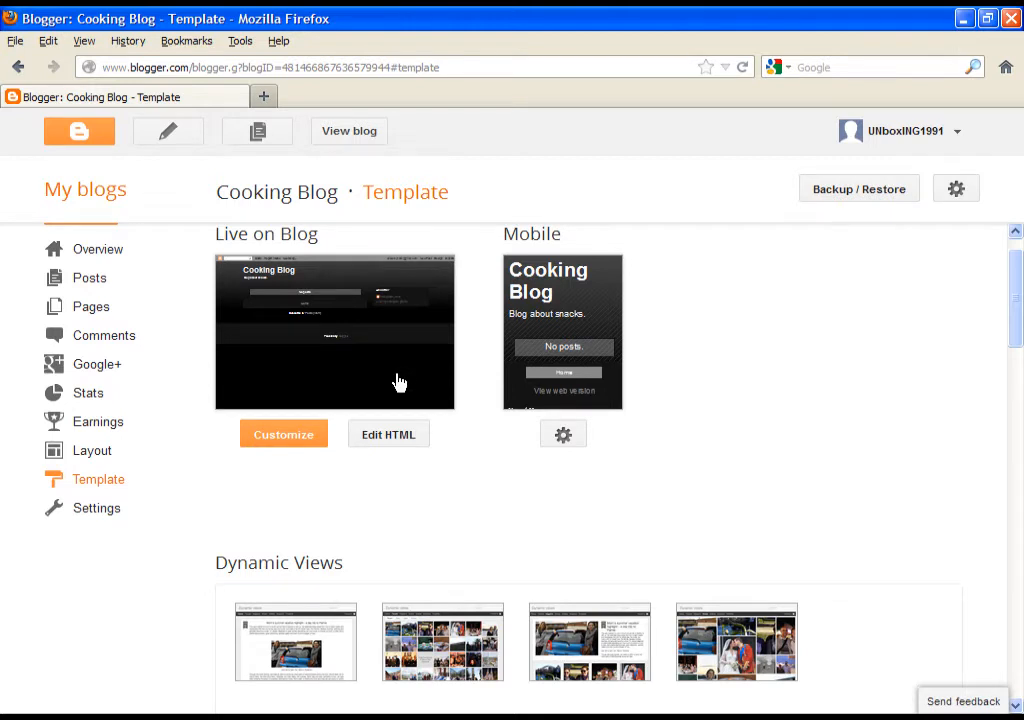
mouse_move(396, 378)
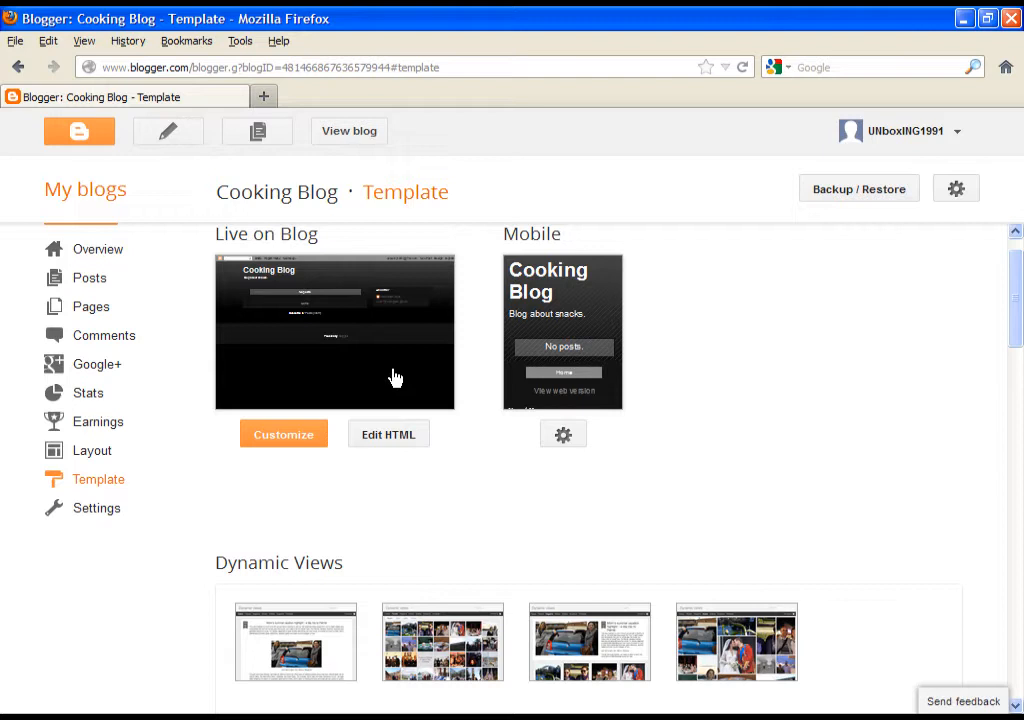
mouse_move(484, 280)
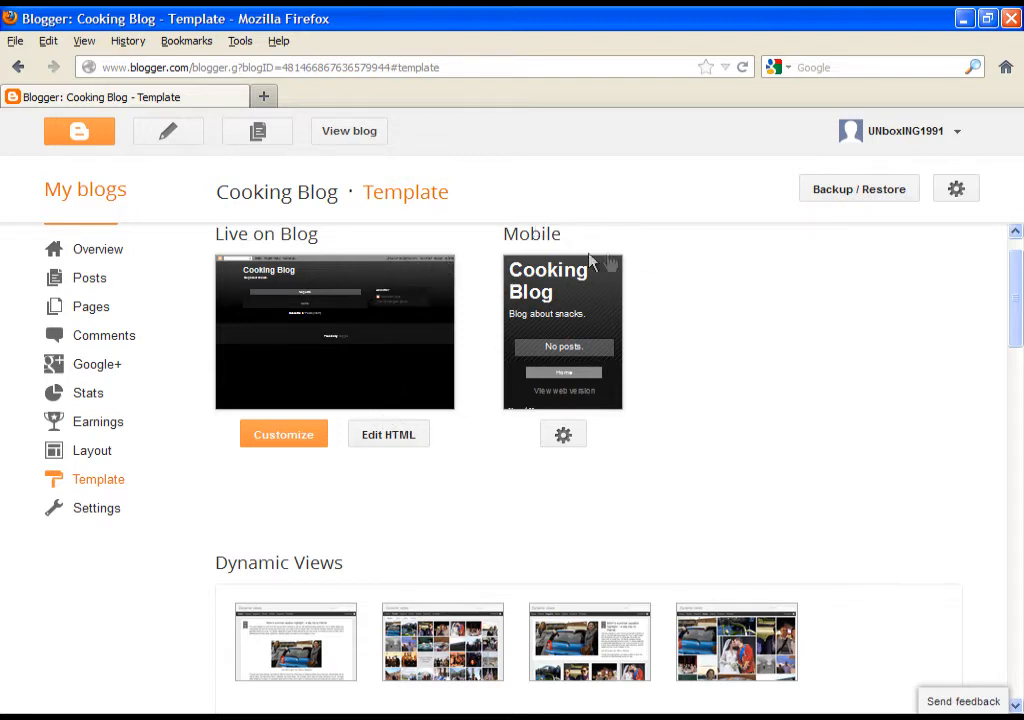
mouse_move(604, 288)
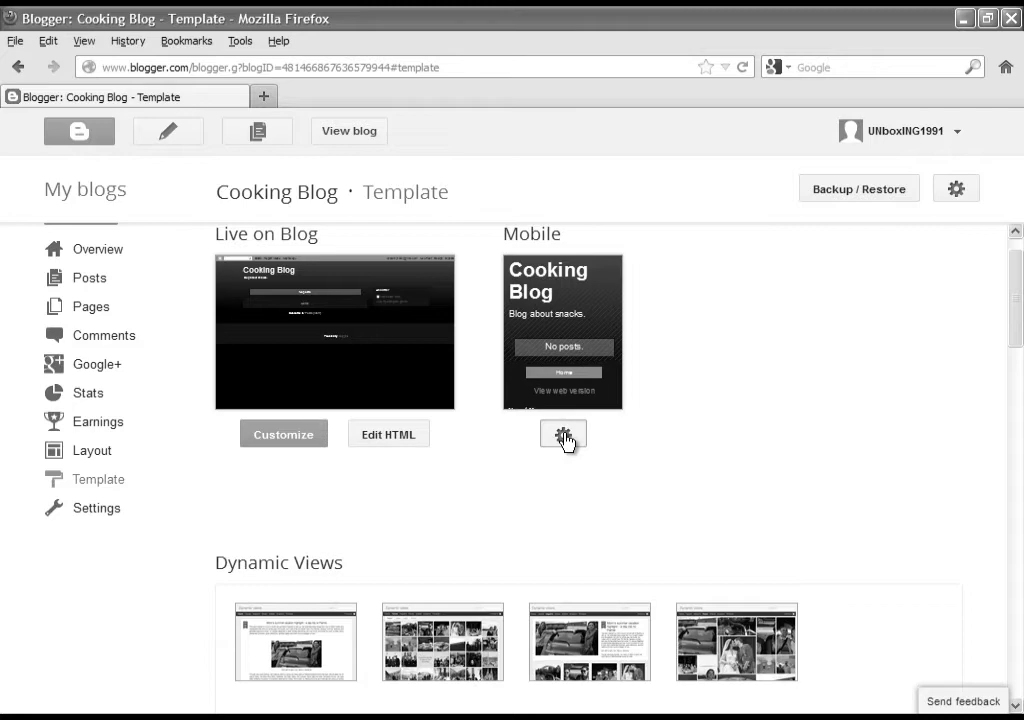
left_click(564, 436)
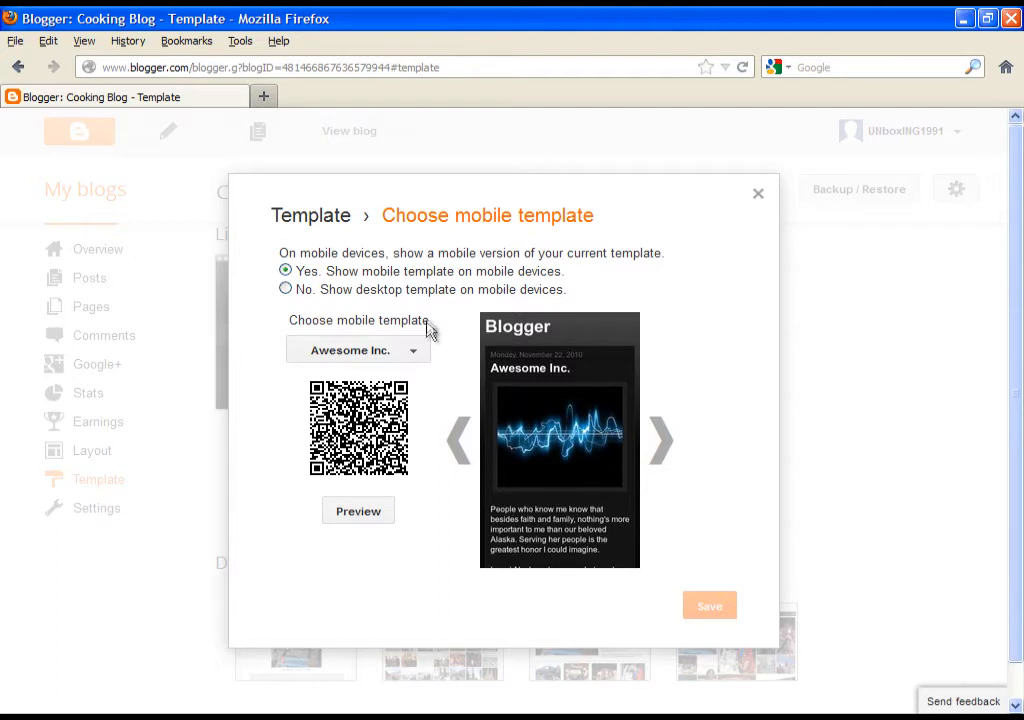
mouse_move(400, 284)
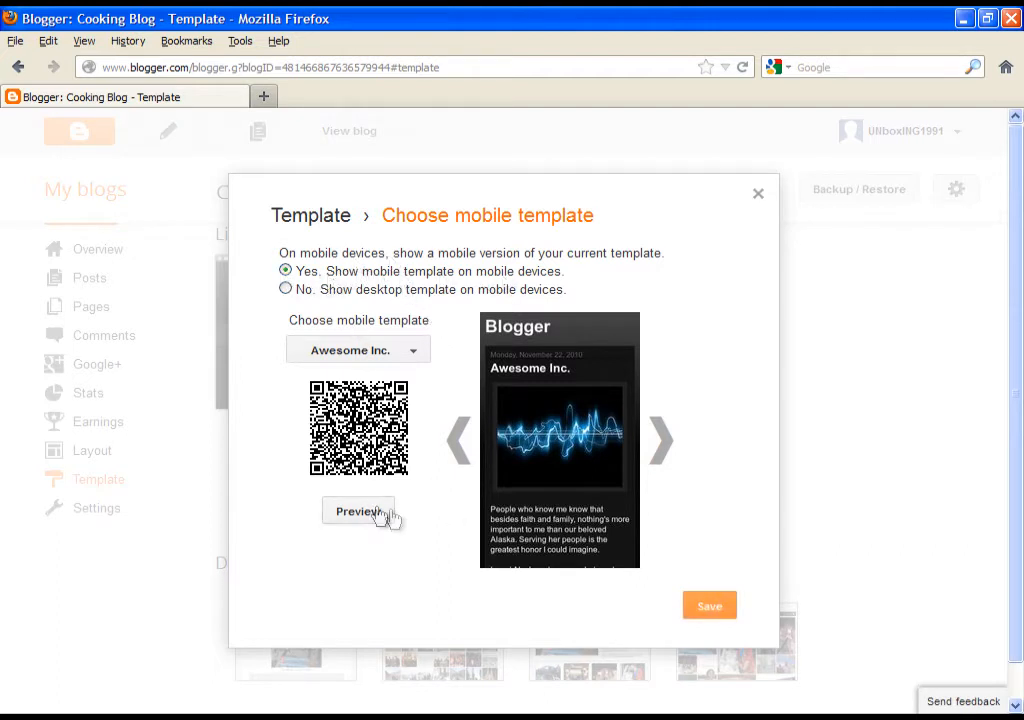
left_click(708, 604)
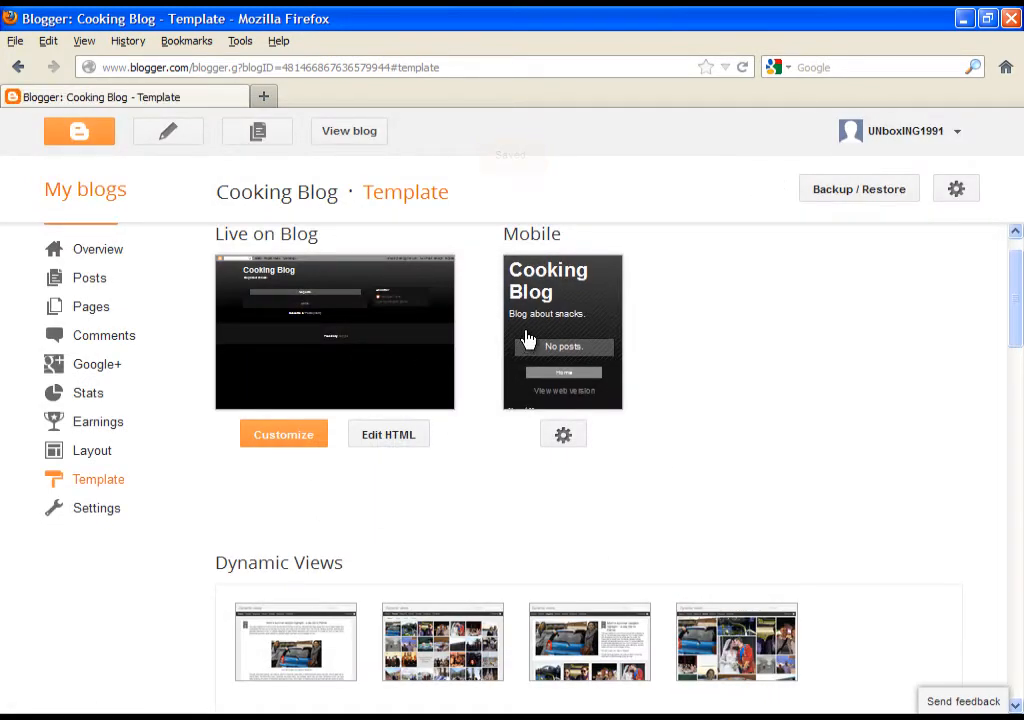
mouse_move(516, 338)
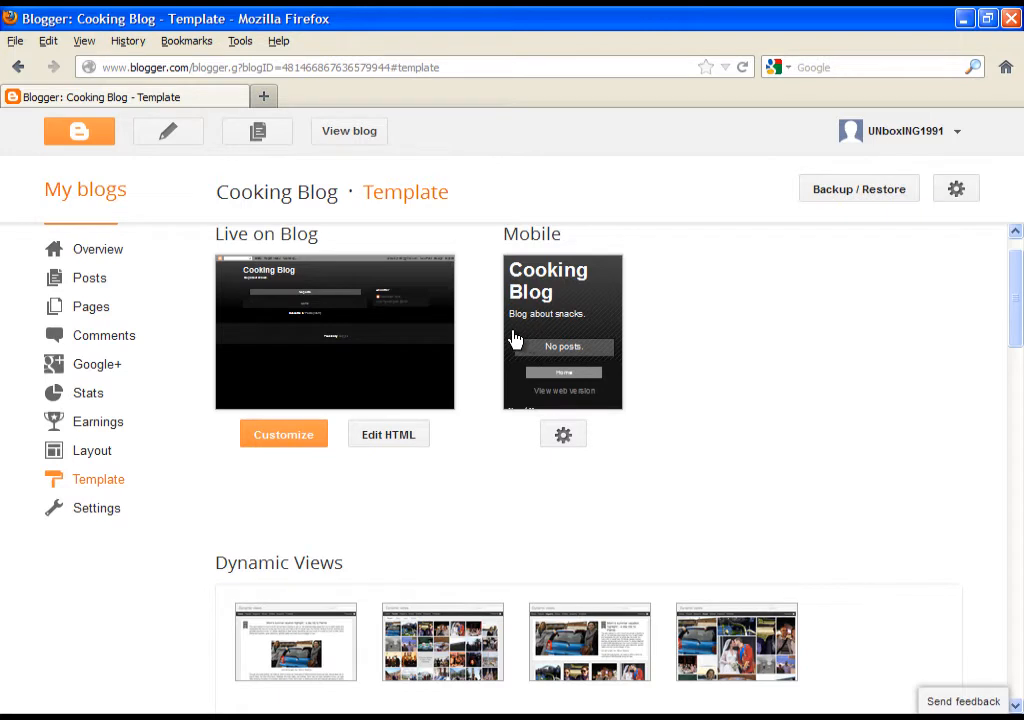
mouse_move(276, 328)
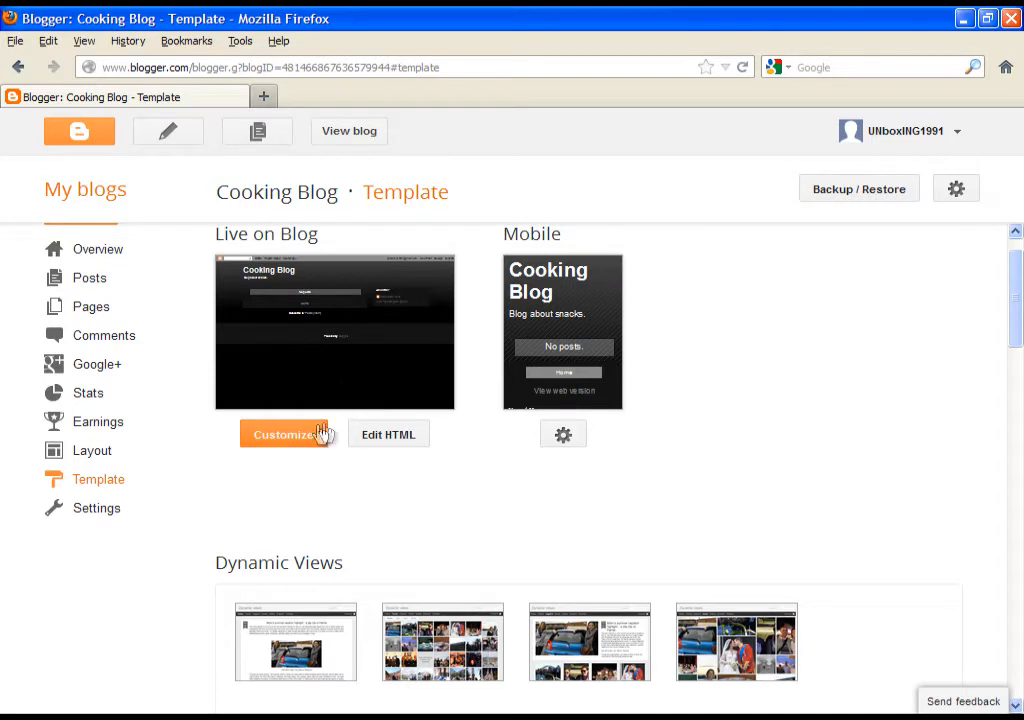
mouse_move(396, 476)
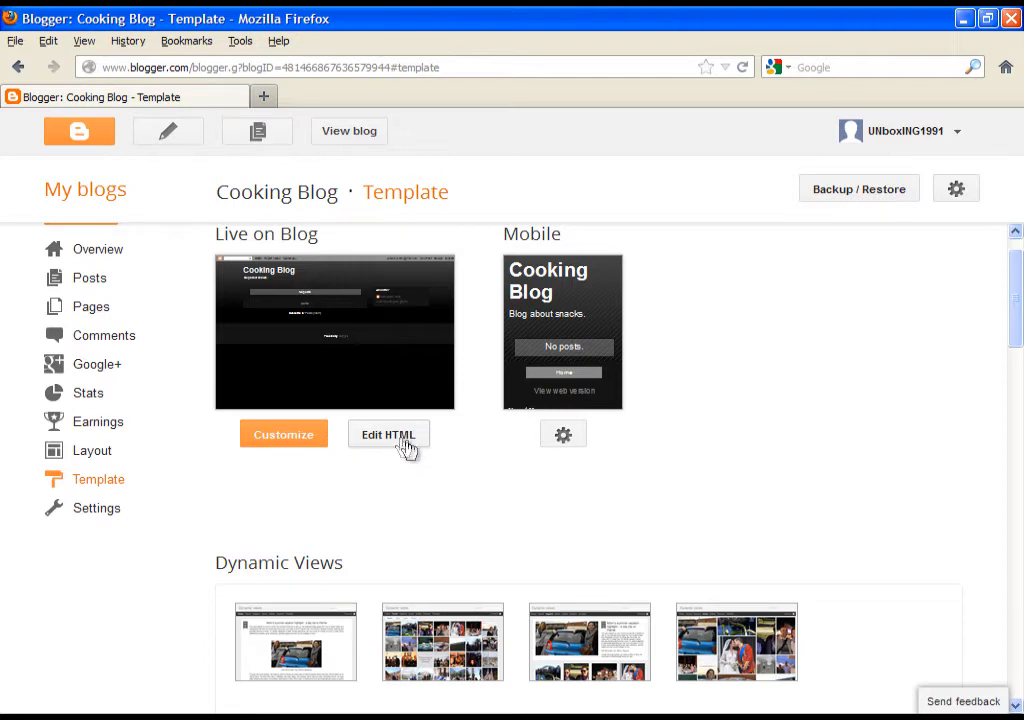
mouse_move(396, 452)
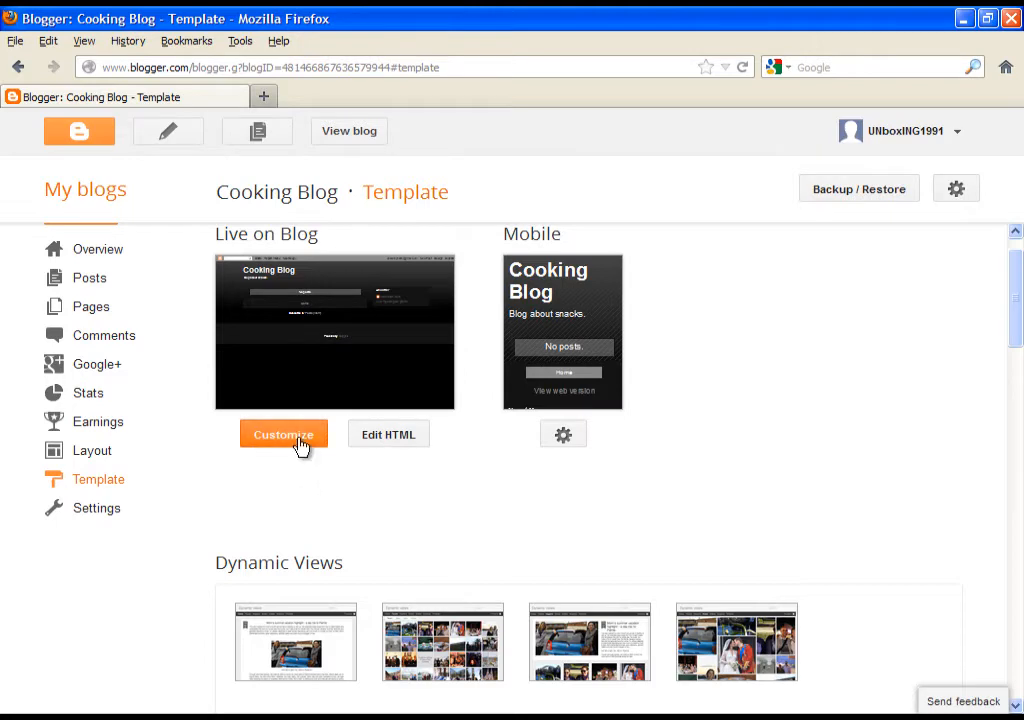
- Start customizing the live blog template in the Template Designer
left_click(284, 434)
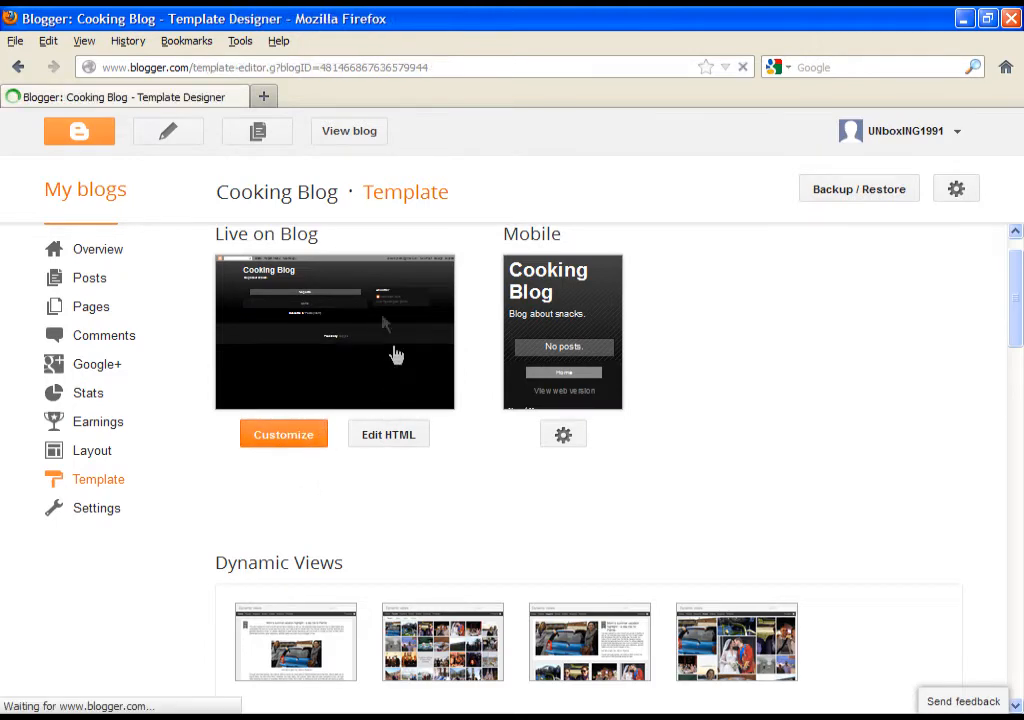
- Preview Dynamic Views styles (Flipcard and next) and a light Awesome Inc. variant
left_click(284, 432)
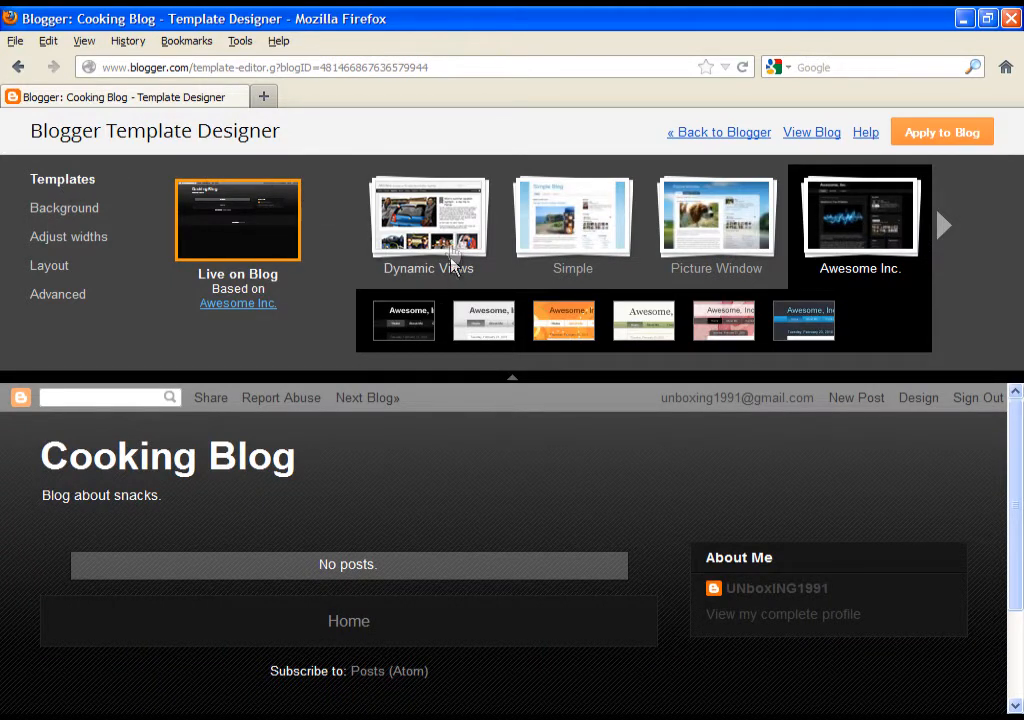
left_click(428, 216)
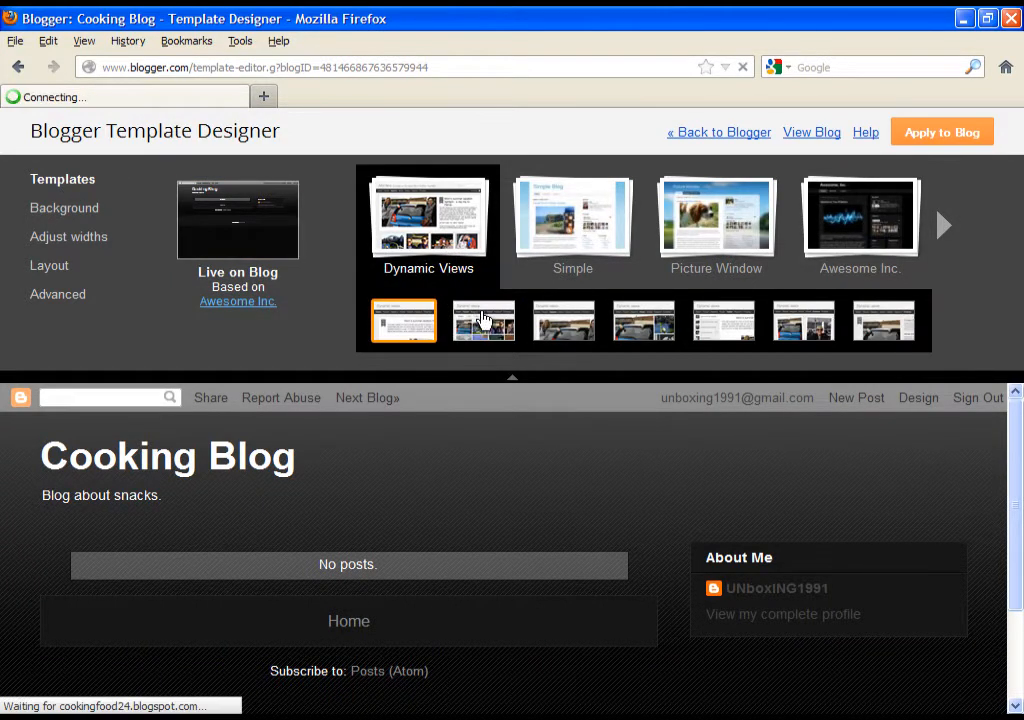
left_click(484, 320)
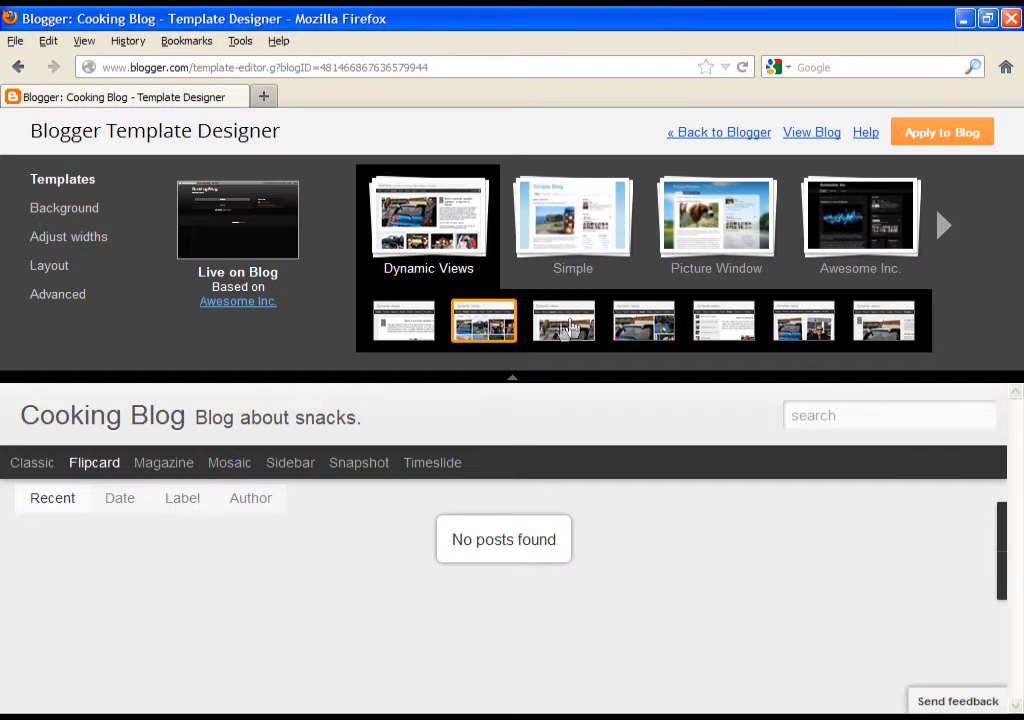
left_click(564, 320)
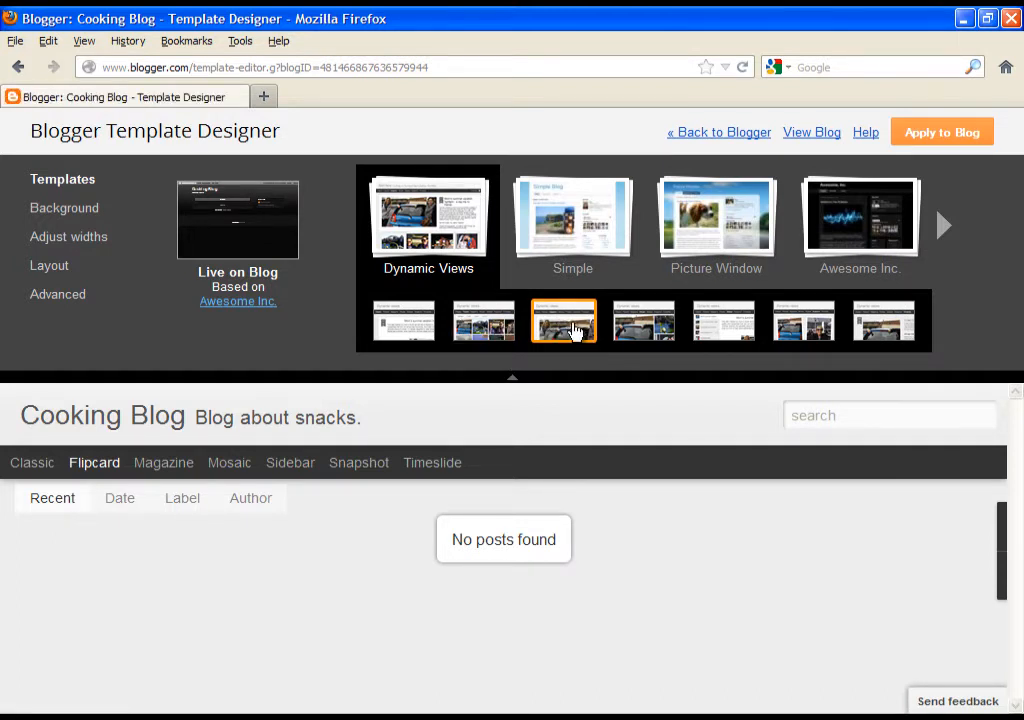
left_click(164, 462)
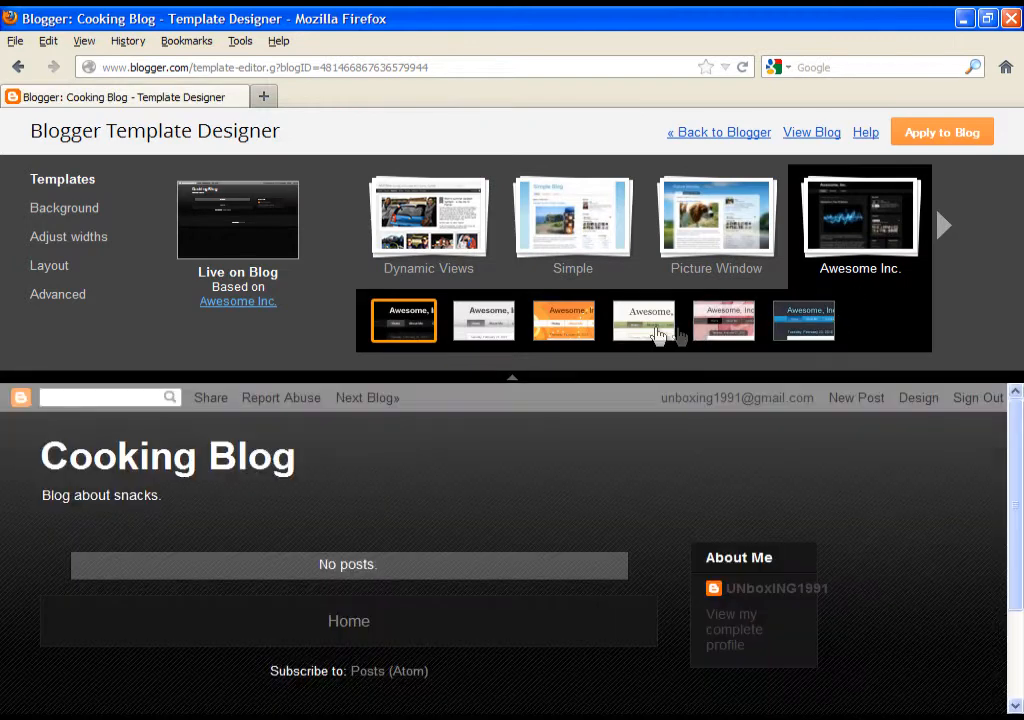
left_click(484, 320)
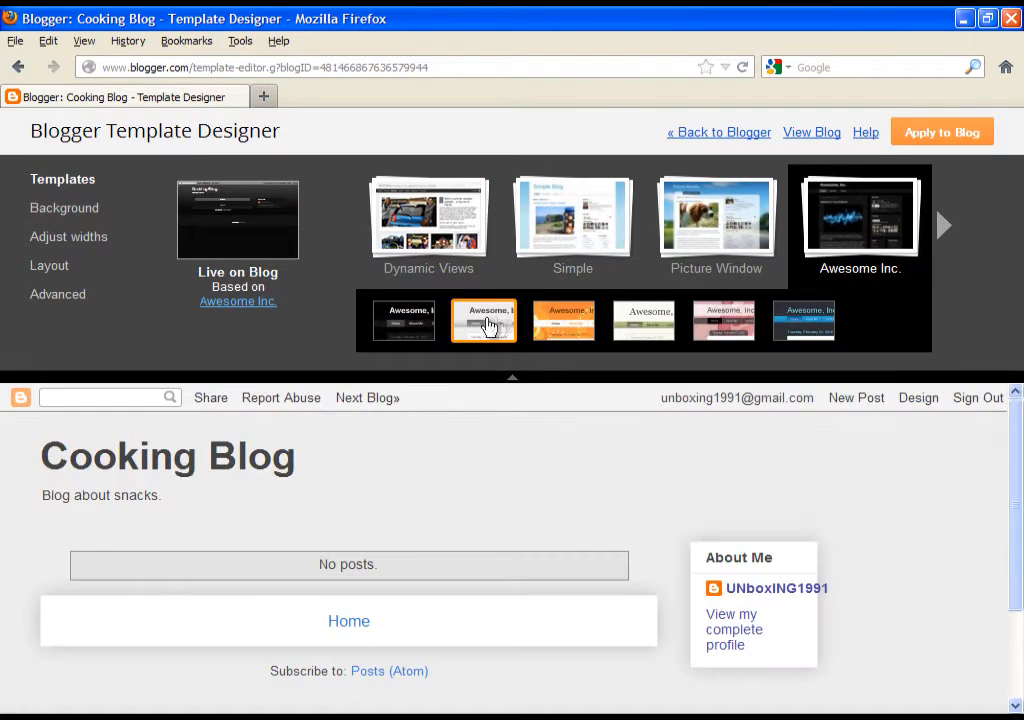
- Preview Simple and Picture Window, settling on the dark rainy Picture Window variant
left_click(572, 216)
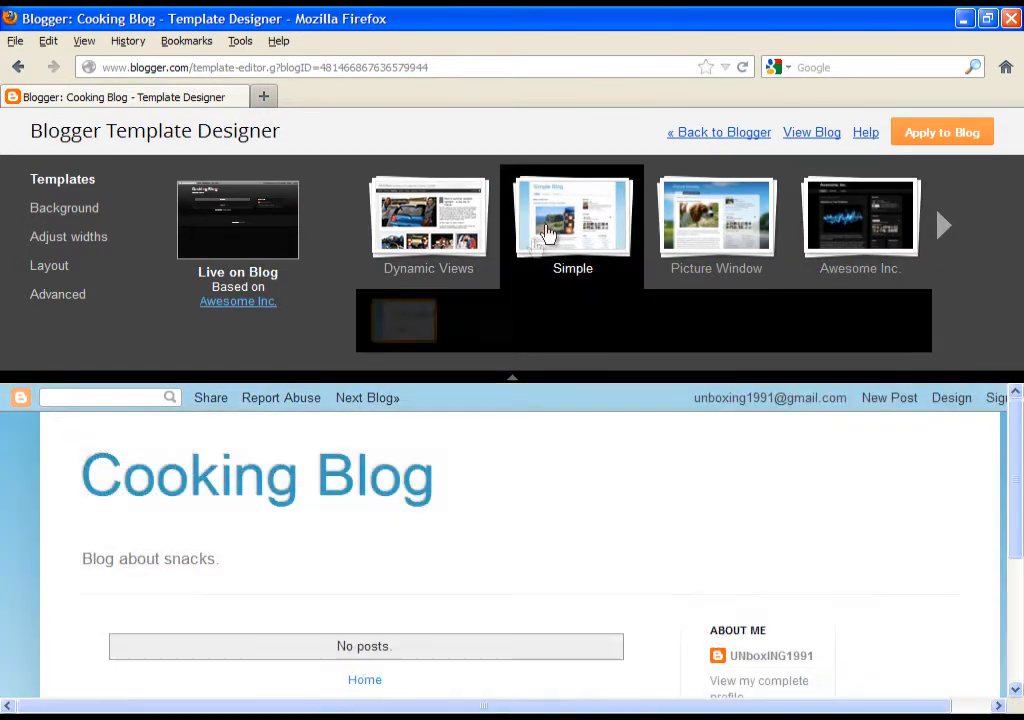
left_click(716, 216)
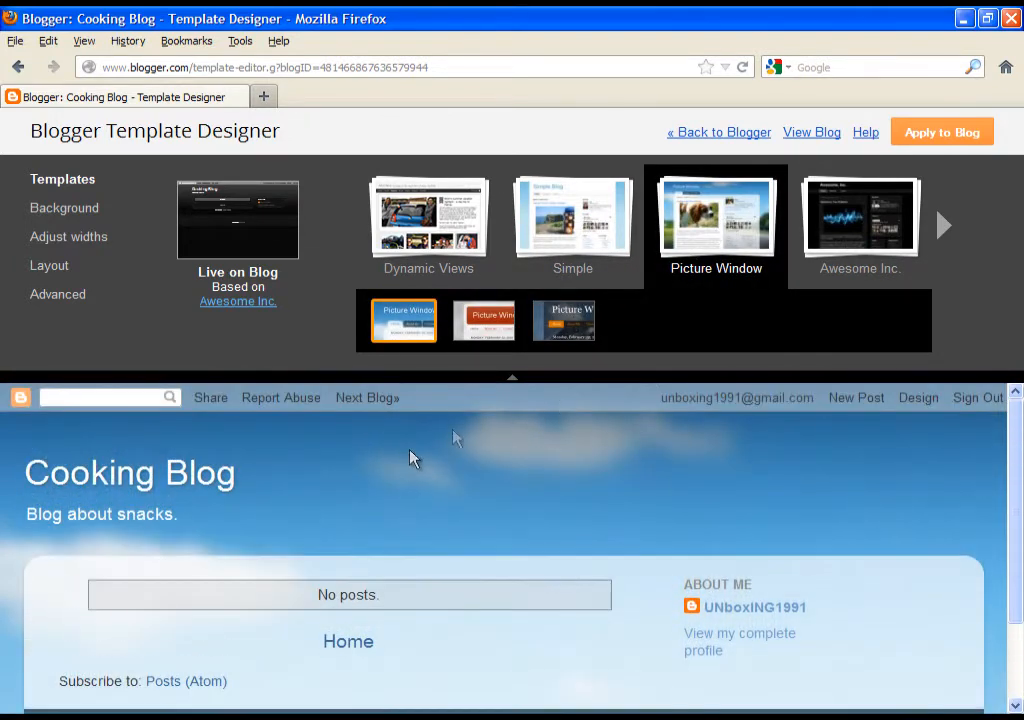
left_click(564, 320)
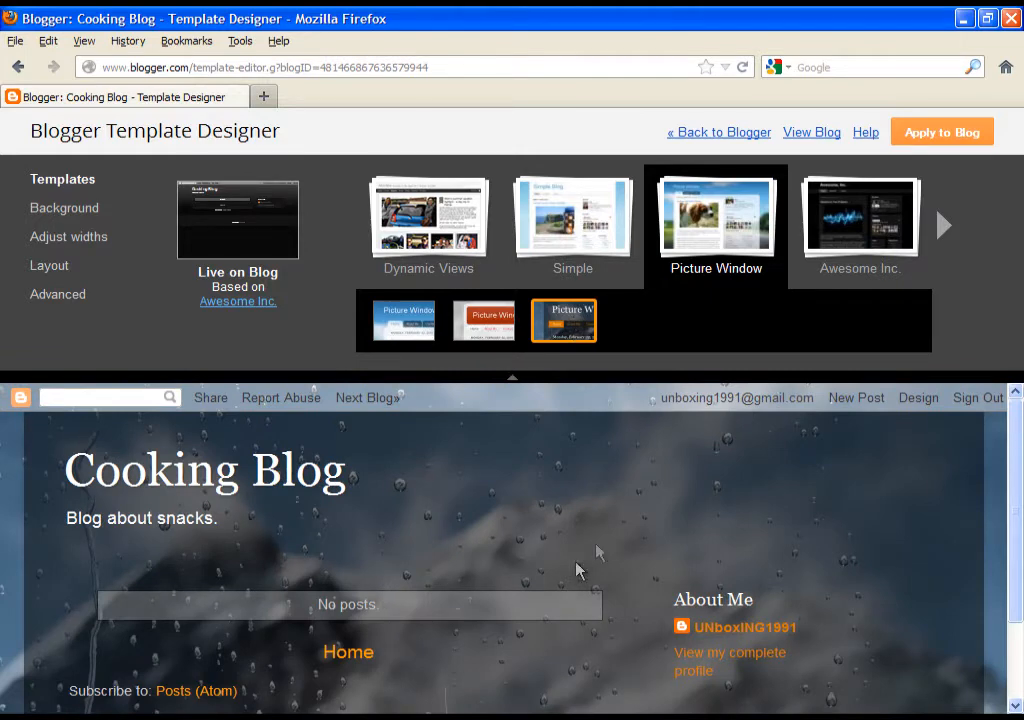
mouse_move(660, 318)
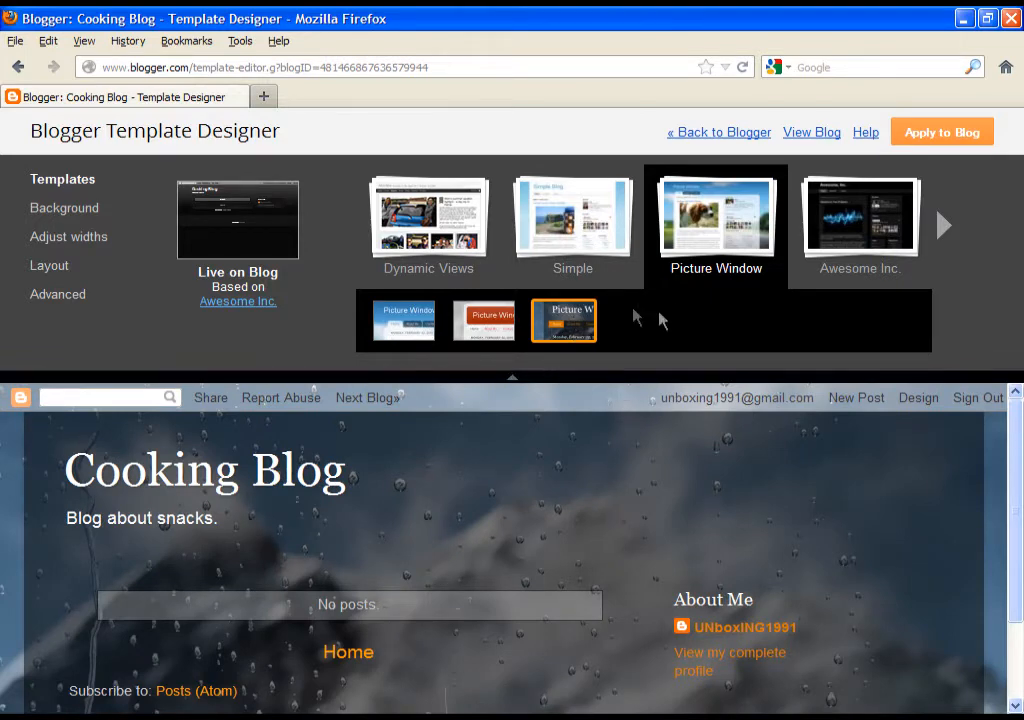
mouse_move(564, 320)
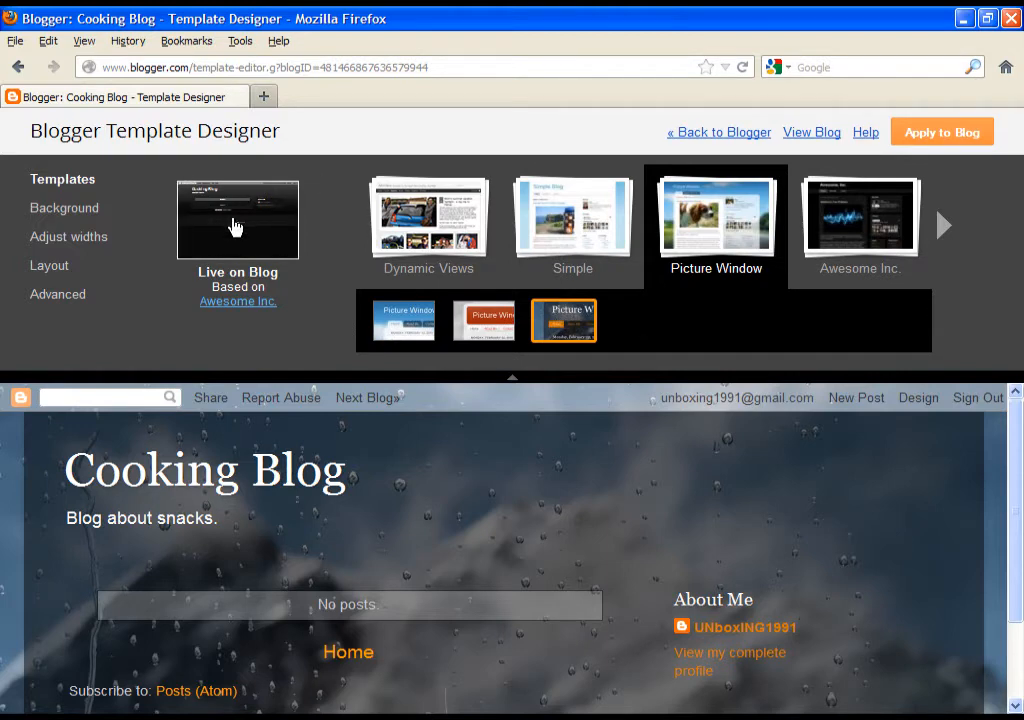
- Browse background images across Abstract, The Arts, Family and Home & Garden categories
left_click(68, 208)
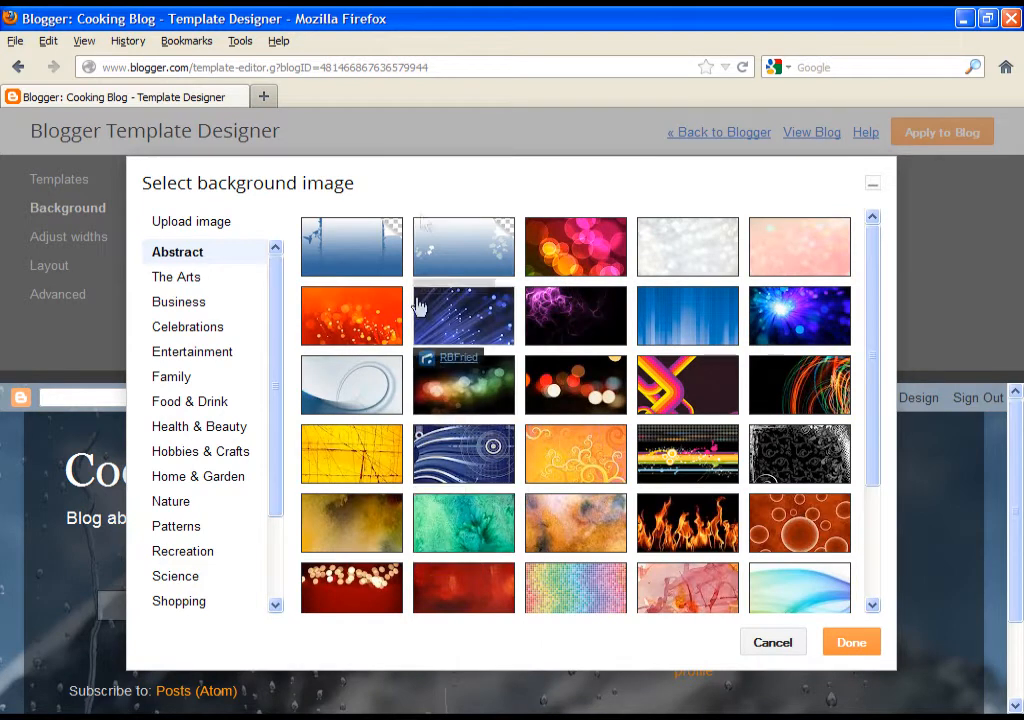
left_click(688, 248)
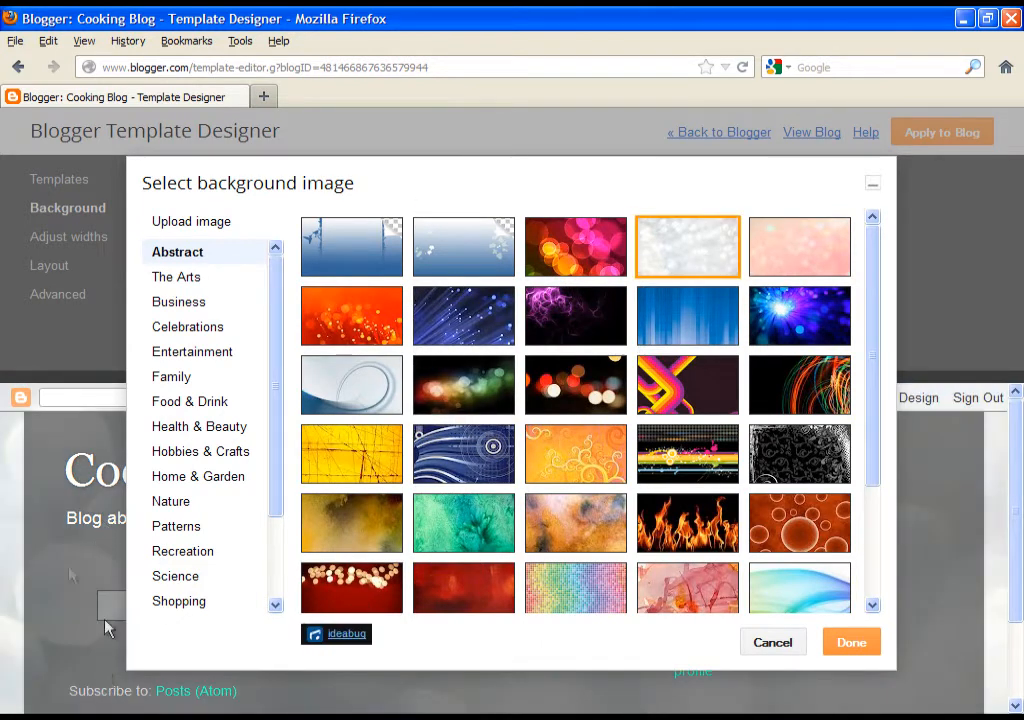
left_click(464, 316)
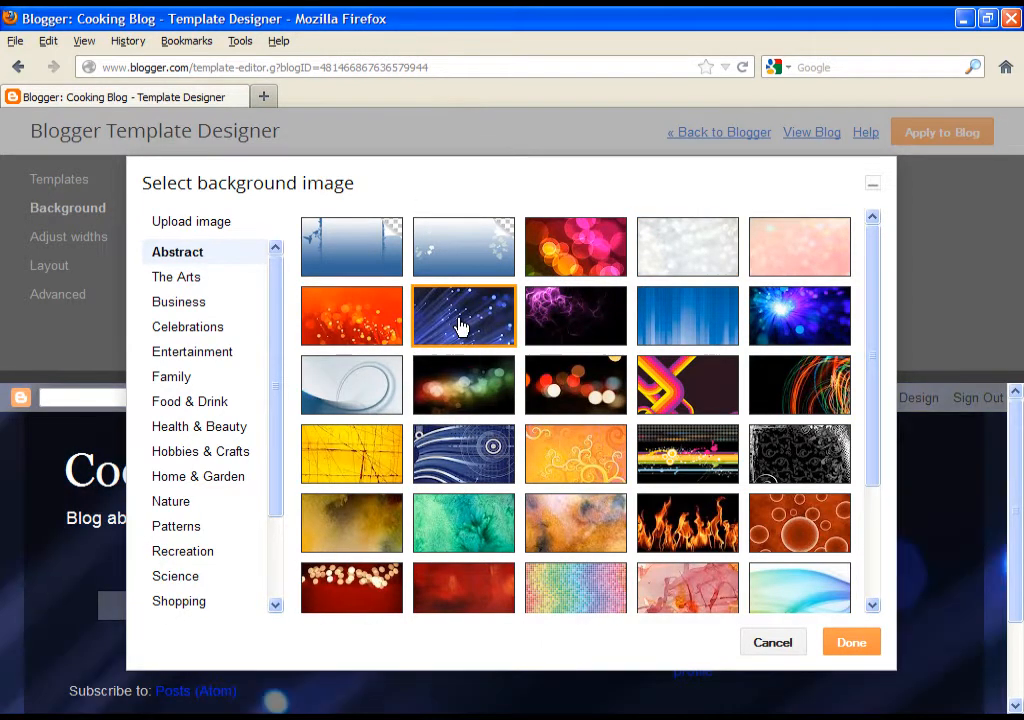
left_click(176, 276)
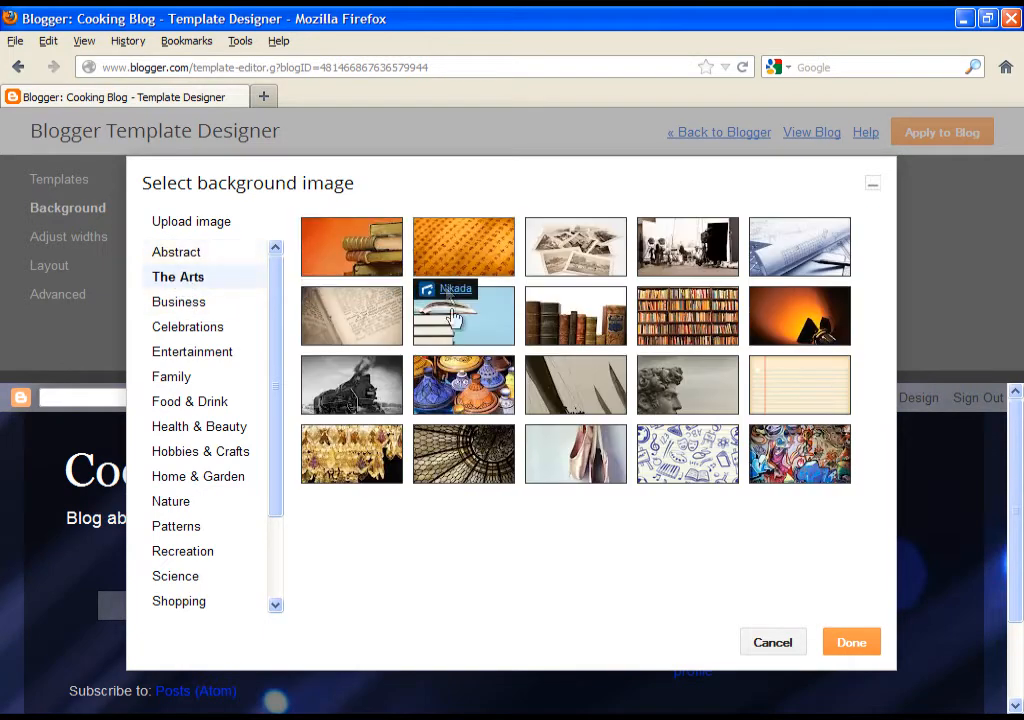
left_click(172, 376)
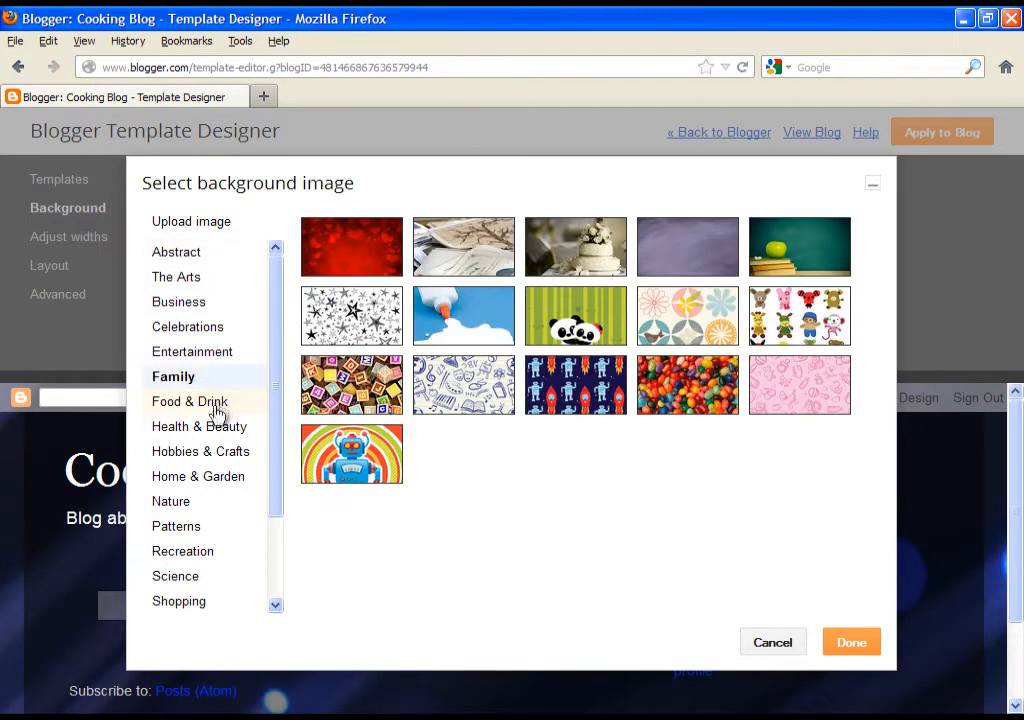
left_click(198, 476)
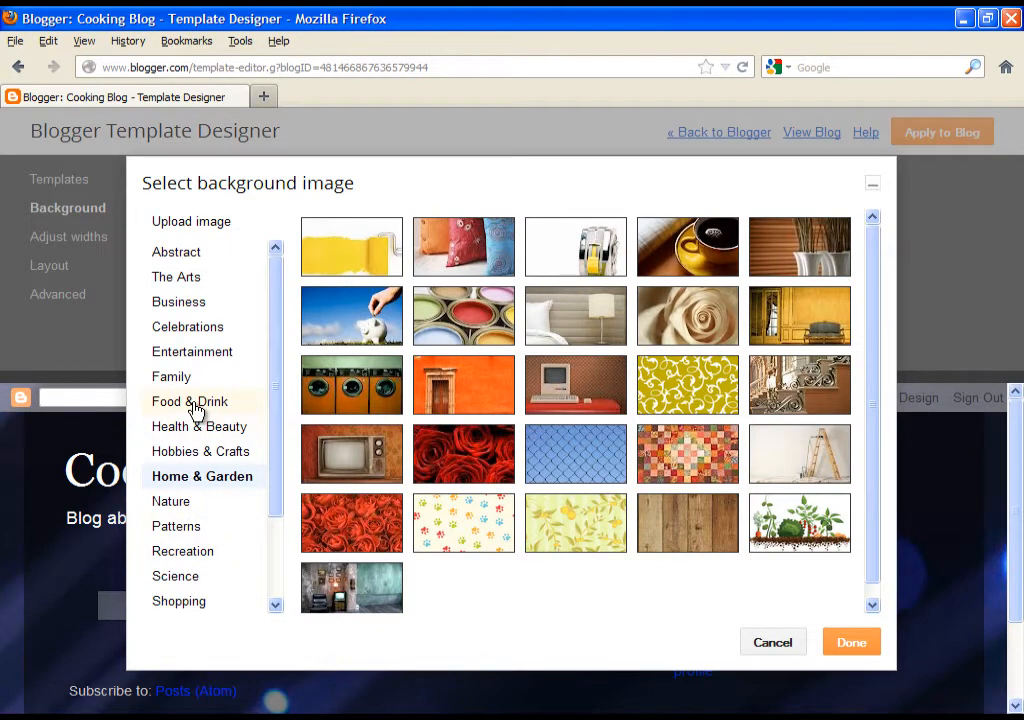
- Choose the pretzel photo from Food & Drink as the blog background
left_click(188, 400)
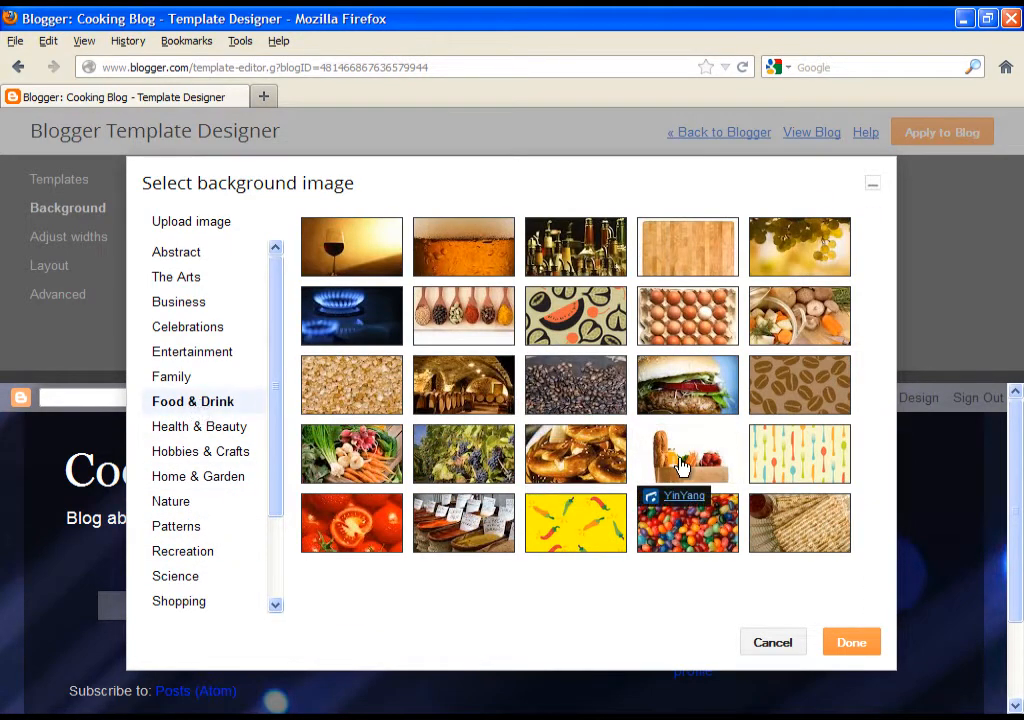
mouse_move(576, 452)
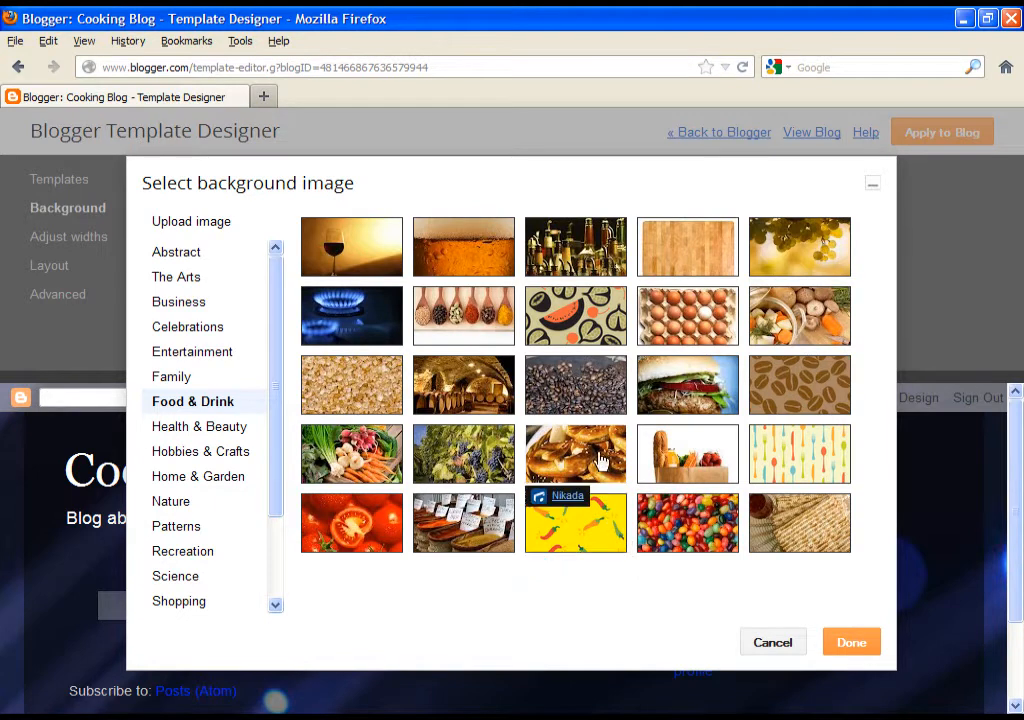
left_click(576, 454)
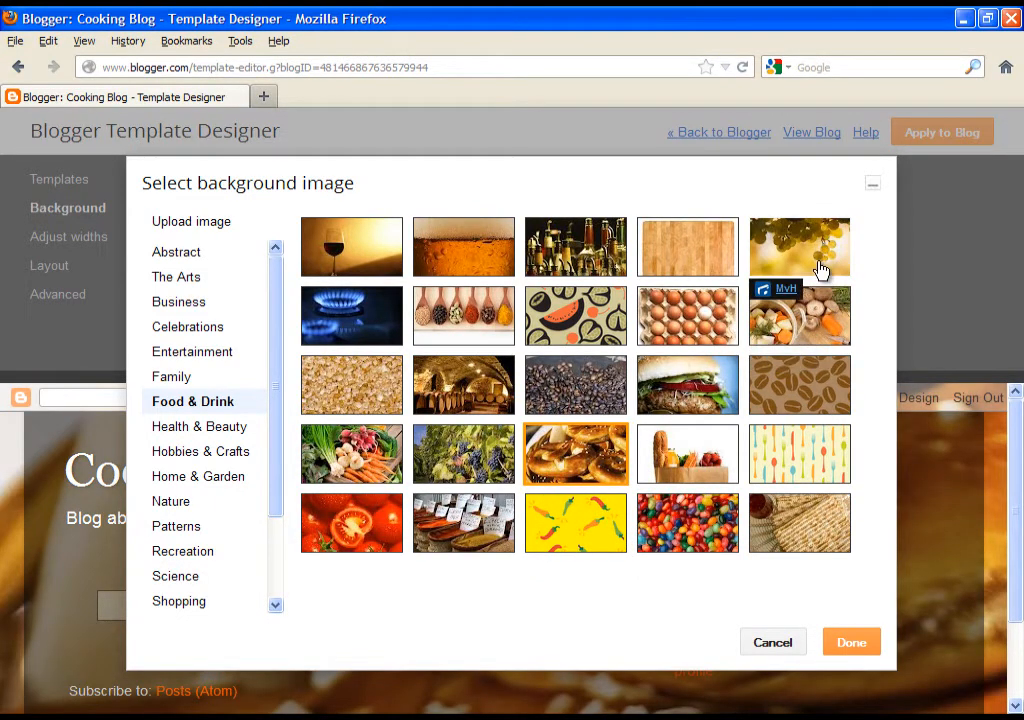
mouse_move(304, 334)
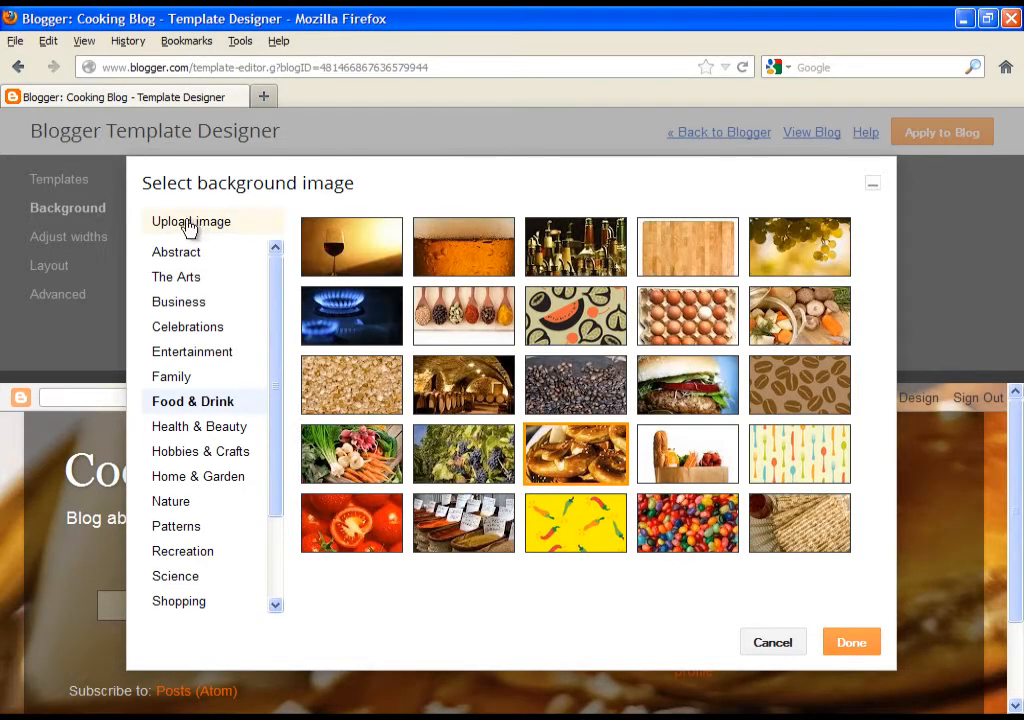
mouse_move(204, 228)
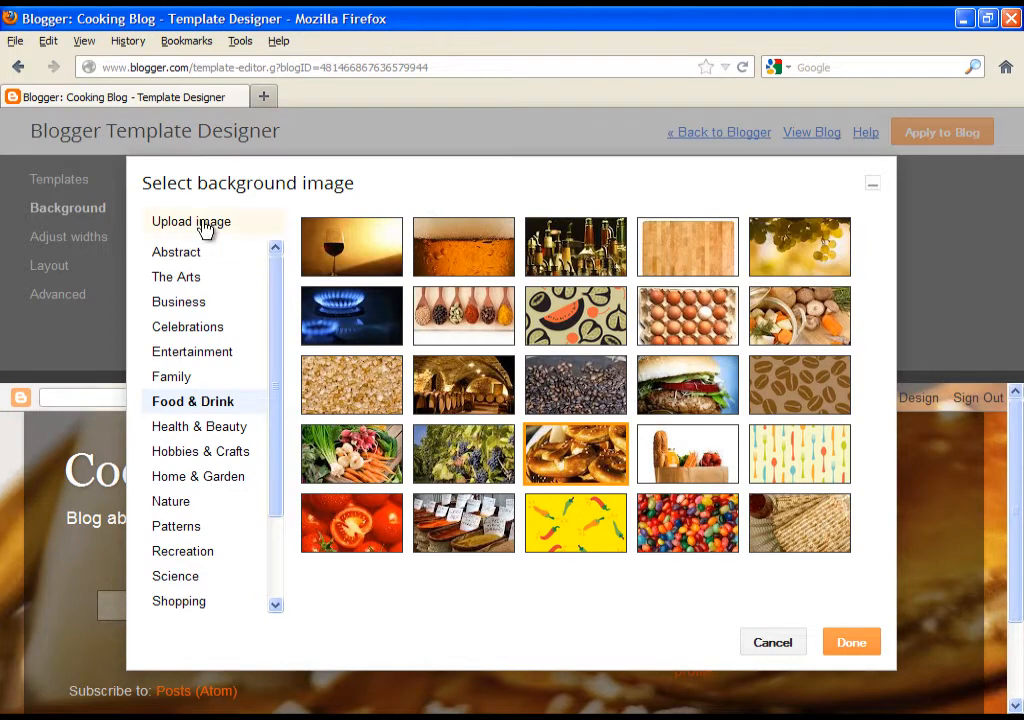
- Confirm the pretzel background and preview the blue suggested colour theme
left_click(192, 220)
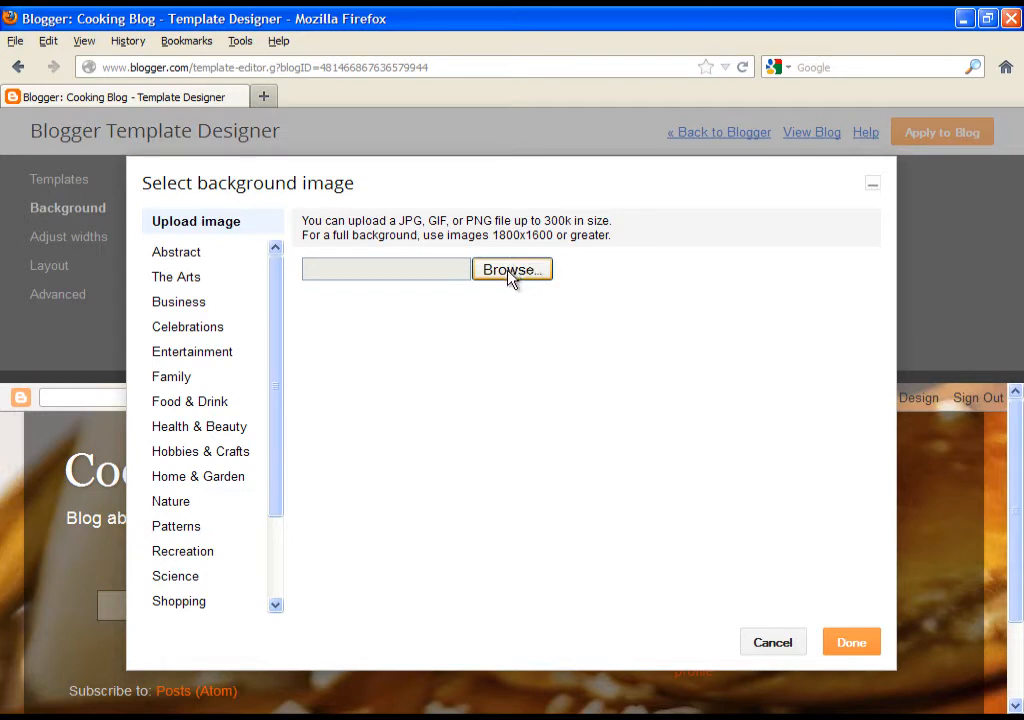
mouse_move(538, 280)
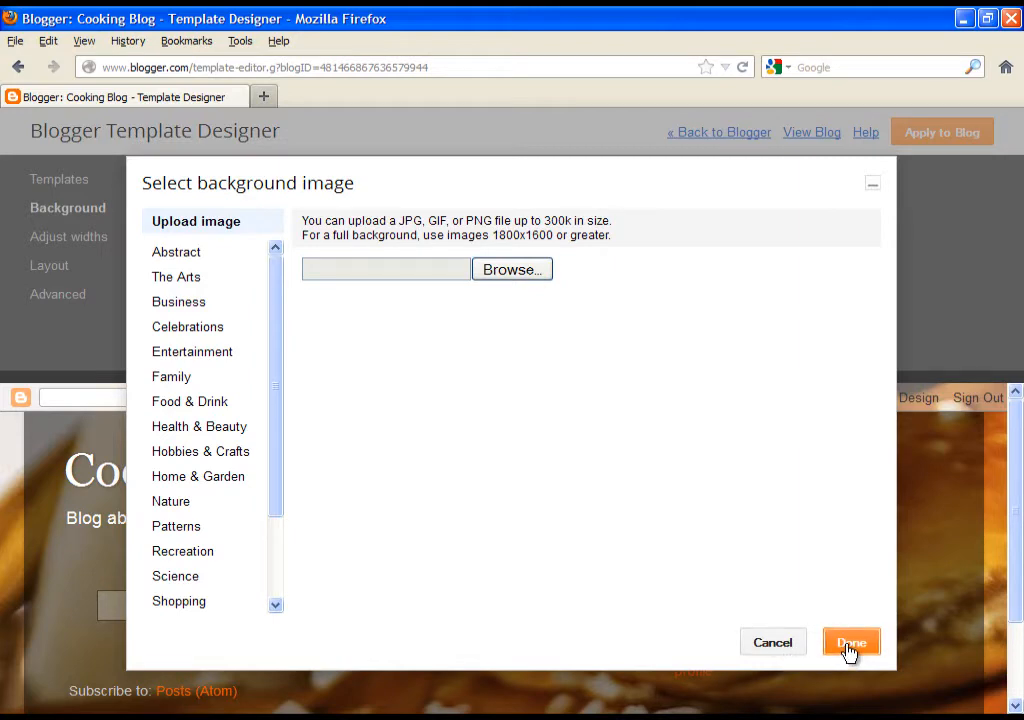
left_click(850, 642)
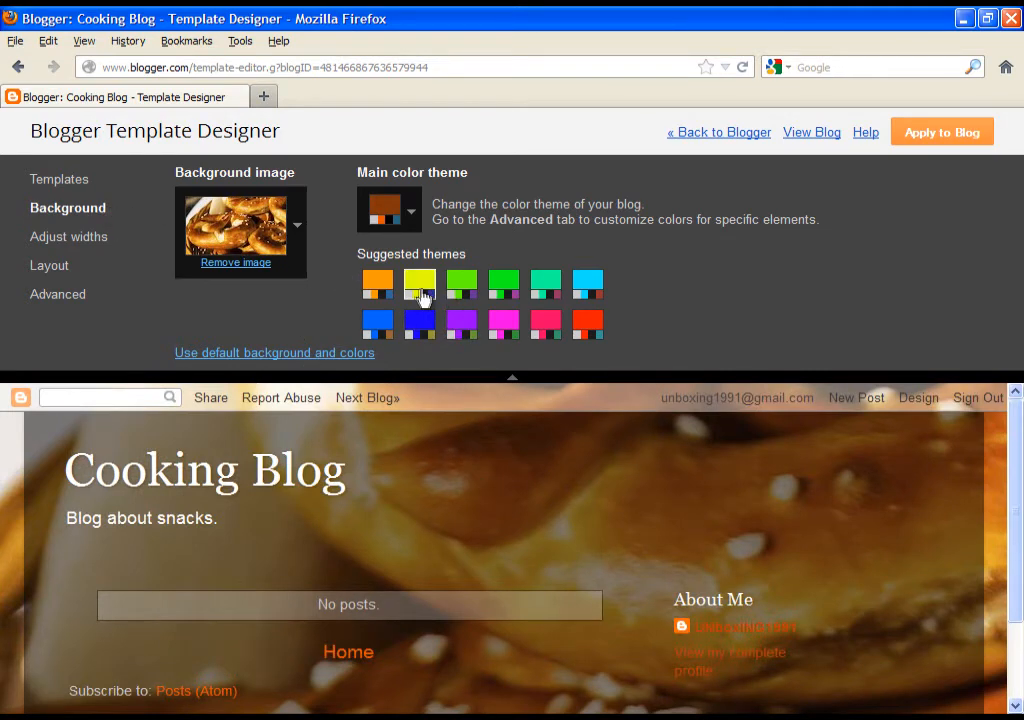
left_click(420, 322)
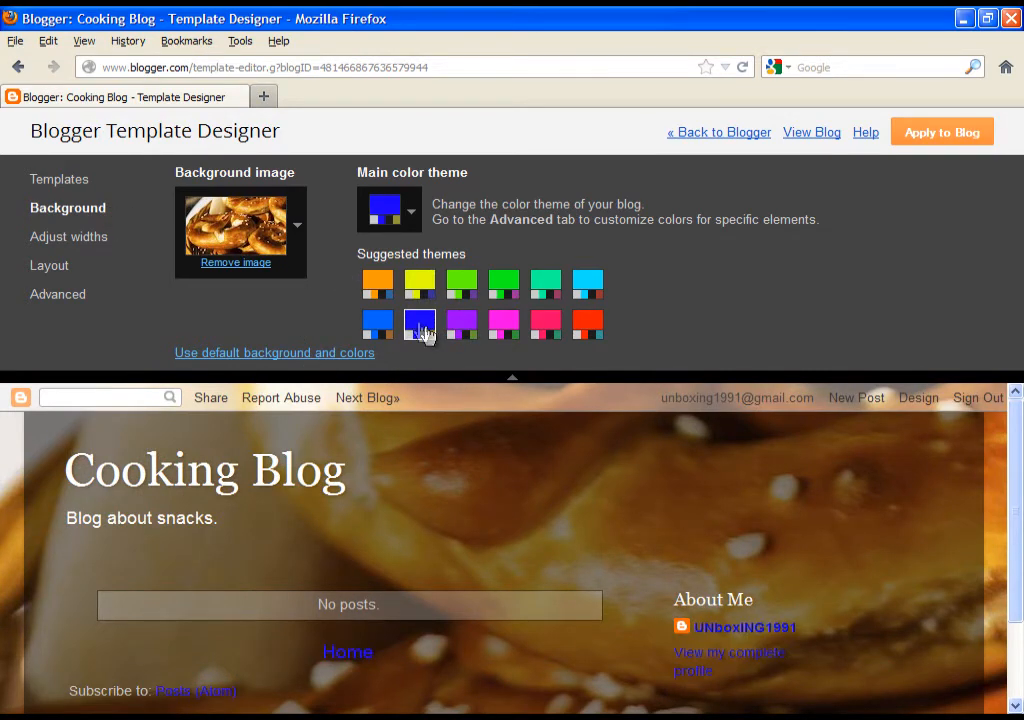
- Try the orange theme, then settle on the yellow colour theme
left_click(378, 280)
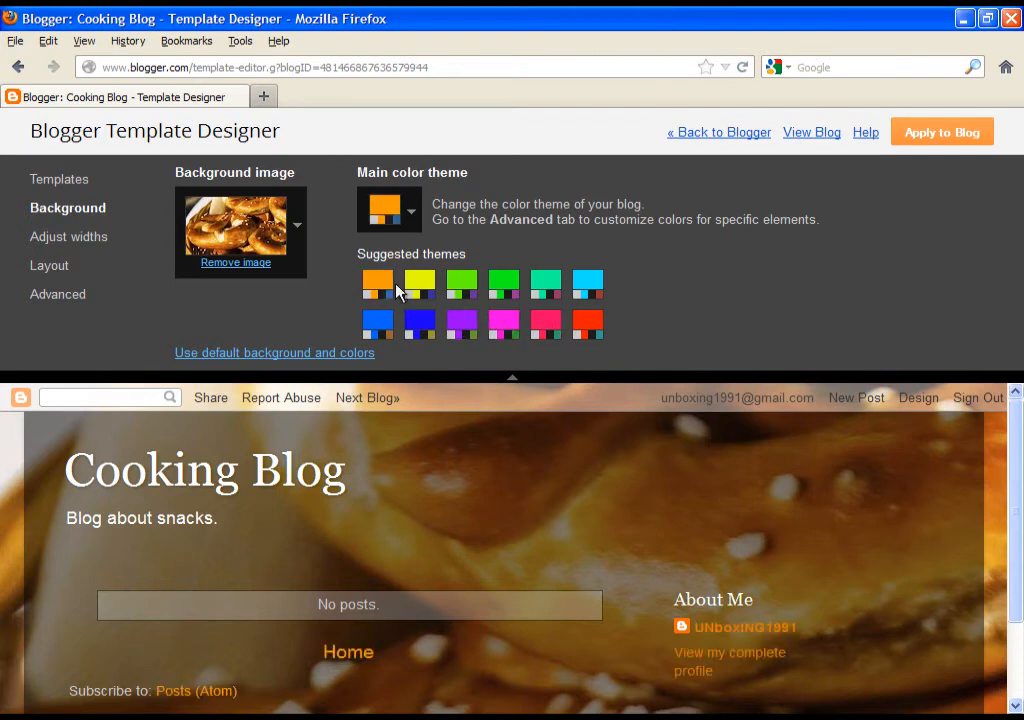
left_click(420, 282)
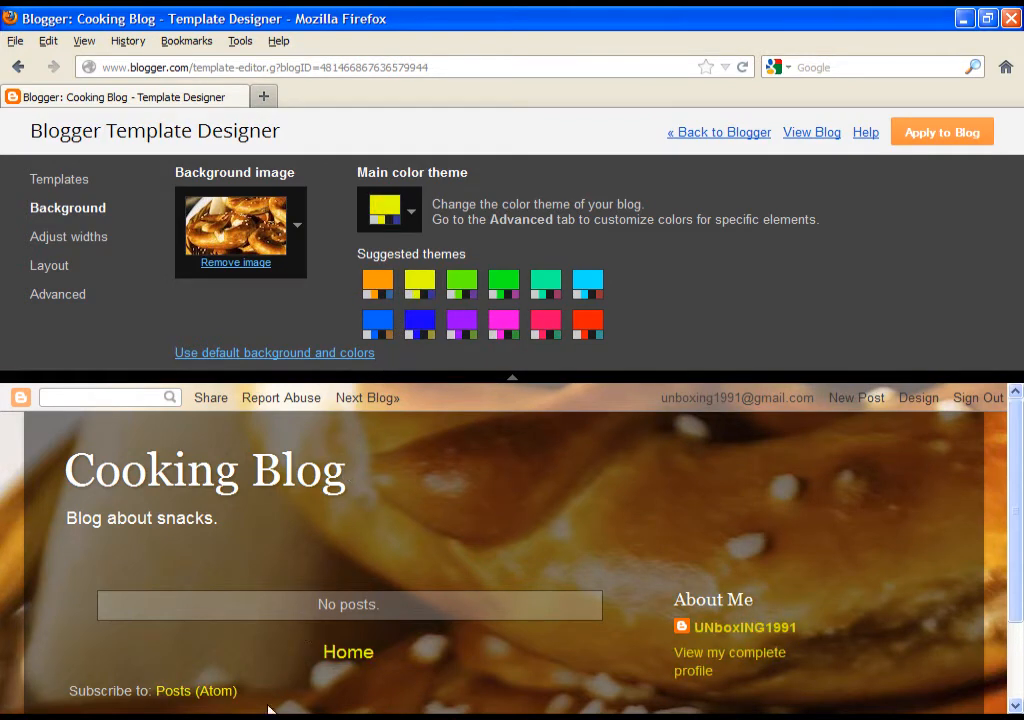
left_click(274, 352)
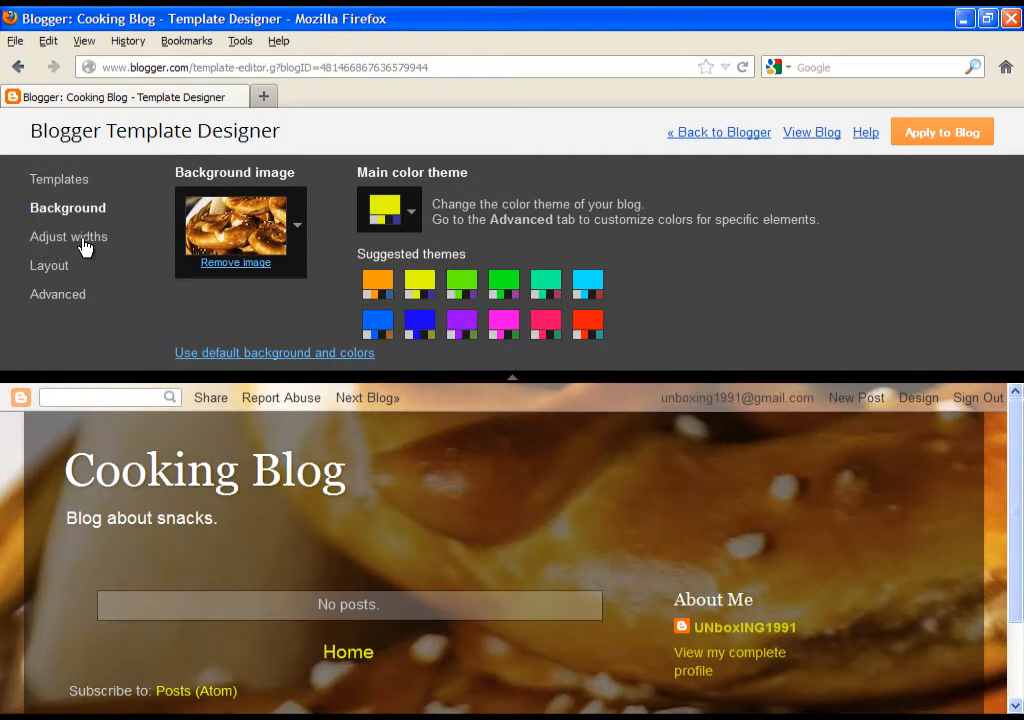
- Adjust the entire blog width, settling on 1000 px
left_click(68, 236)
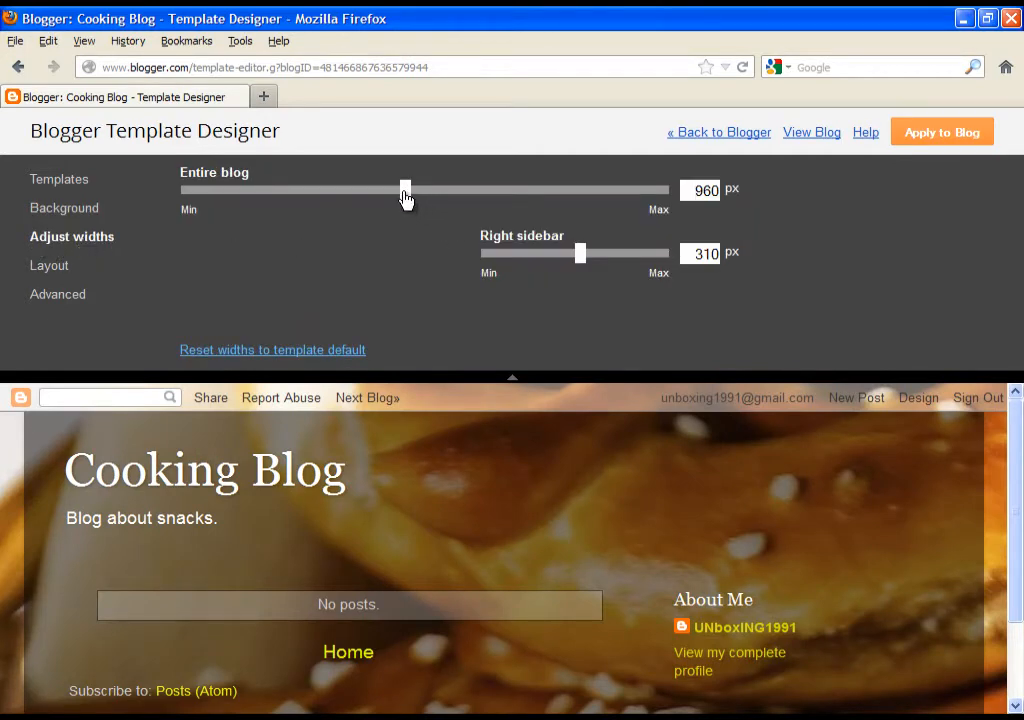
left_click_drag(404, 190, 288, 190)
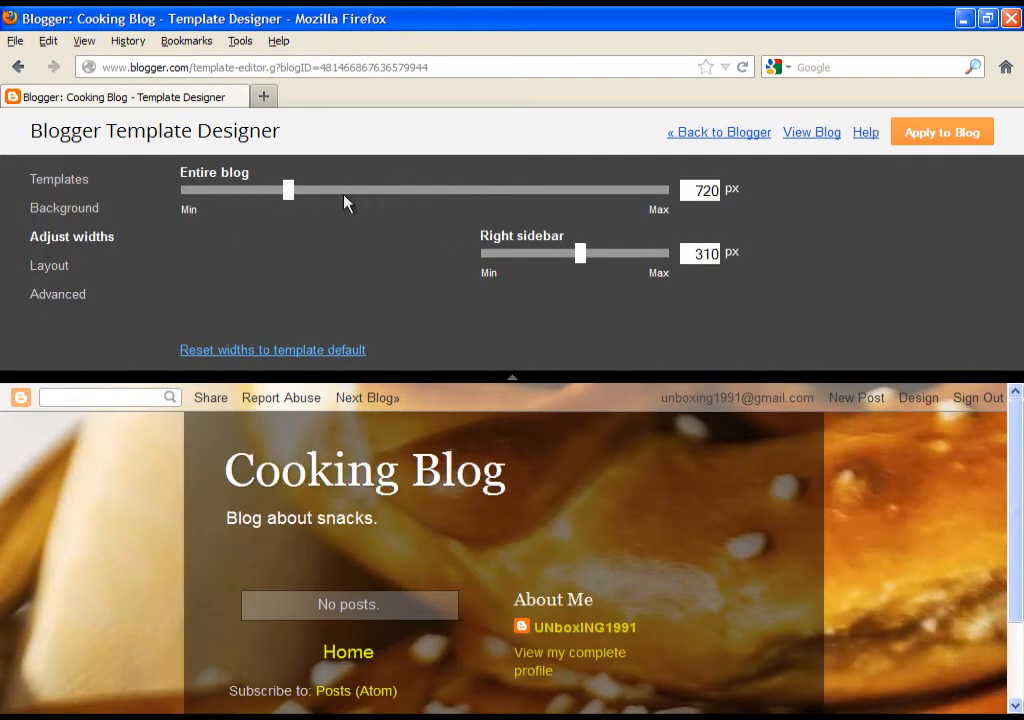
left_click_drag(290, 190, 668, 190)
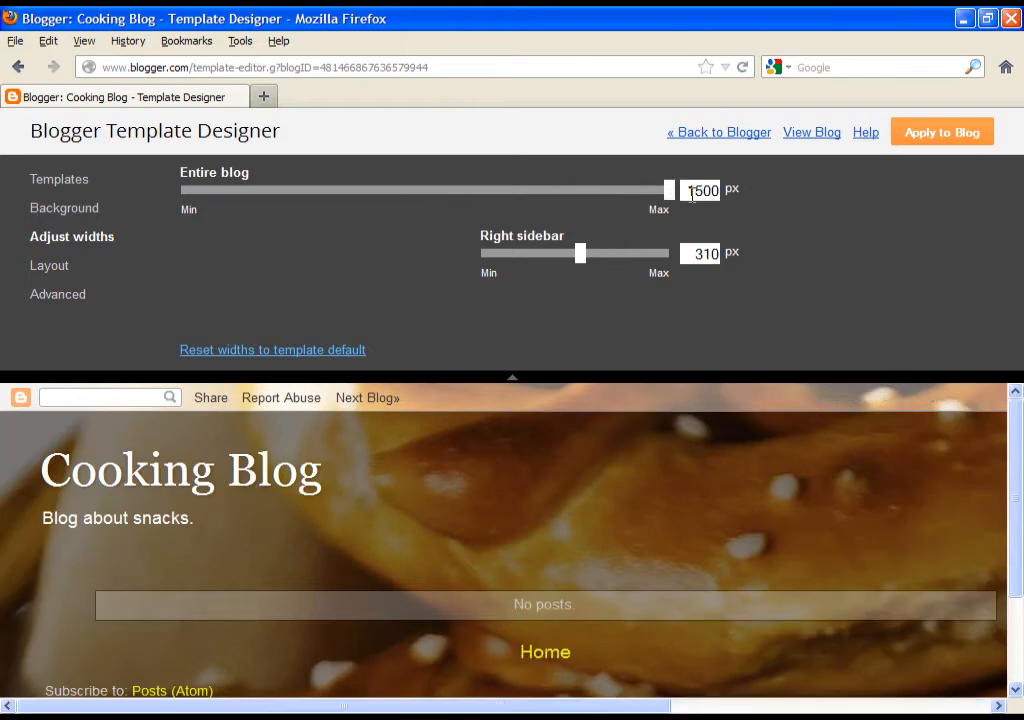
left_click_drag(668, 190, 472, 190)
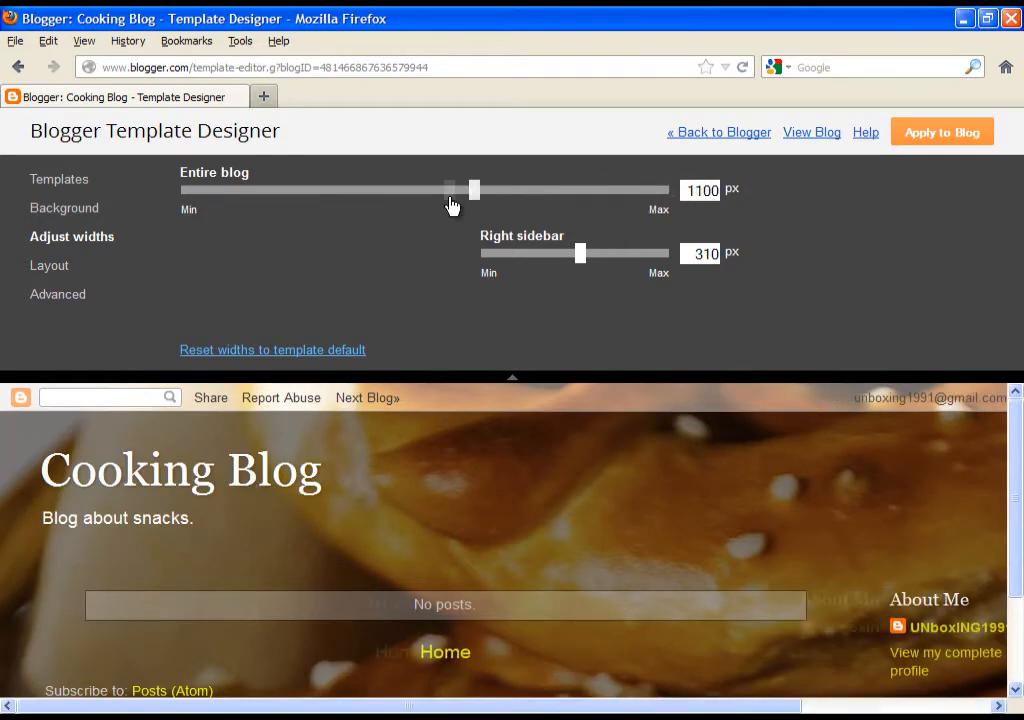
left_click_drag(472, 188, 436, 188)
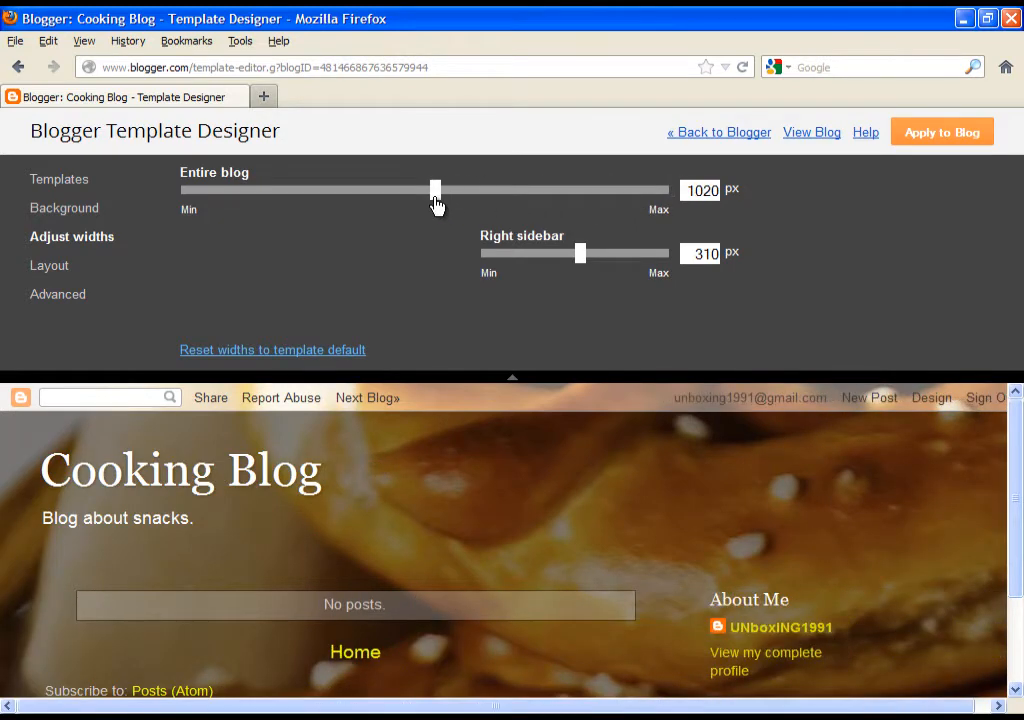
left_click_drag(434, 188, 428, 188)
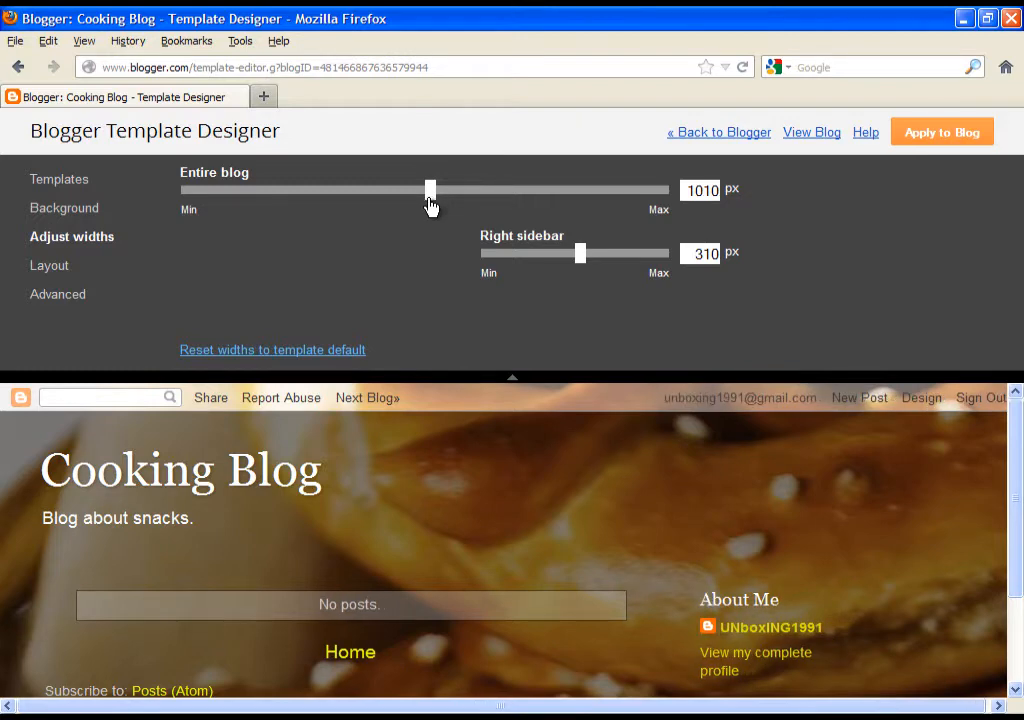
left_click_drag(428, 188, 424, 188)
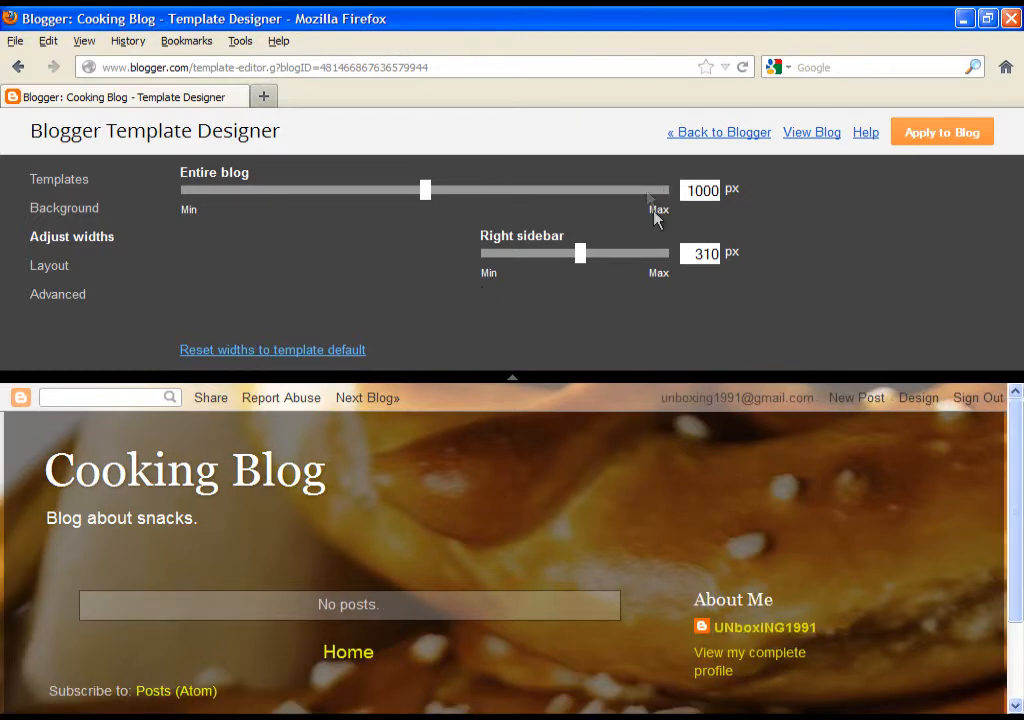
- Set the right sidebar width to 240 px
left_click_drag(580, 252, 556, 252)
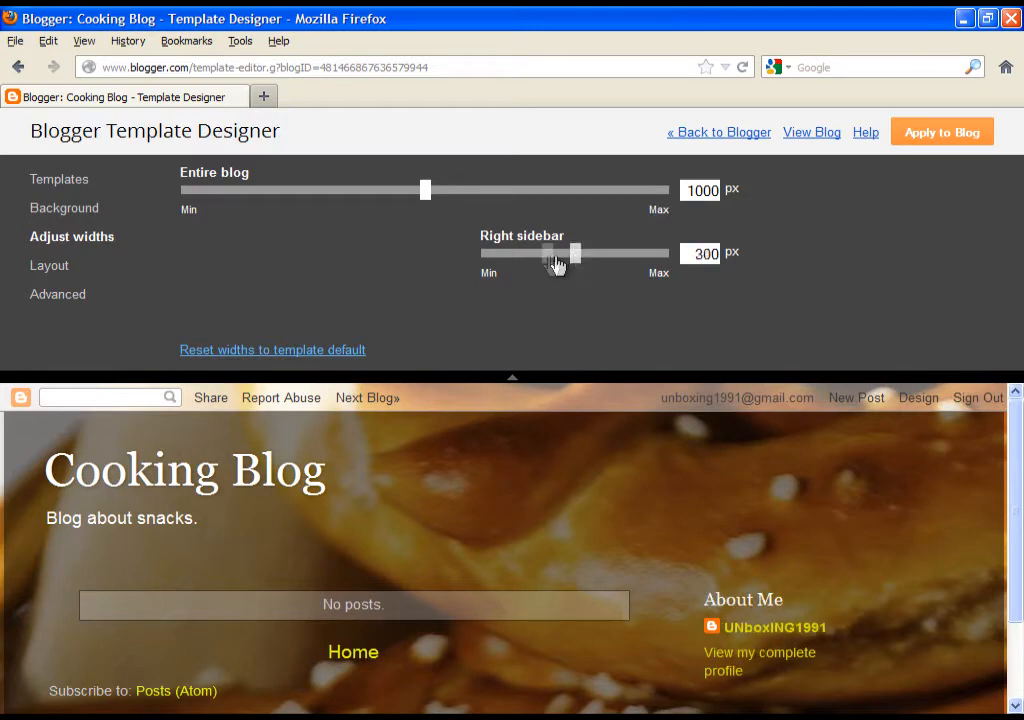
left_click_drag(576, 252, 544, 252)
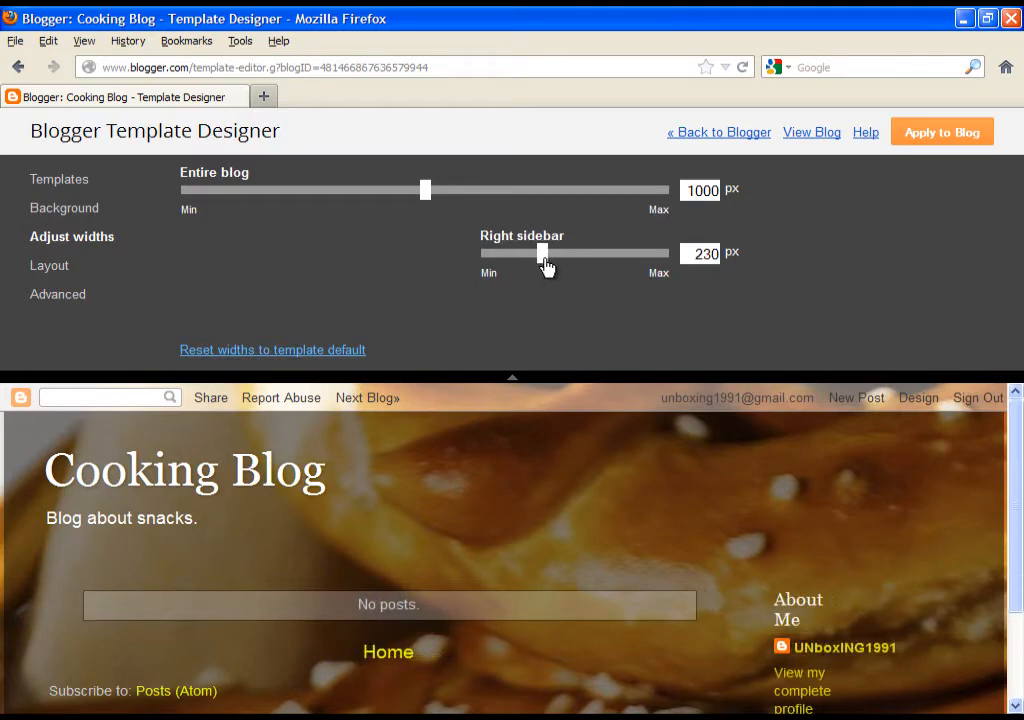
left_click_drag(540, 252, 548, 252)
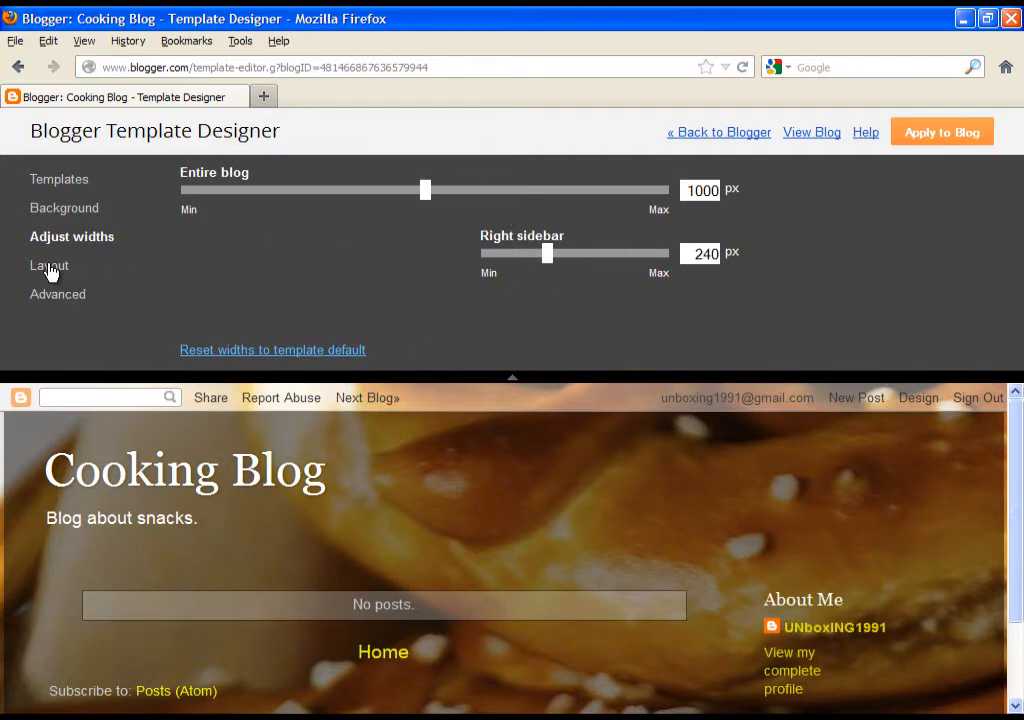
- Try three-column and sidebar-left layouts, then keep posts-left, sidebar-right
left_click(48, 264)
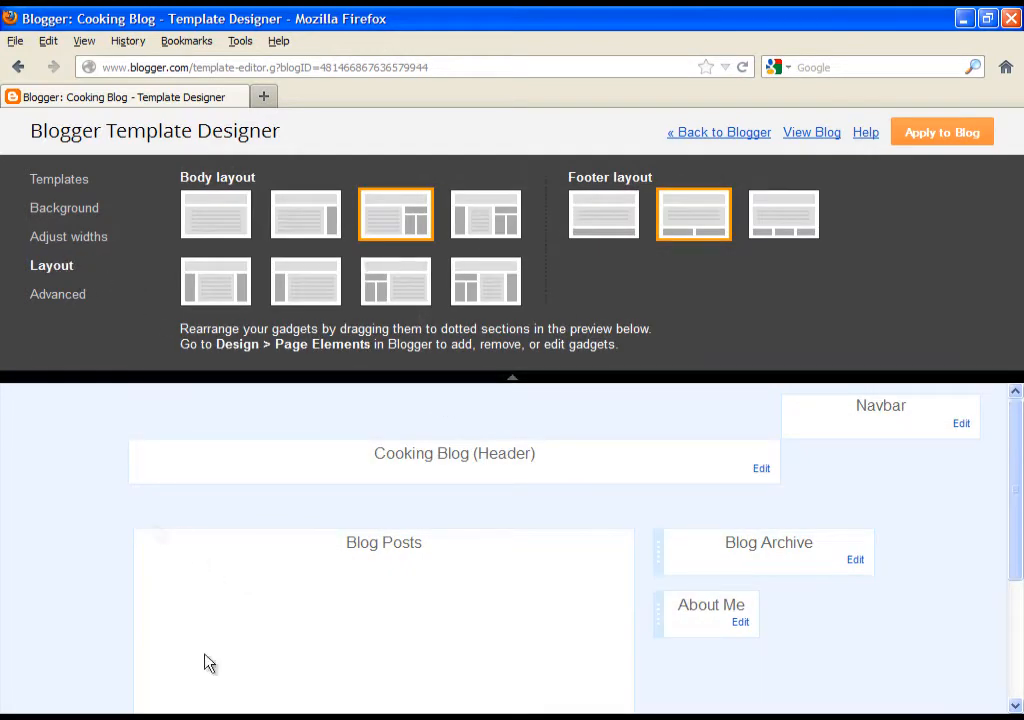
left_click(484, 214)
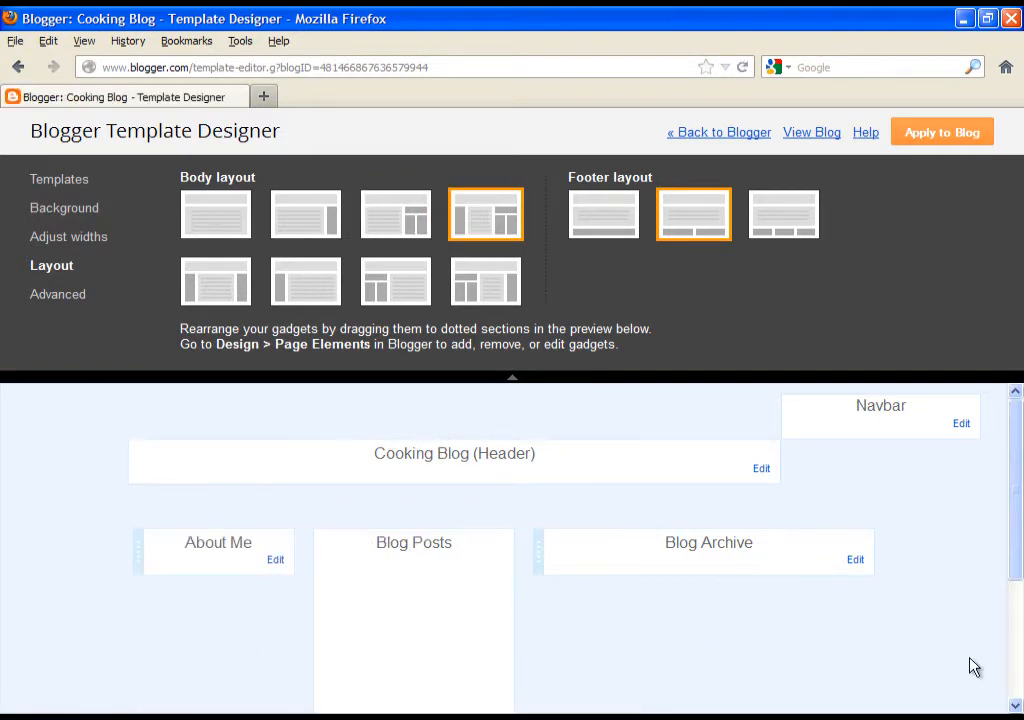
left_click(396, 280)
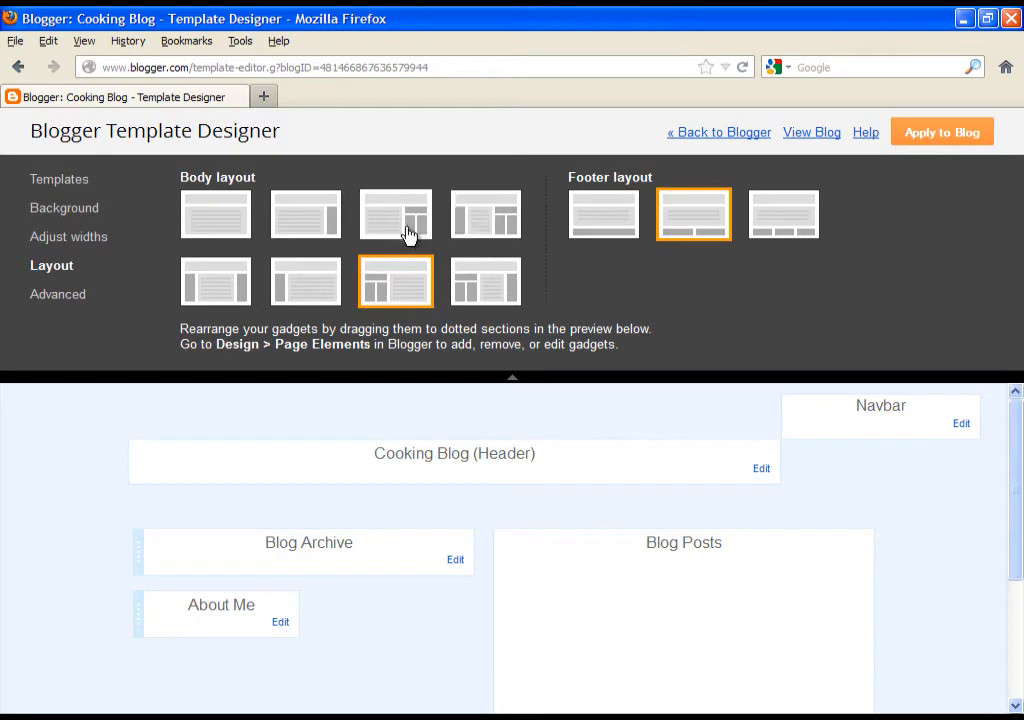
left_click(396, 214)
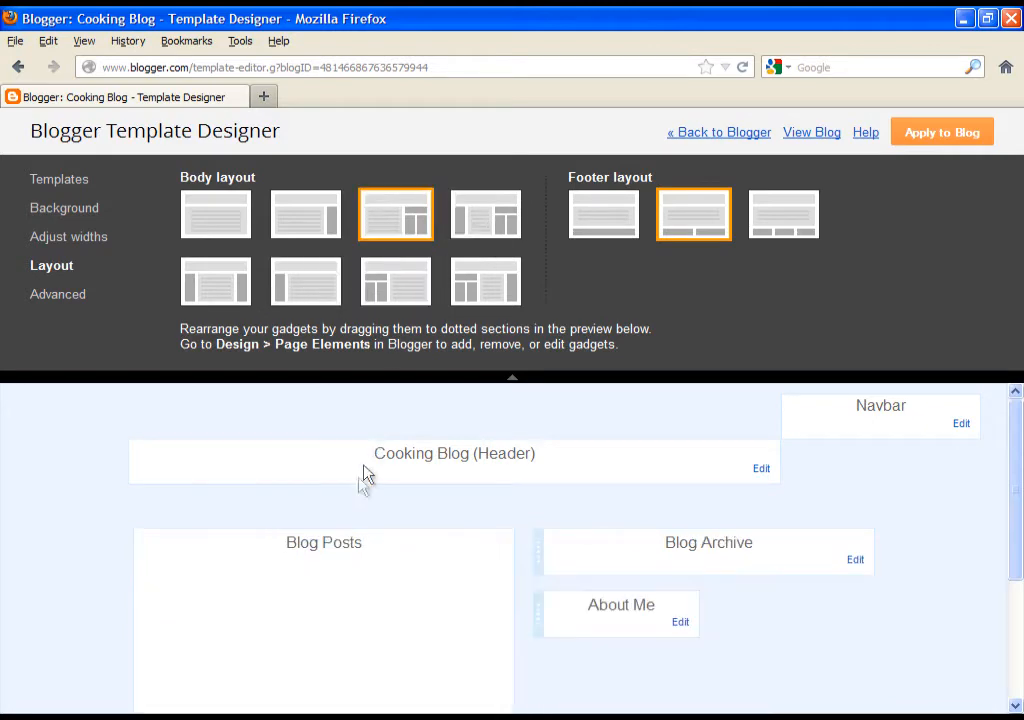
left_click(58, 292)
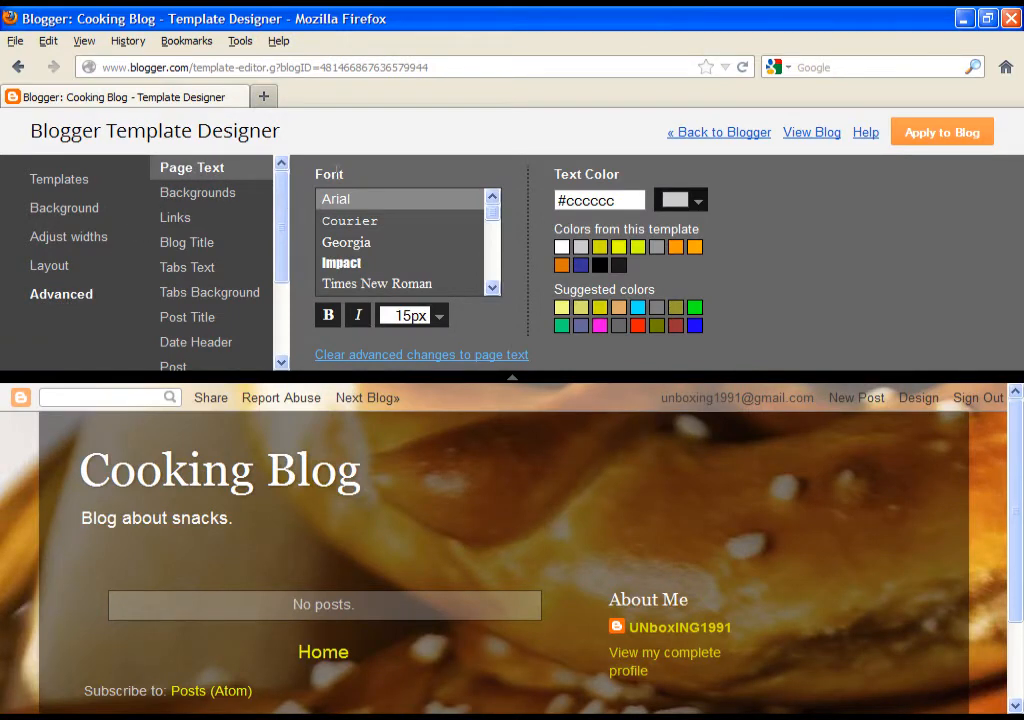
- View the background colour settings, then the blog title's font settings
scroll("down", 3)
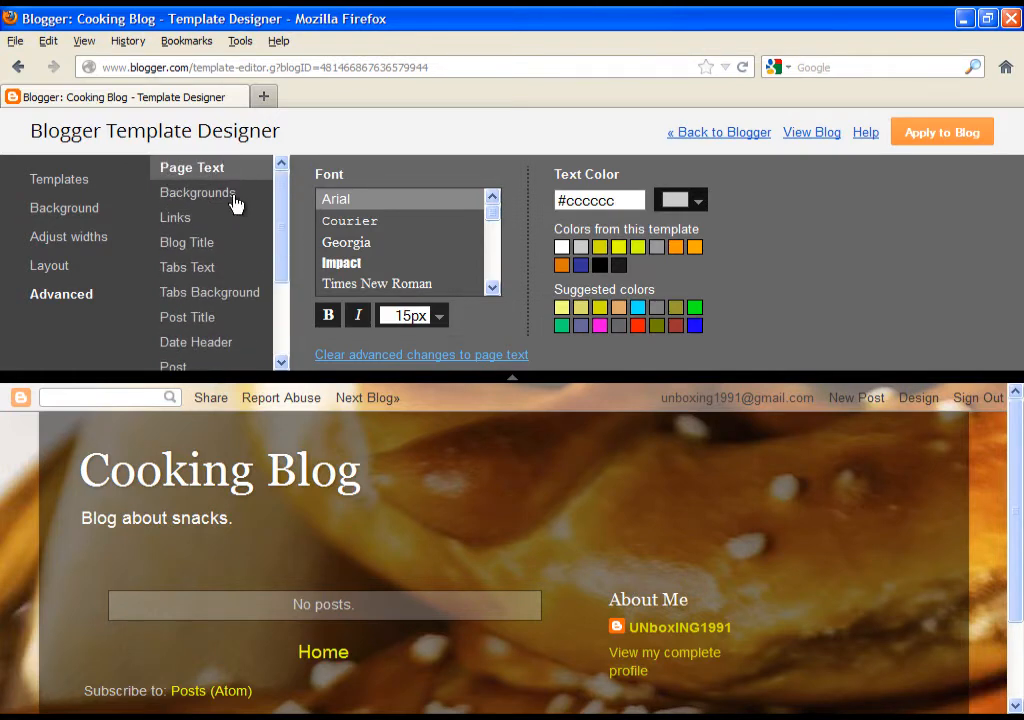
left_click(196, 192)
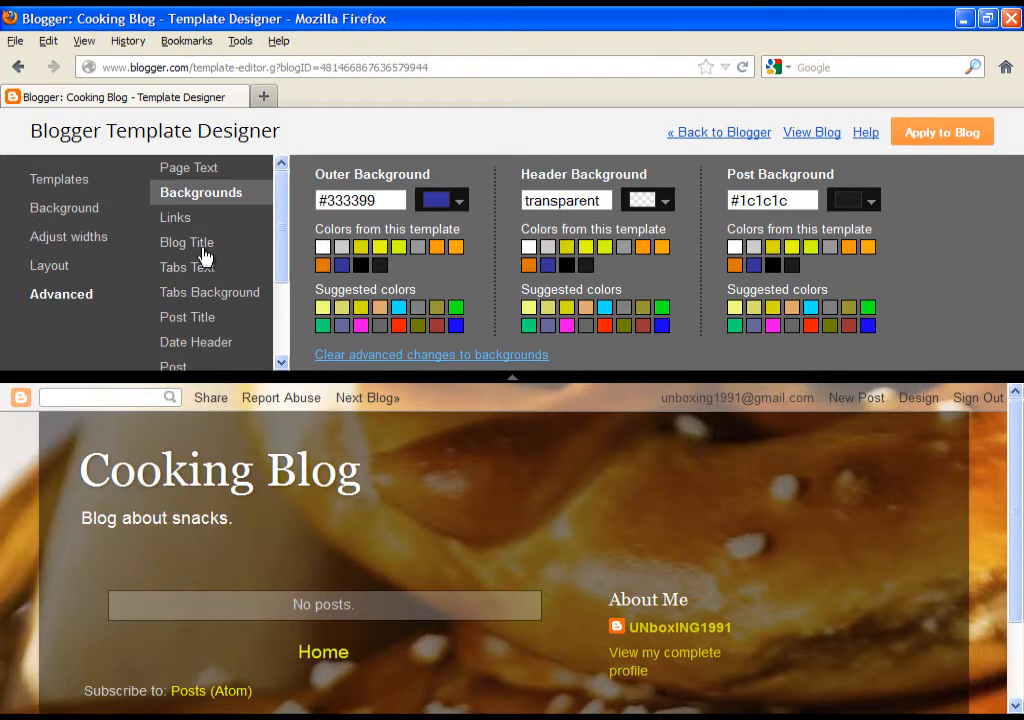
left_click(188, 242)
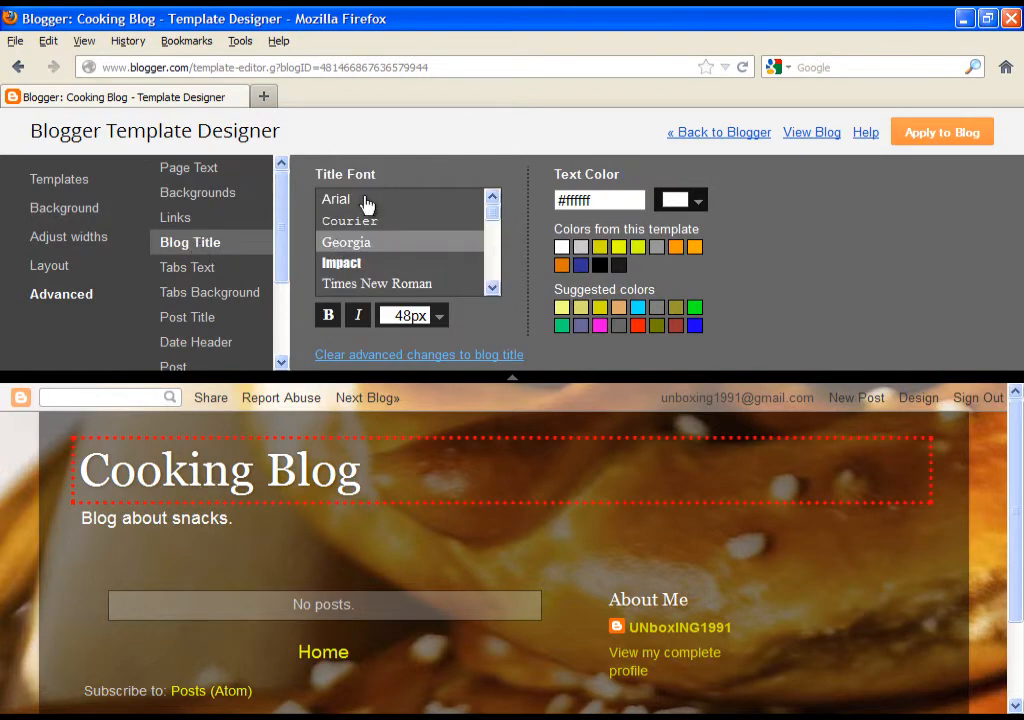
- Set the blog title to Allerta Stencil, toggle bold and italic, size 50px
left_click(340, 262)
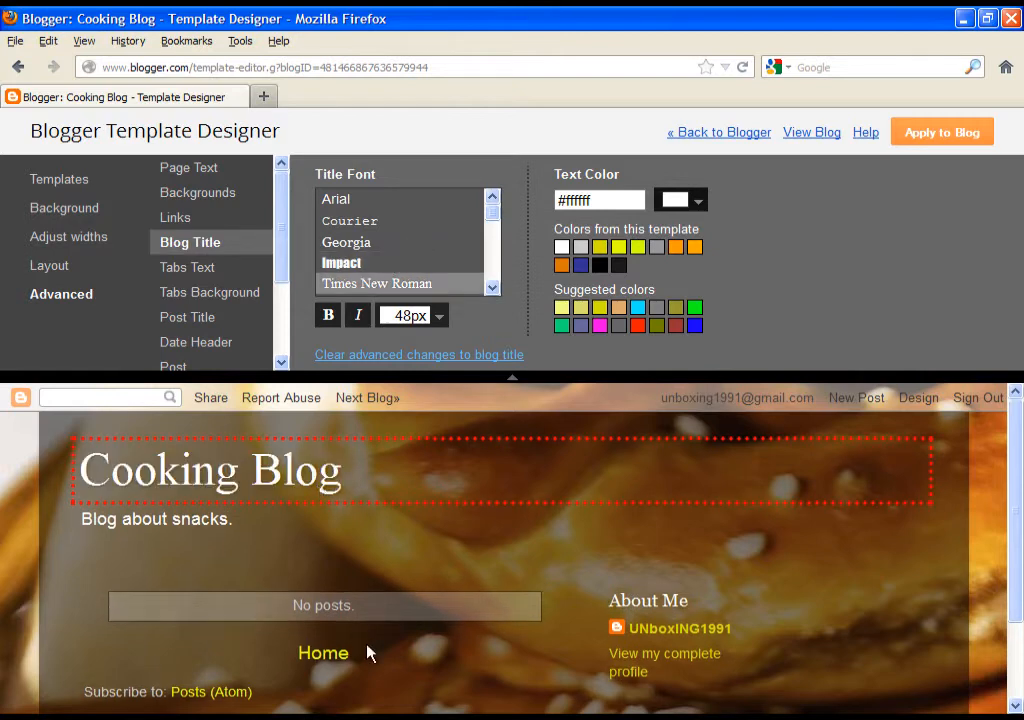
scroll("down", 3)
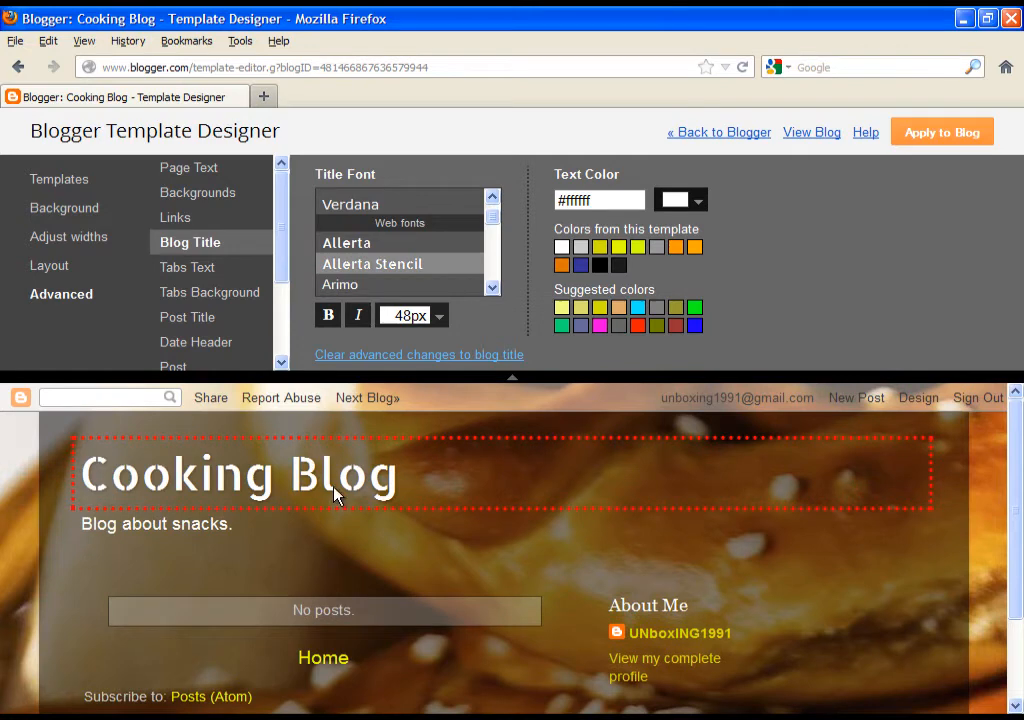
left_click(328, 316)
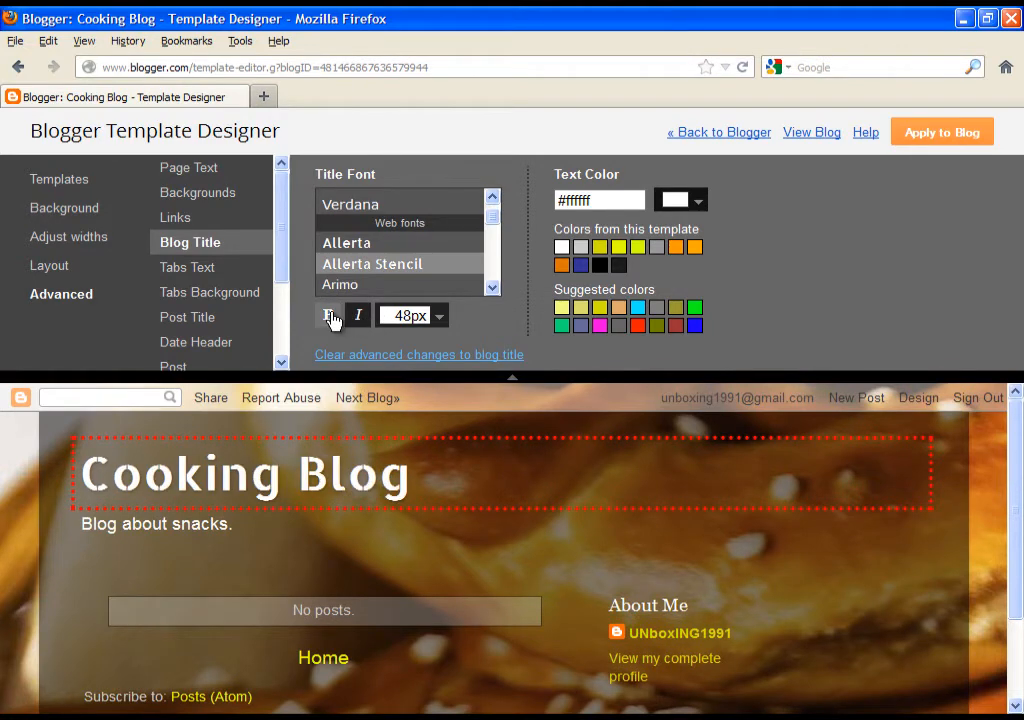
left_click(356, 316)
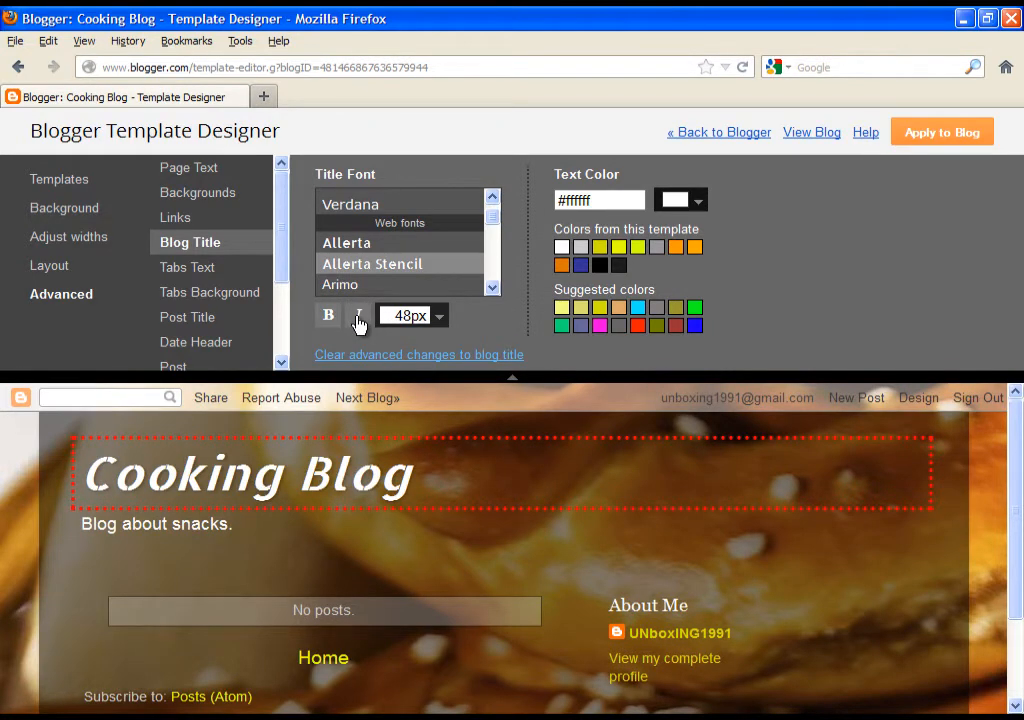
left_click(438, 316)
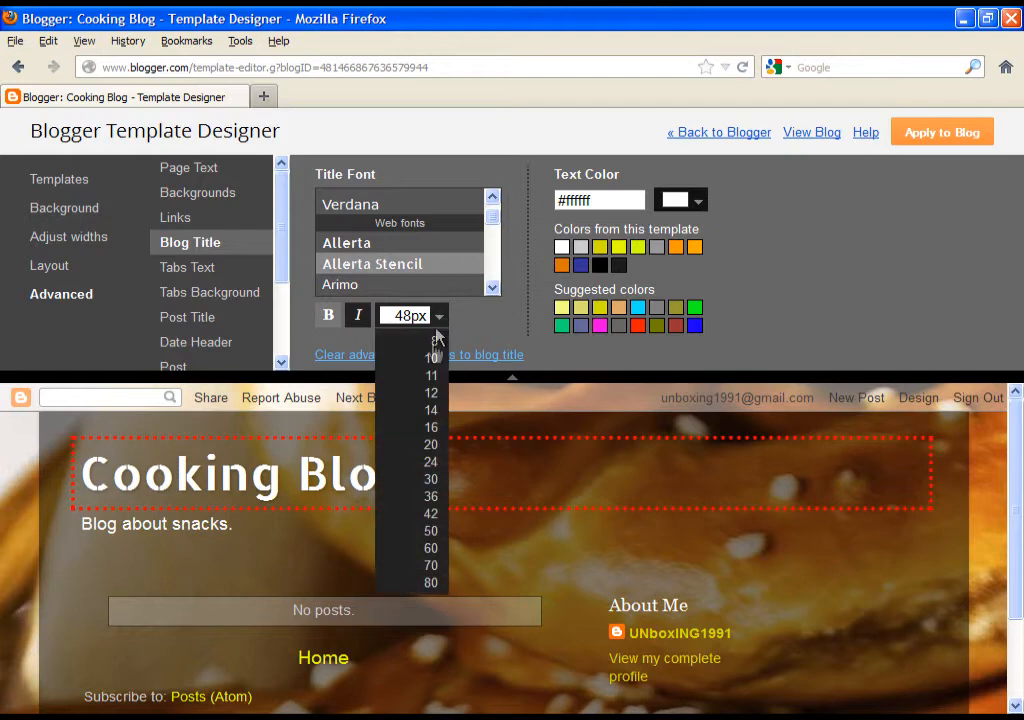
left_click(432, 532)
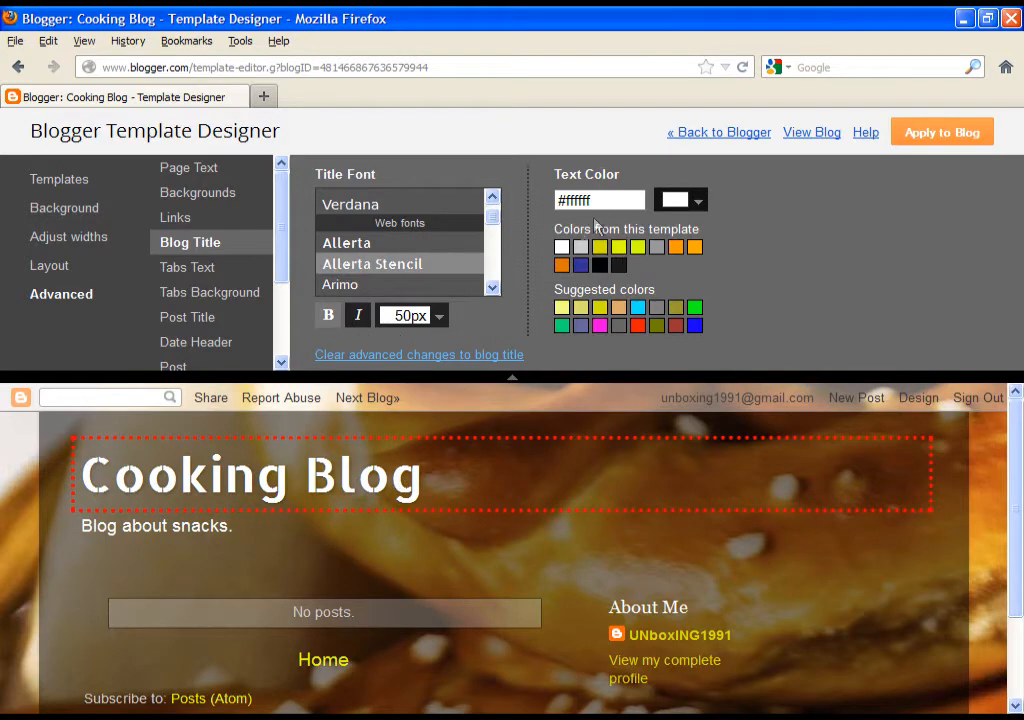
- Colour the blog title black #000000 after trying grey, orange and yellow-green swatches
left_click(582, 248)
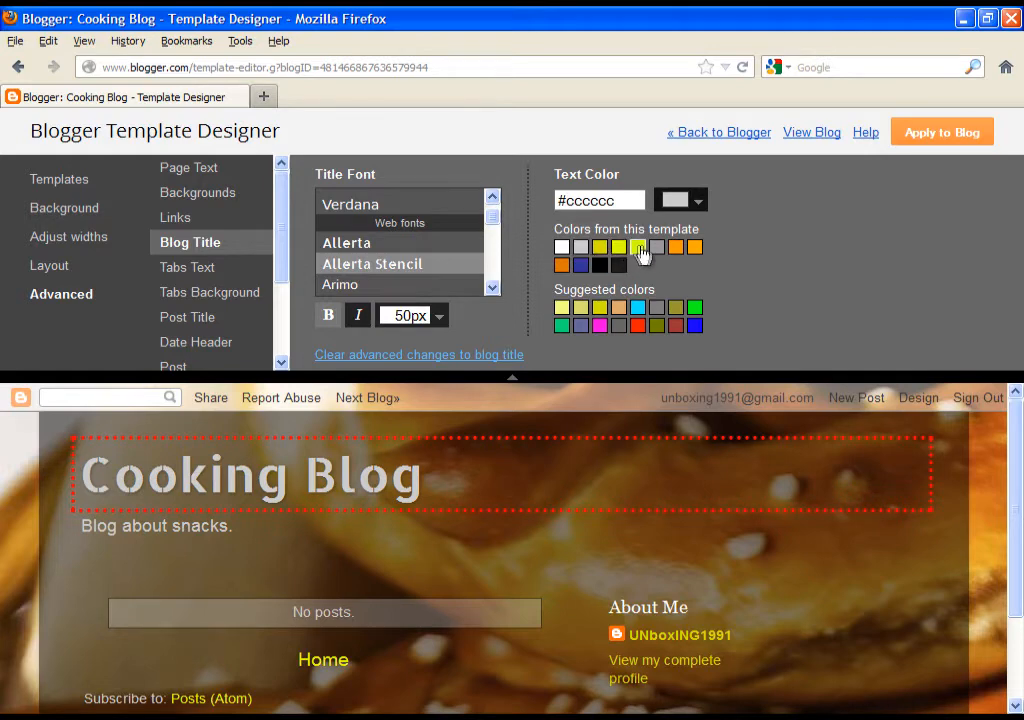
left_click(696, 246)
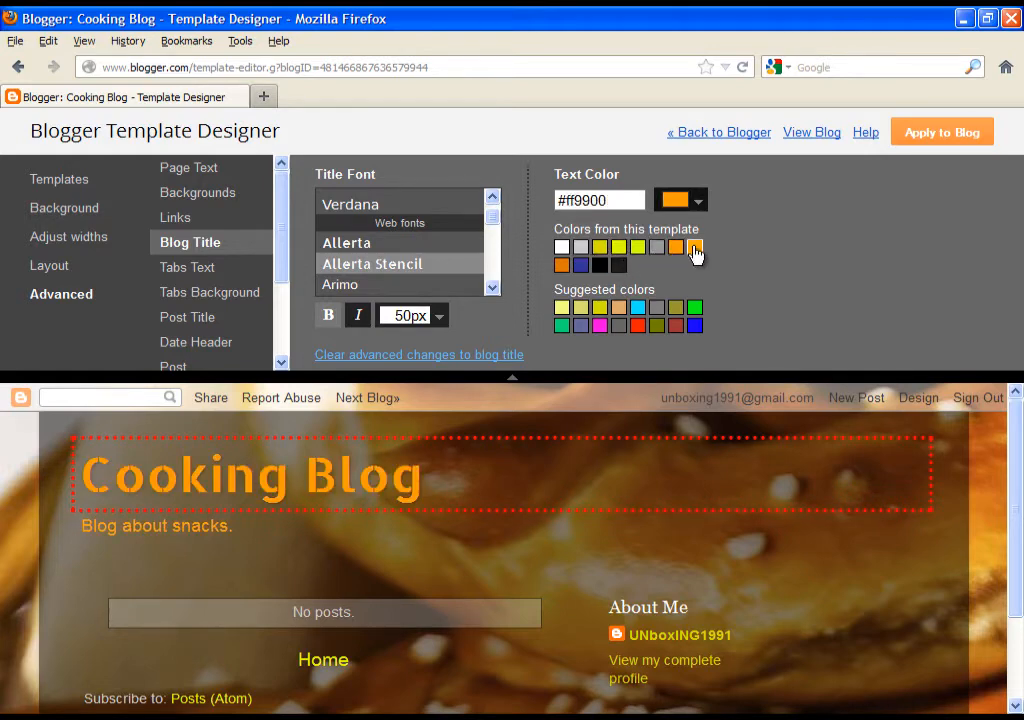
left_click(620, 248)
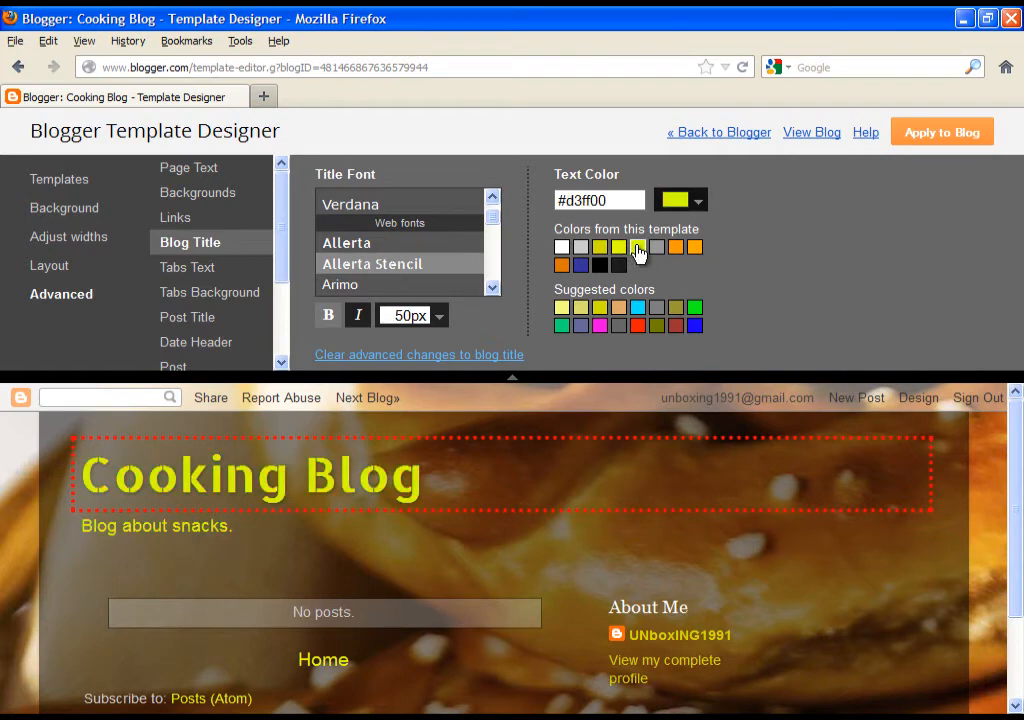
left_click(600, 264)
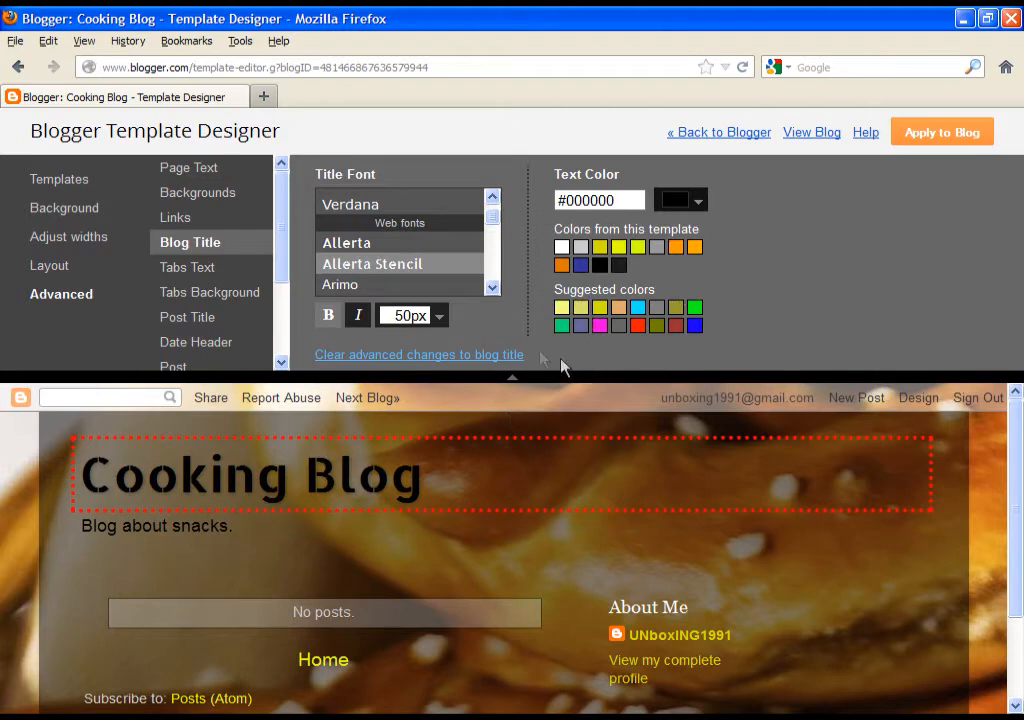
mouse_move(430, 288)
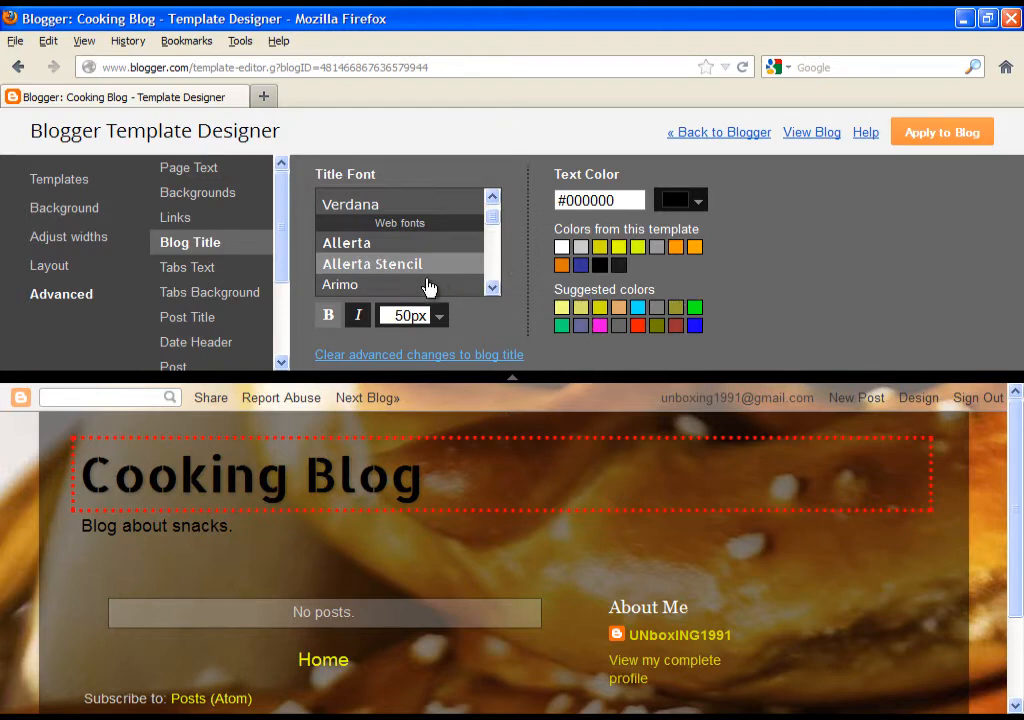
mouse_move(698, 200)
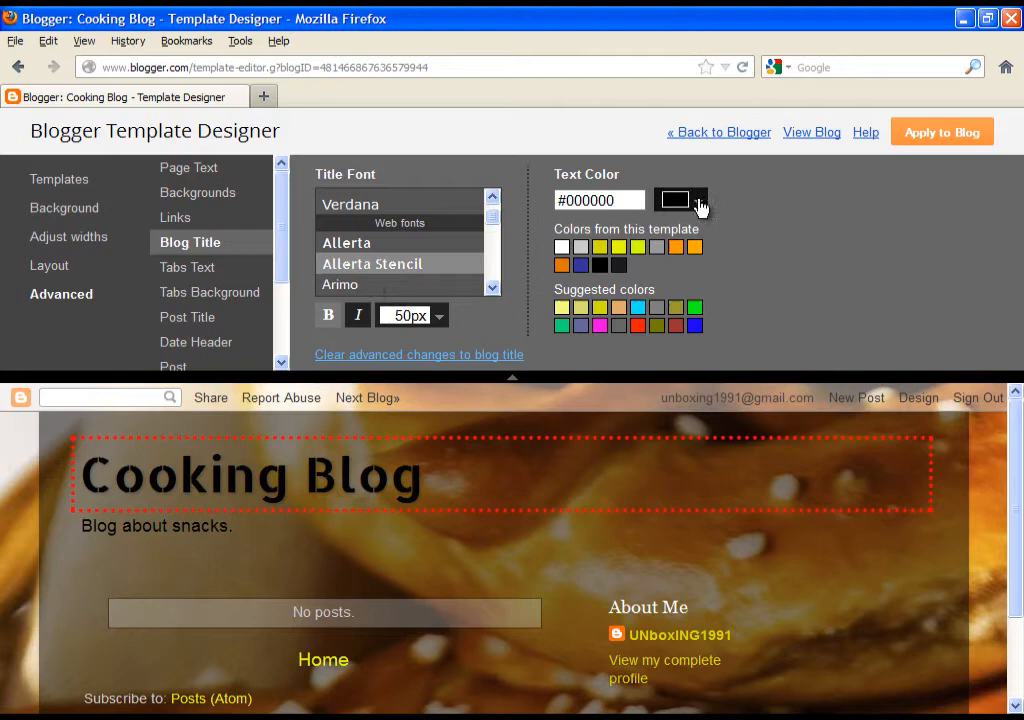
left_click(696, 200)
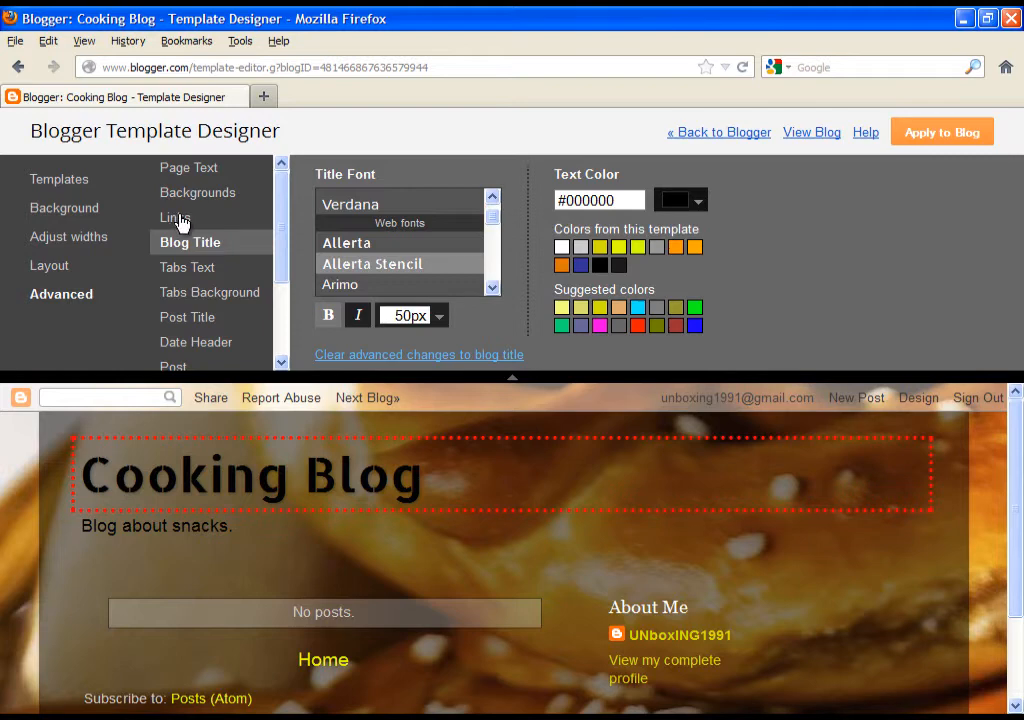
- Review the Links and Post colour settings, then apply the new design to the blog
left_click(176, 216)
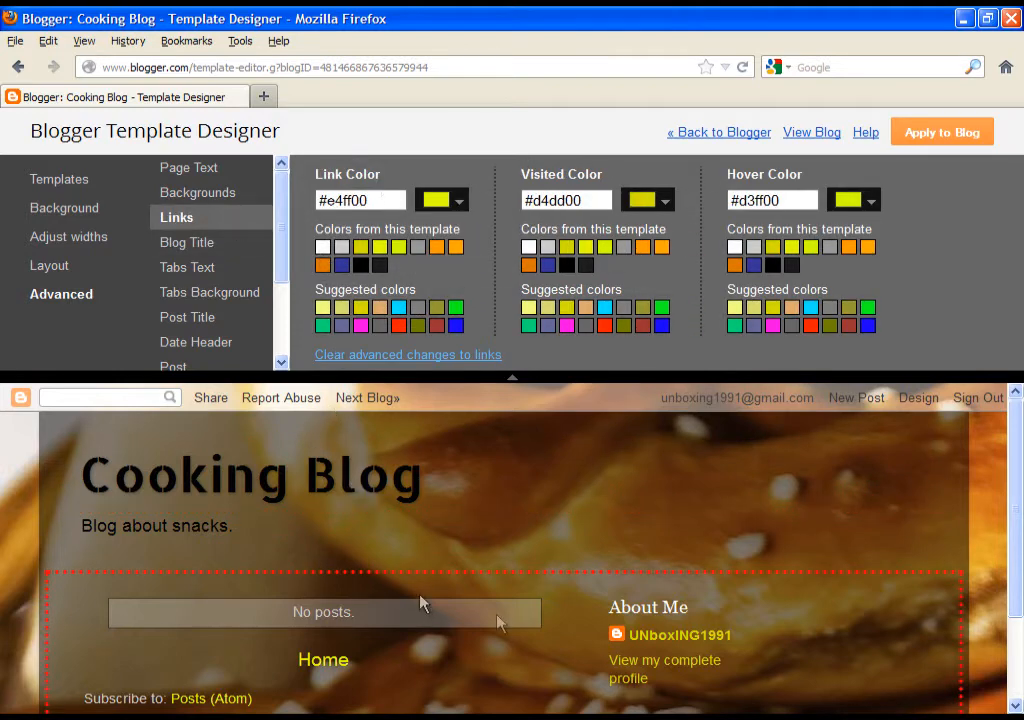
mouse_move(212, 192)
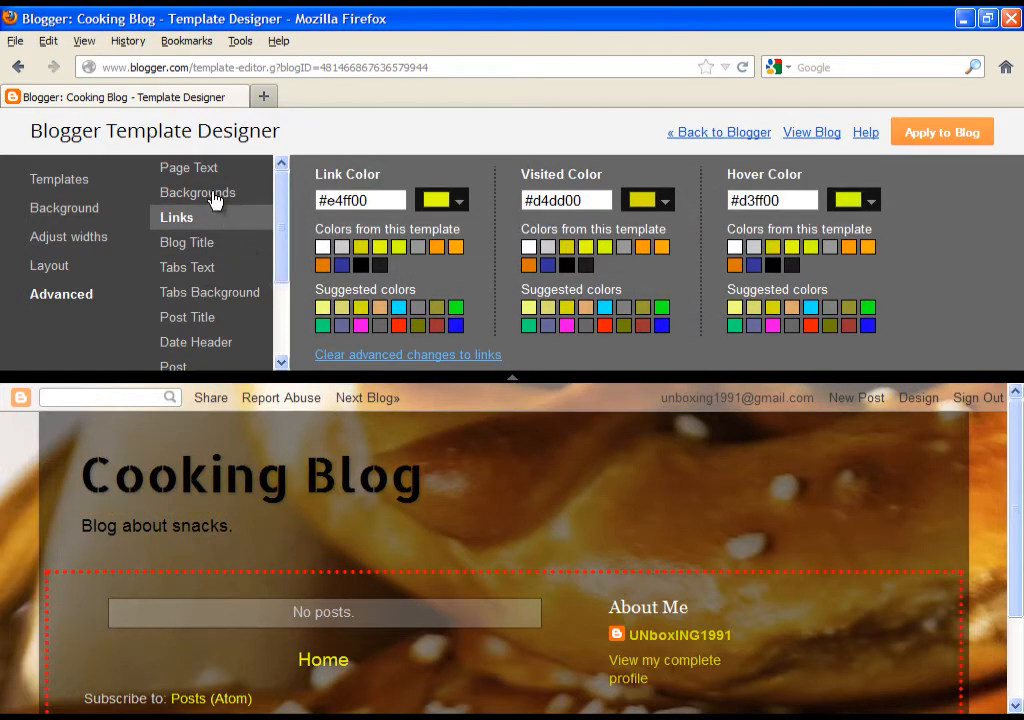
left_click(188, 168)
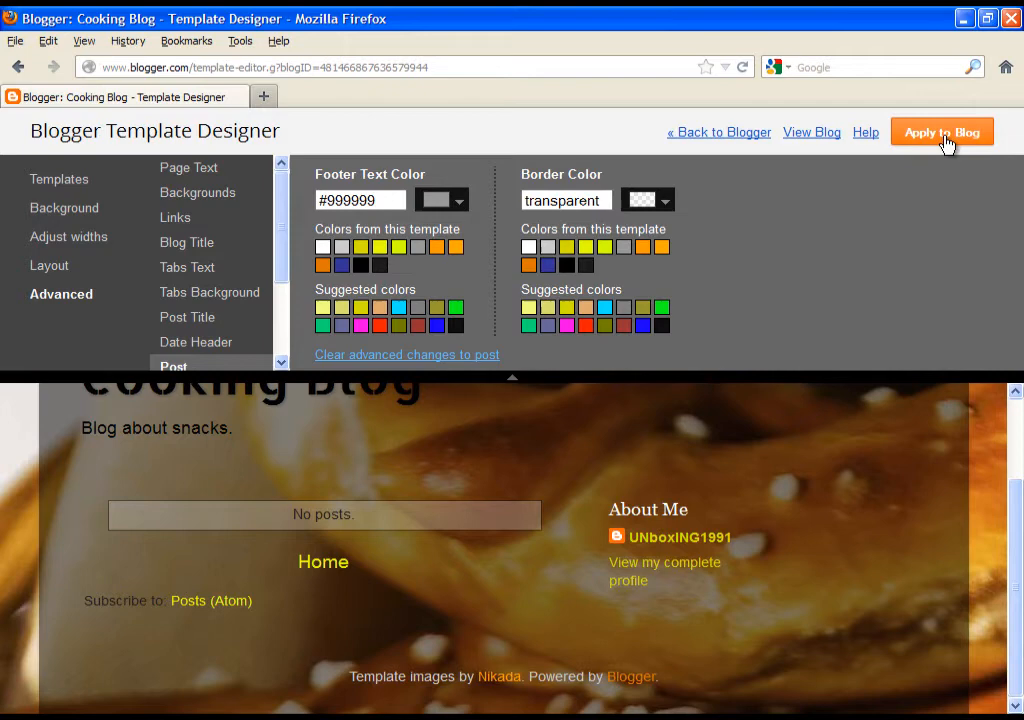
left_click(942, 132)
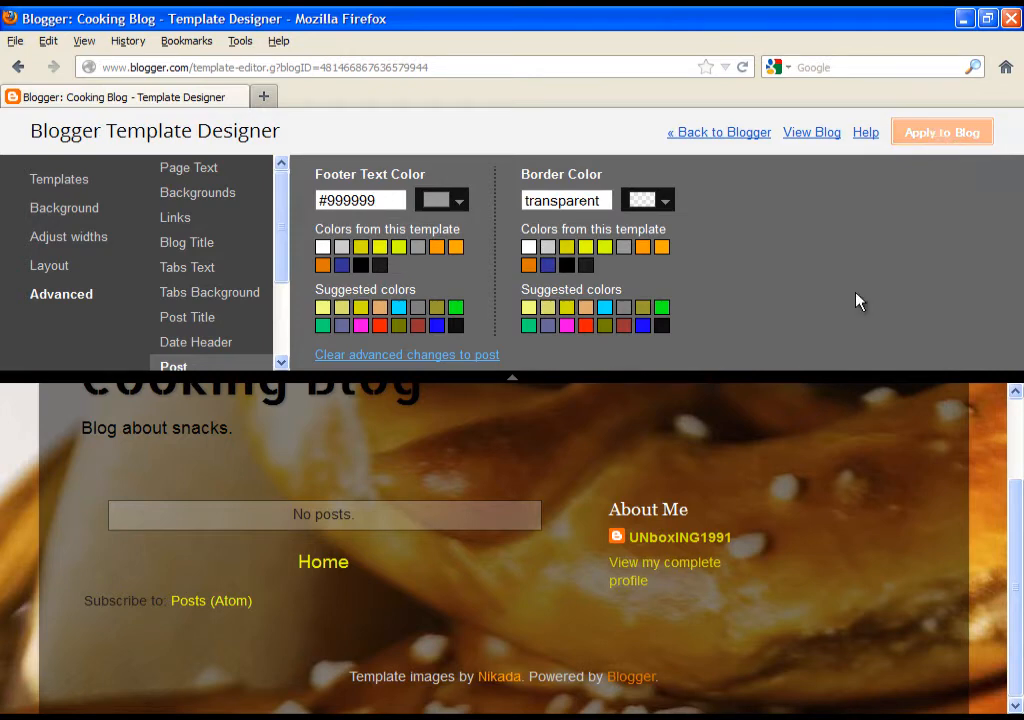
left_click(940, 132)
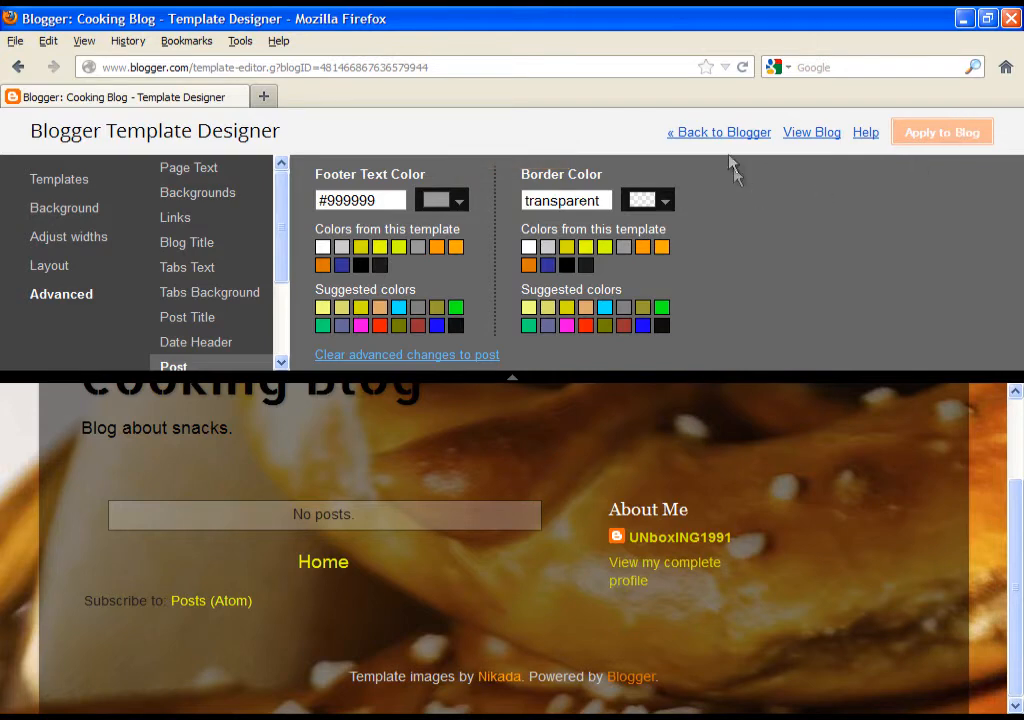
mouse_move(718, 132)
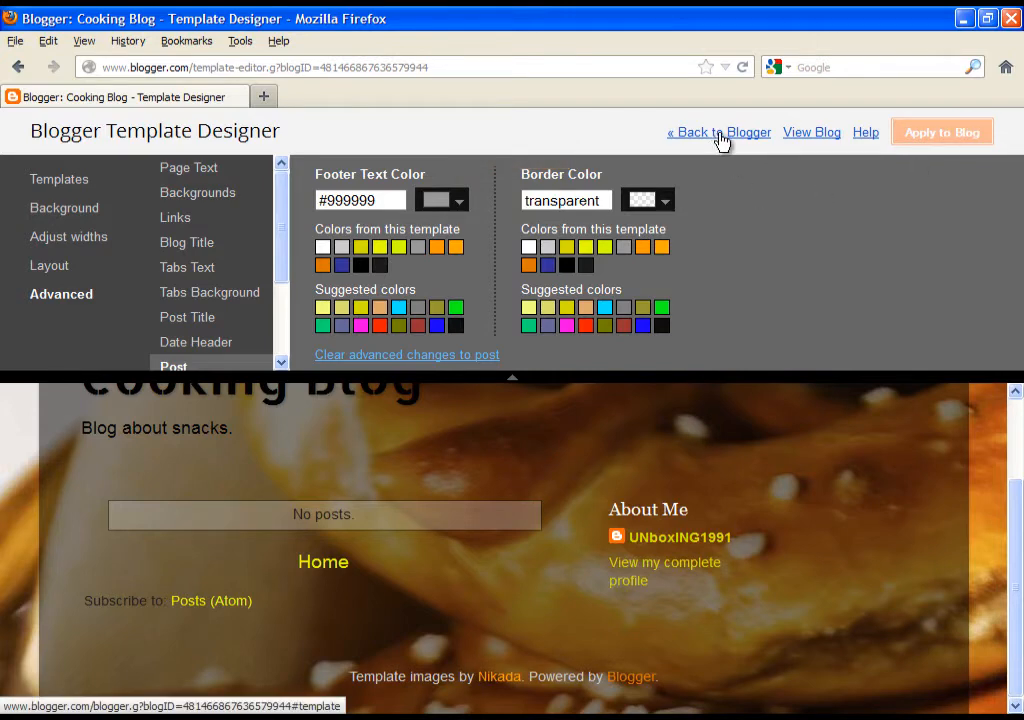
left_click(812, 132)
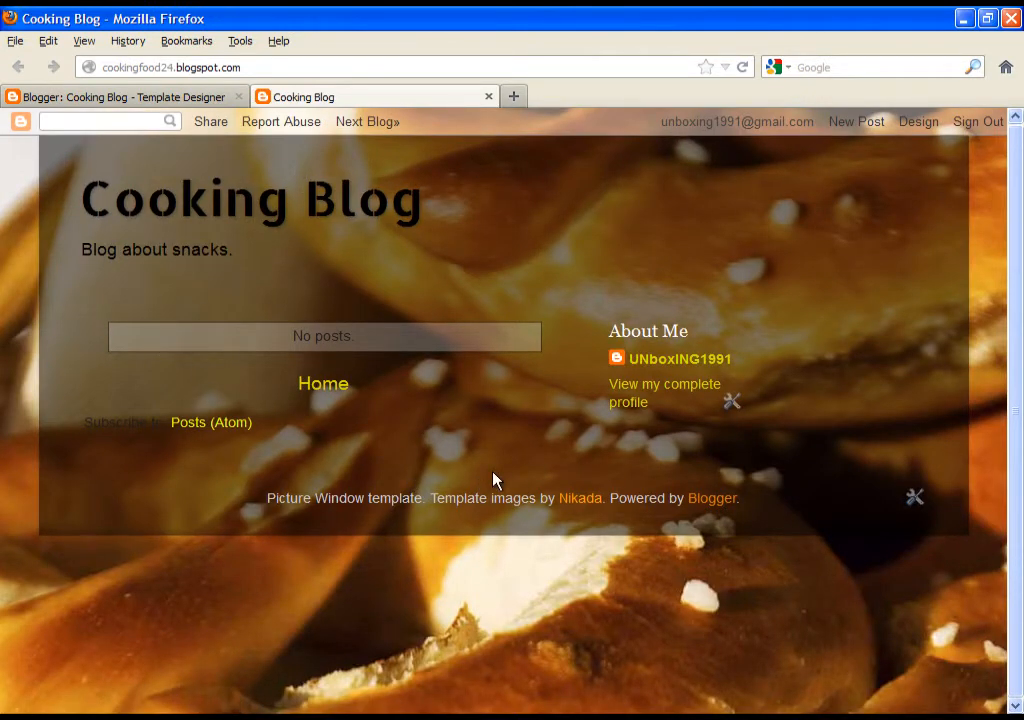
mouse_move(570, 556)
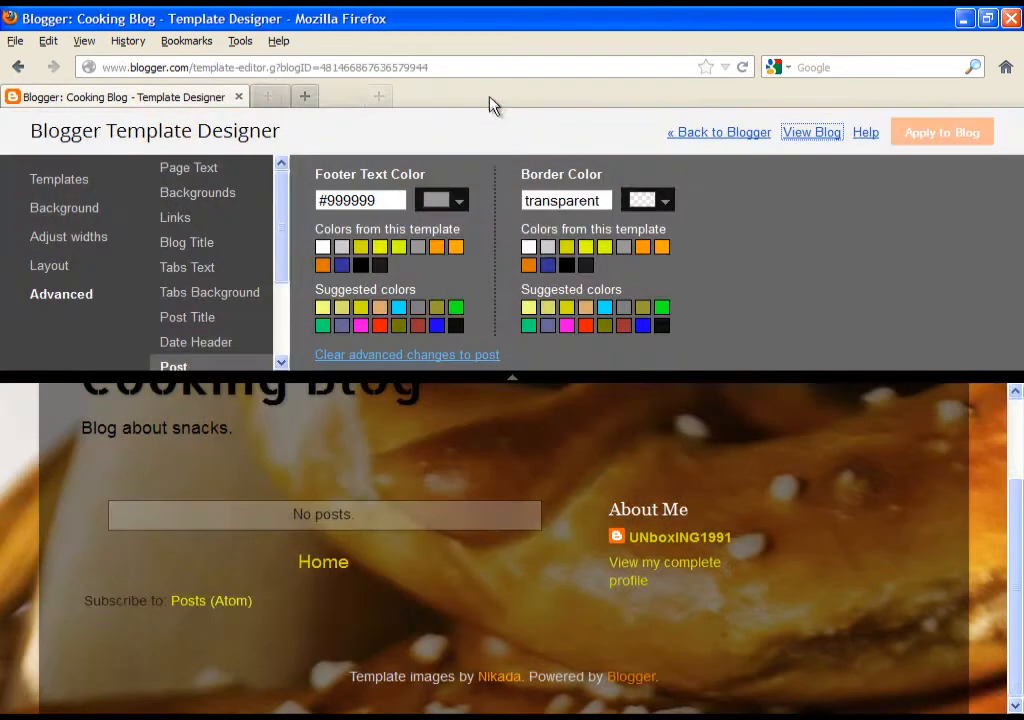
- Return from the Template Designer to the Cooking Blog's Template page
left_click(718, 132)
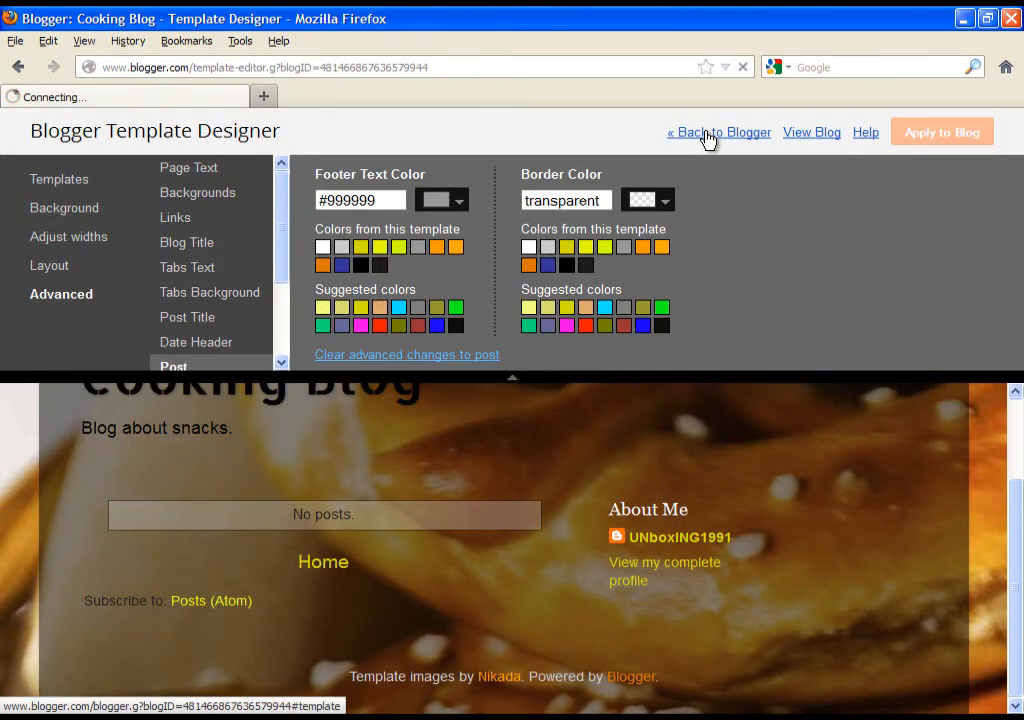
left_click(718, 132)
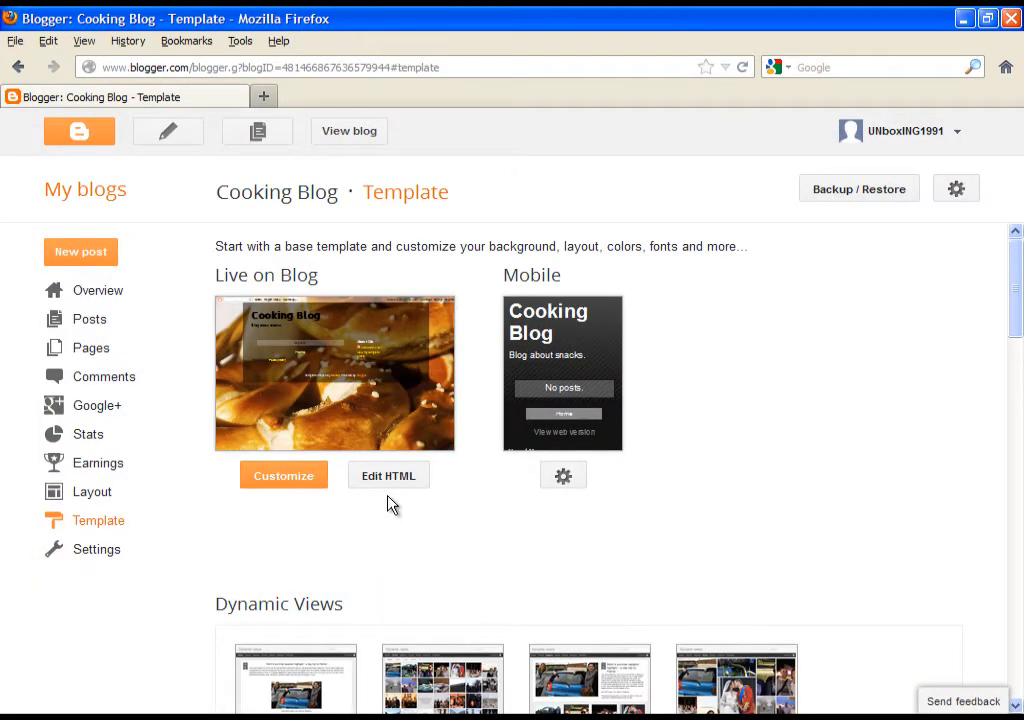
mouse_move(464, 624)
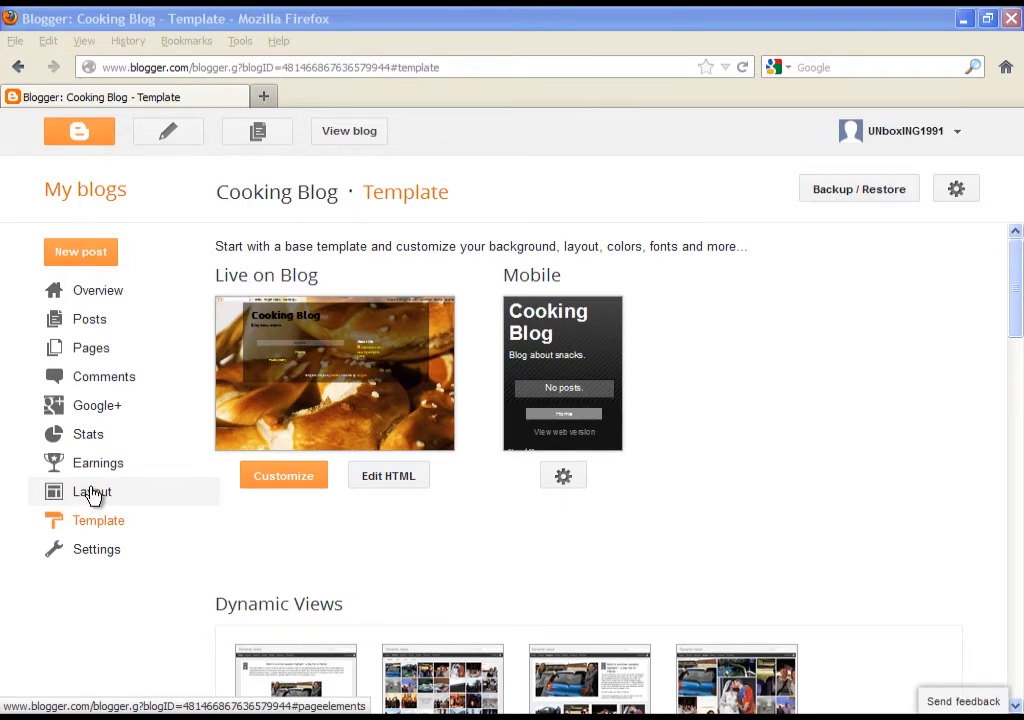
- View the Earnings page with its AdSense and affiliate ad sign-up options
left_click(96, 464)
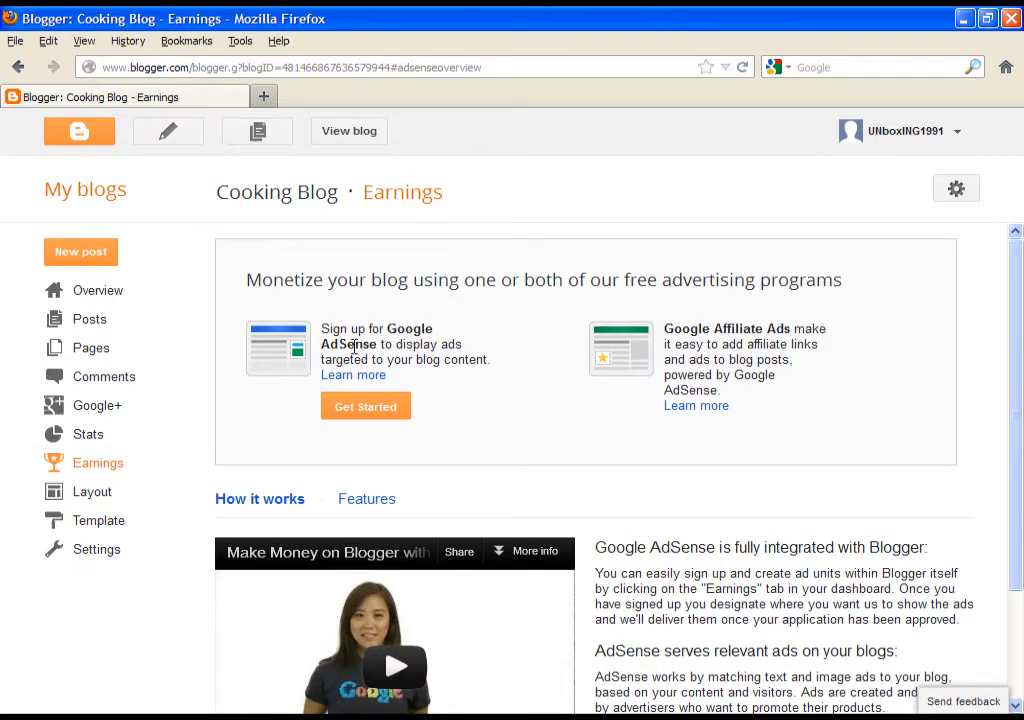
mouse_move(356, 348)
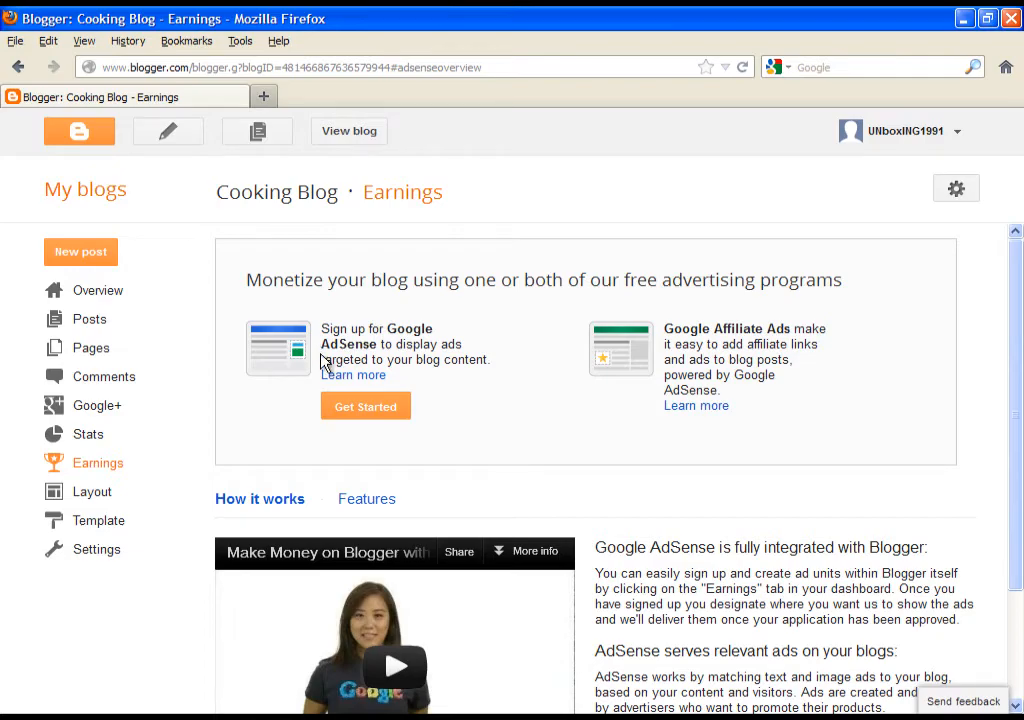
scroll("down", 3)
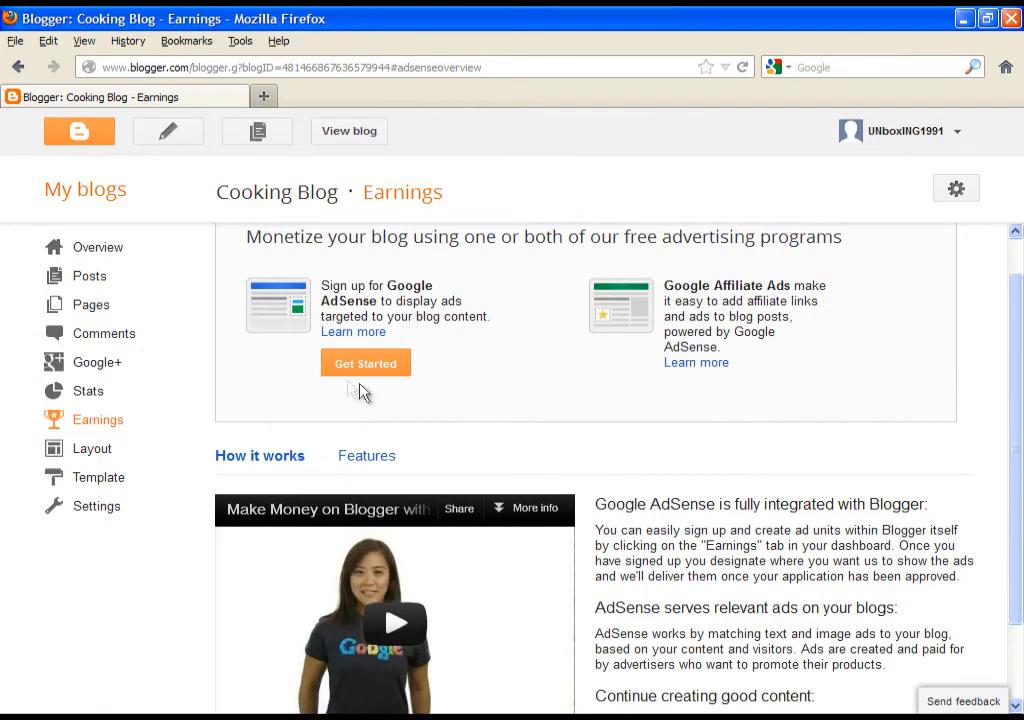
mouse_move(430, 388)
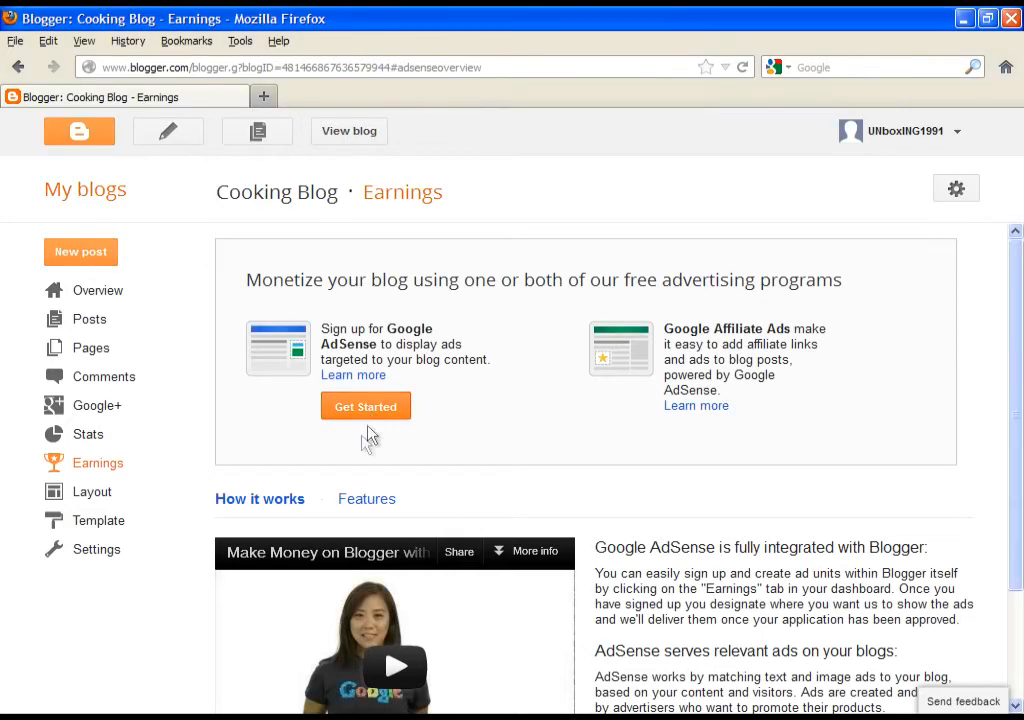
mouse_move(96, 464)
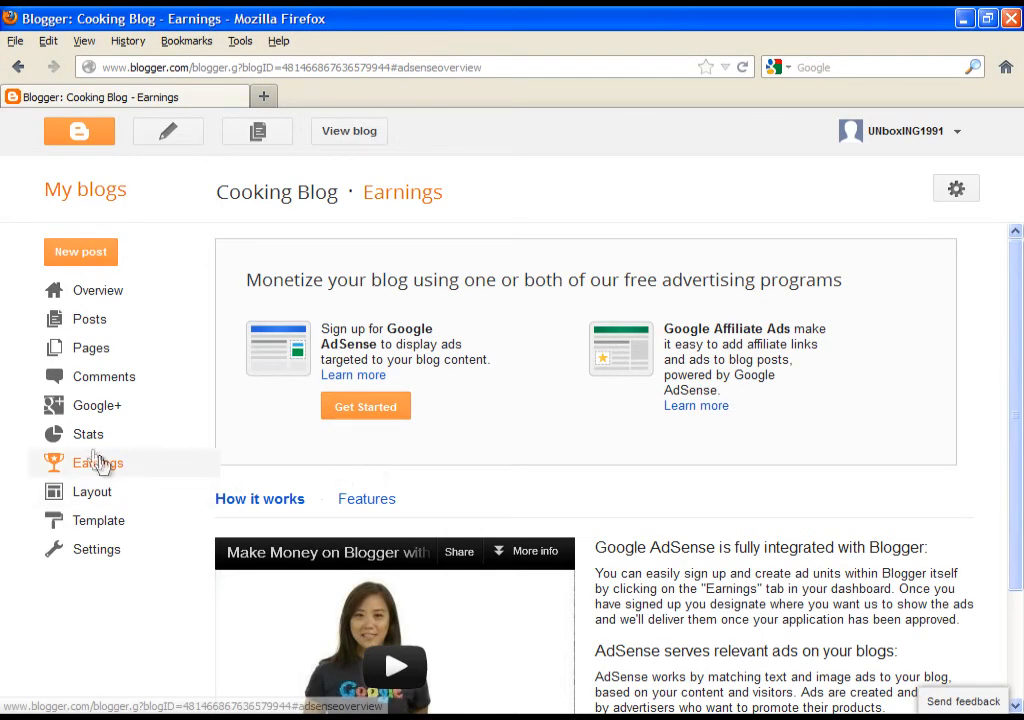
- Browse the Stats overview for the past day, post stats, then audience stats
left_click(88, 432)
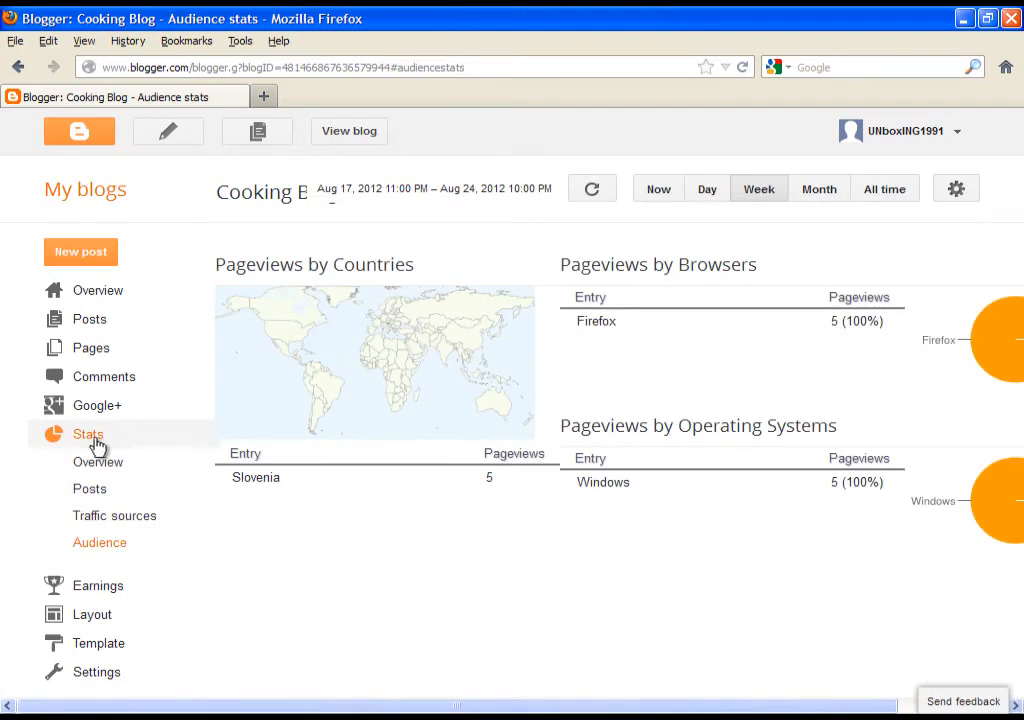
mouse_move(98, 460)
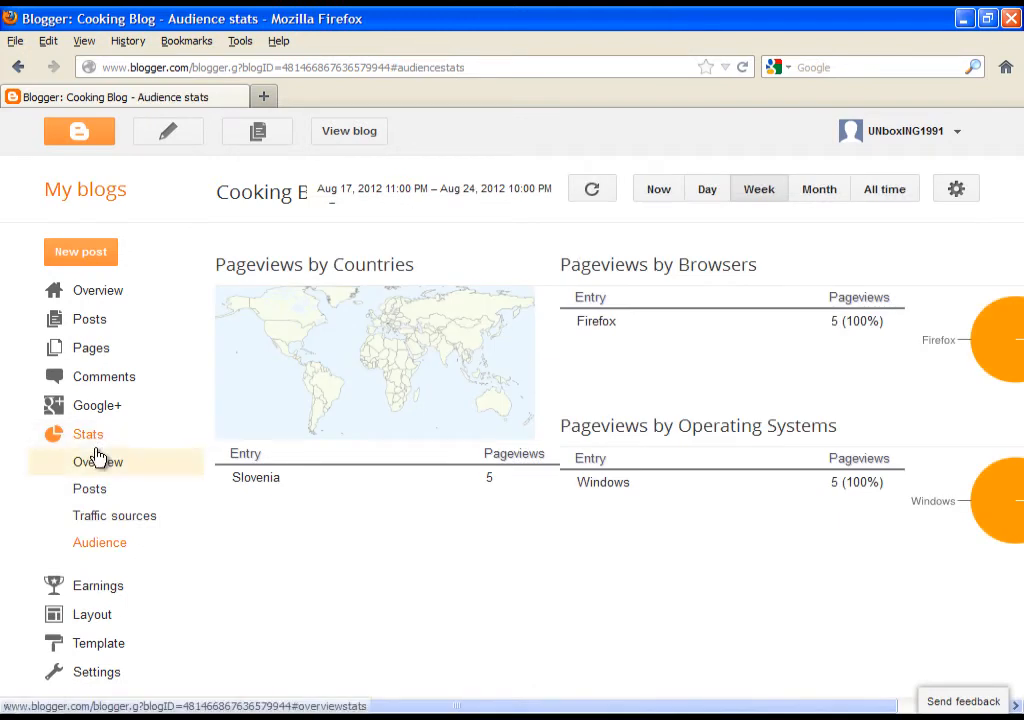
left_click(98, 460)
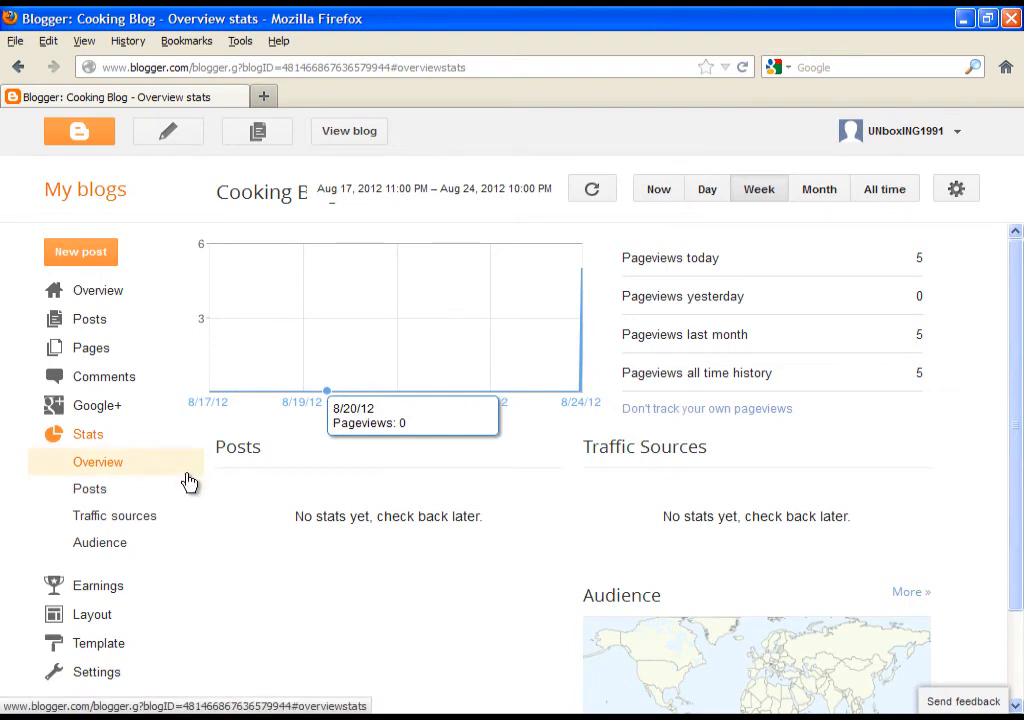
mouse_move(202, 472)
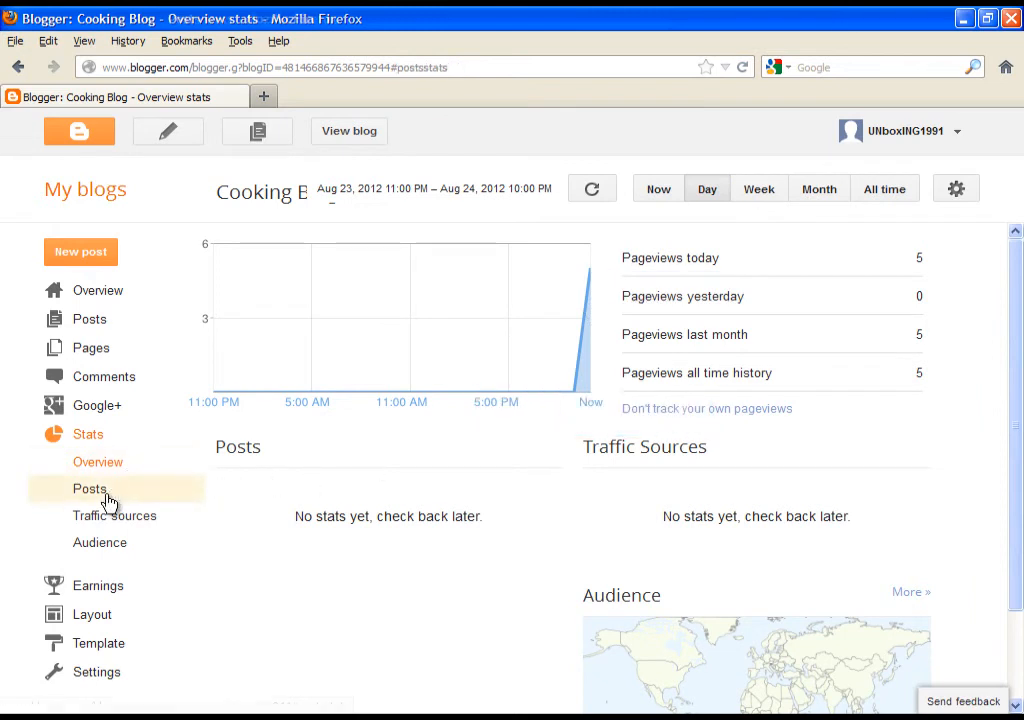
left_click(88, 488)
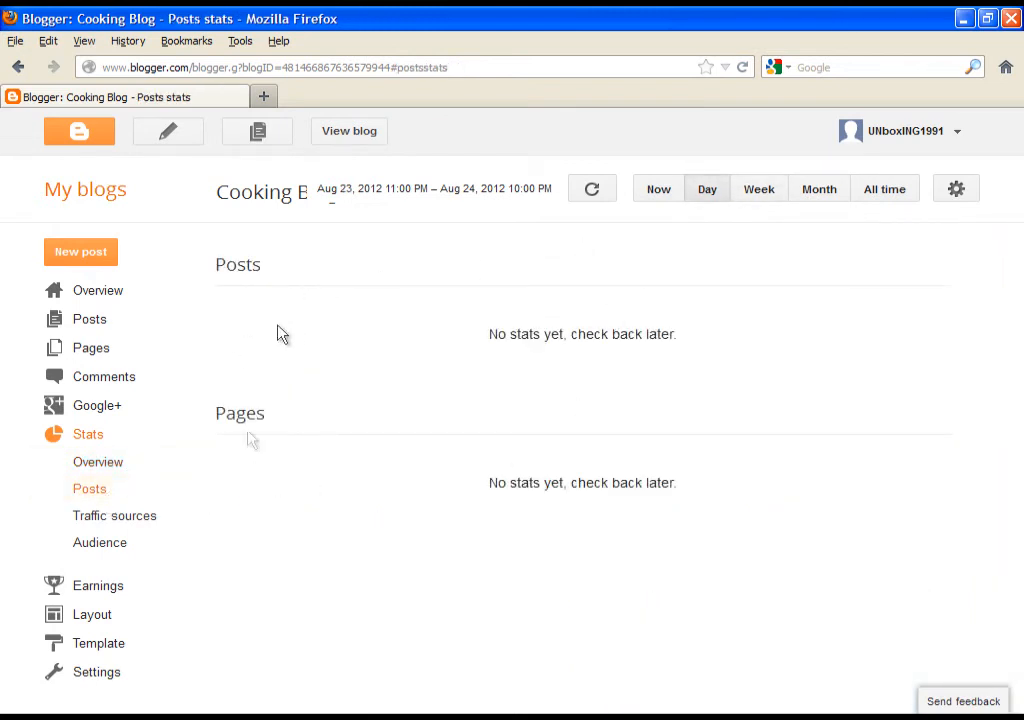
left_click(114, 516)
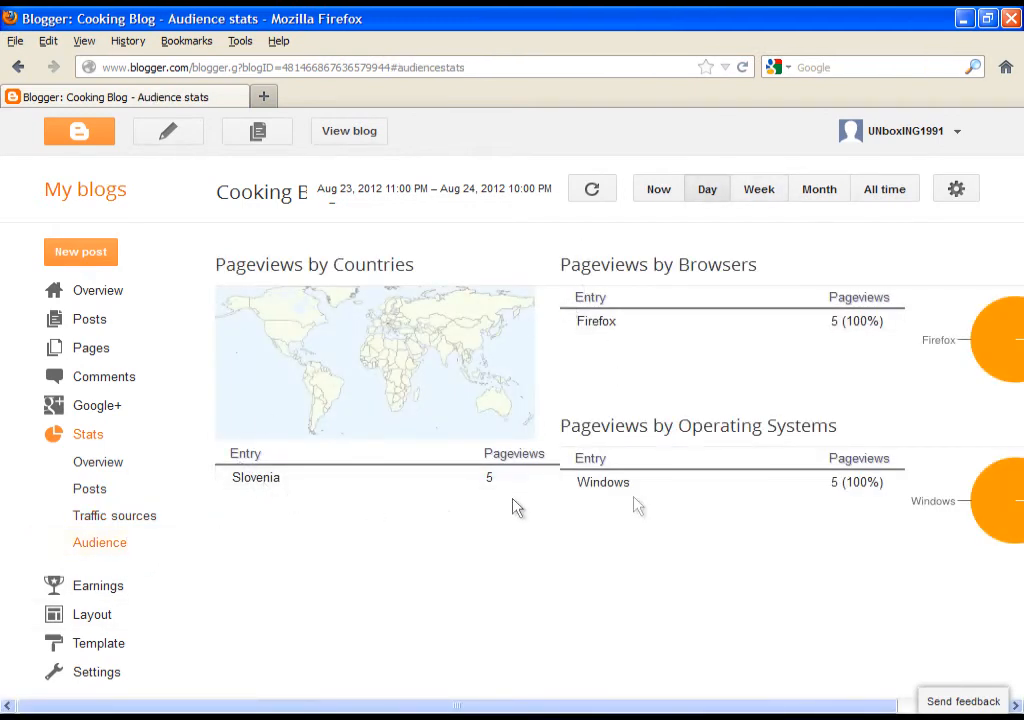
mouse_move(88, 432)
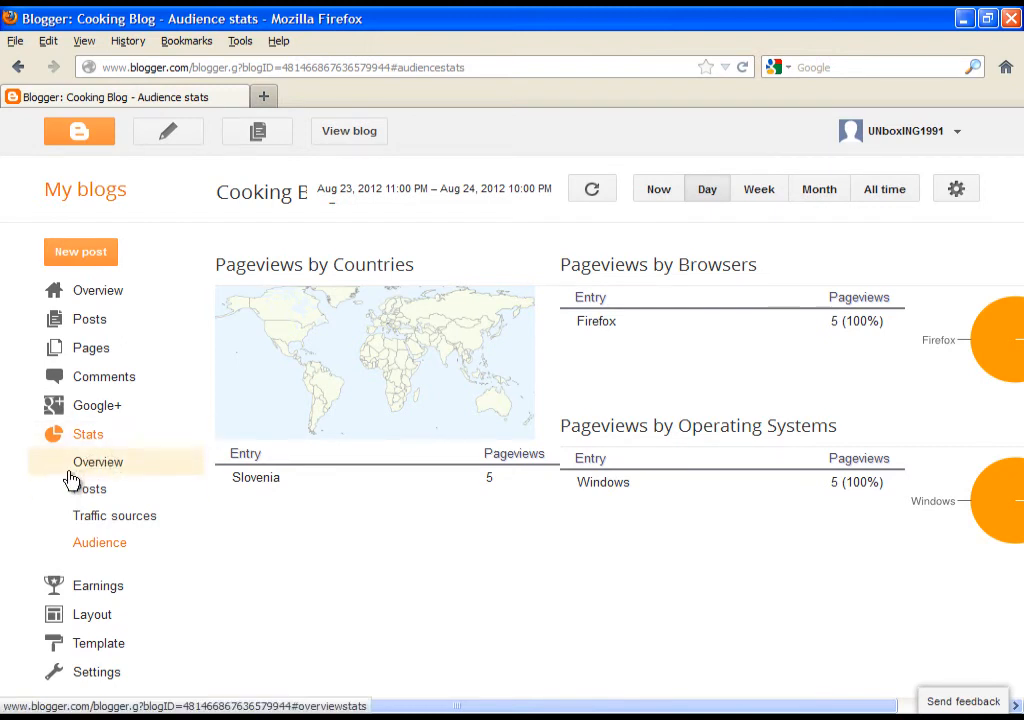
- Visit the Google+ page, then the Comments section with none awaiting moderation
left_click(96, 404)
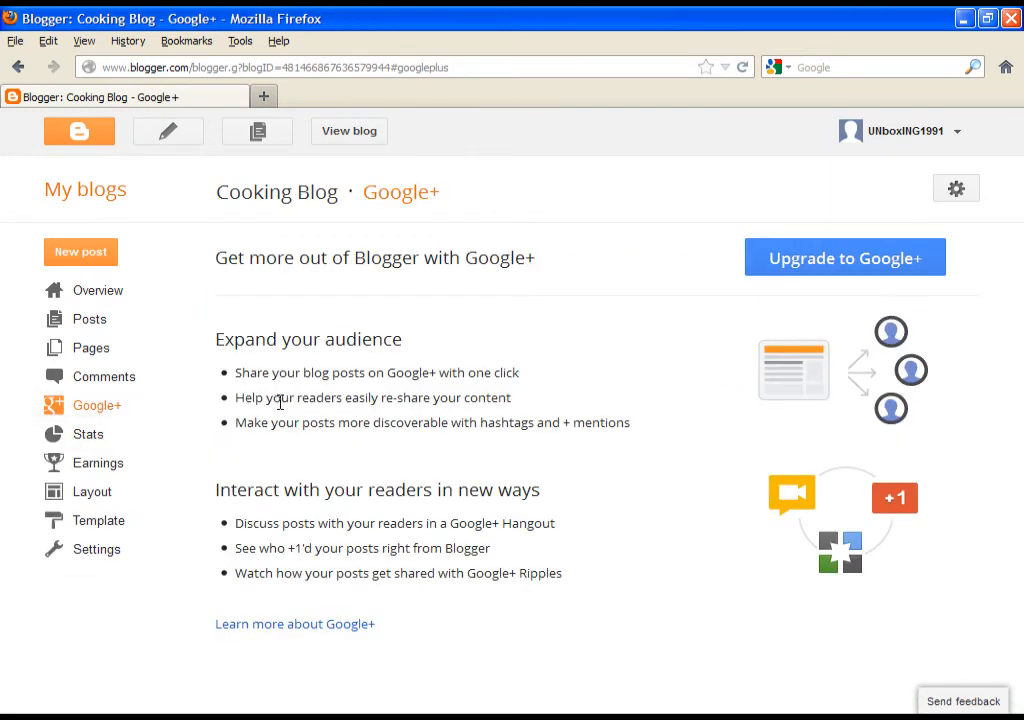
mouse_move(328, 400)
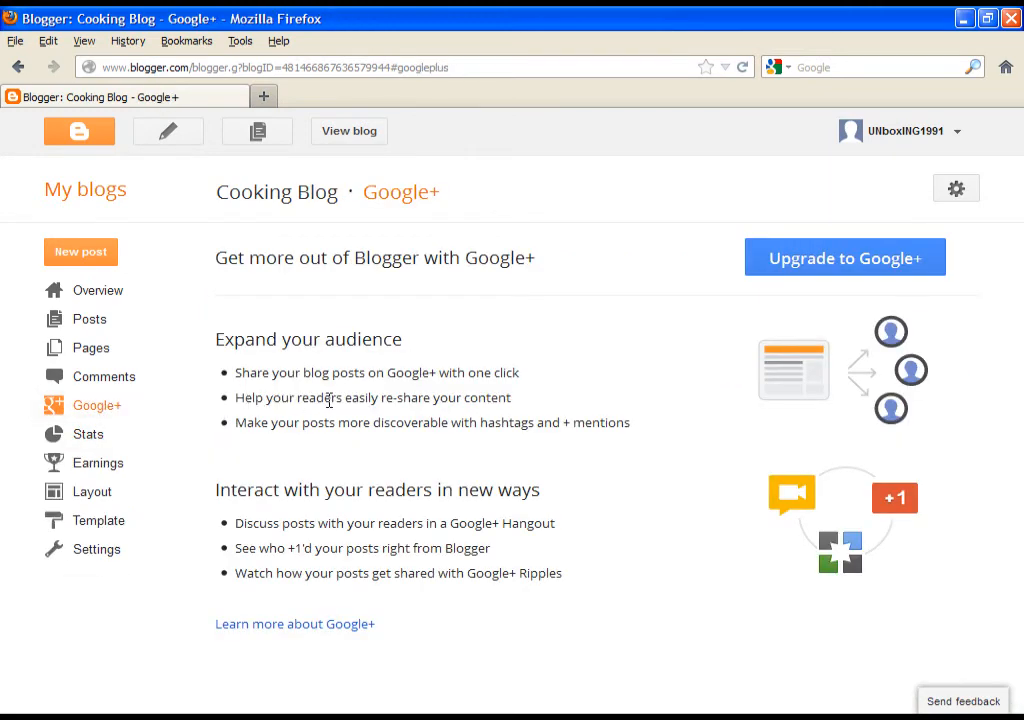
mouse_move(400, 368)
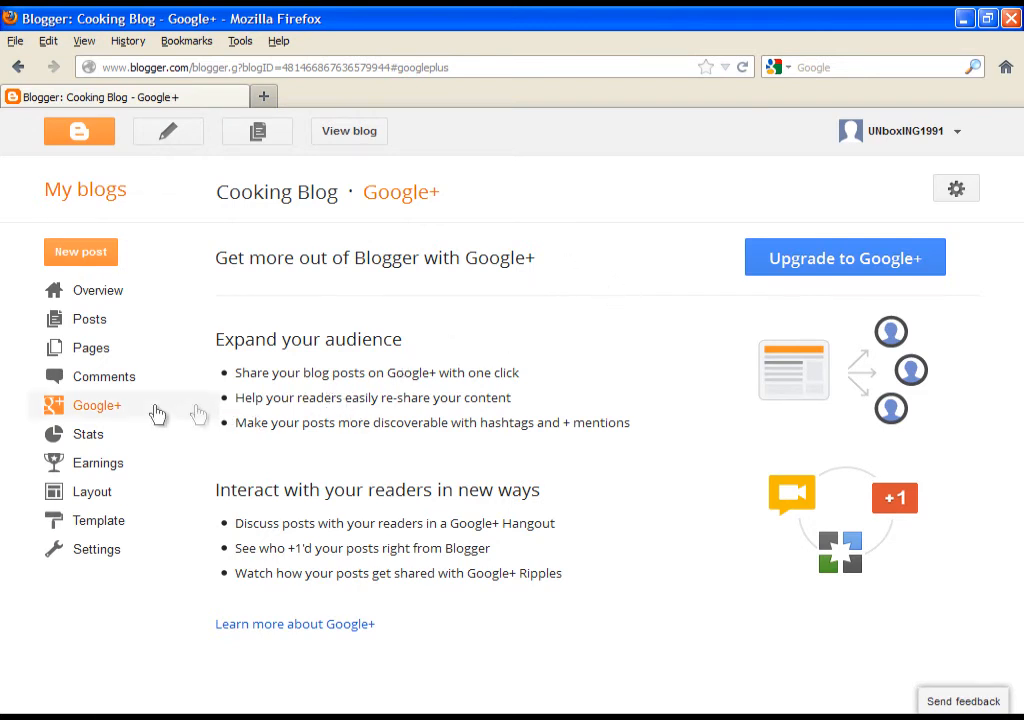
left_click(104, 376)
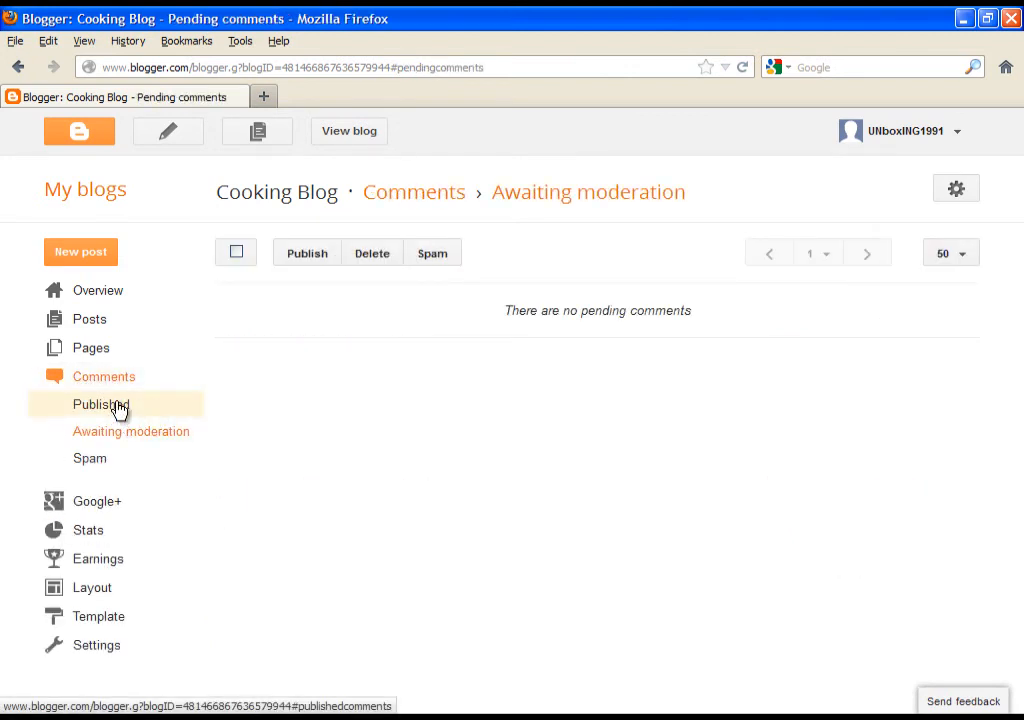
- Check the published, awaiting-moderation and spam comment lists, all empty
left_click(100, 404)
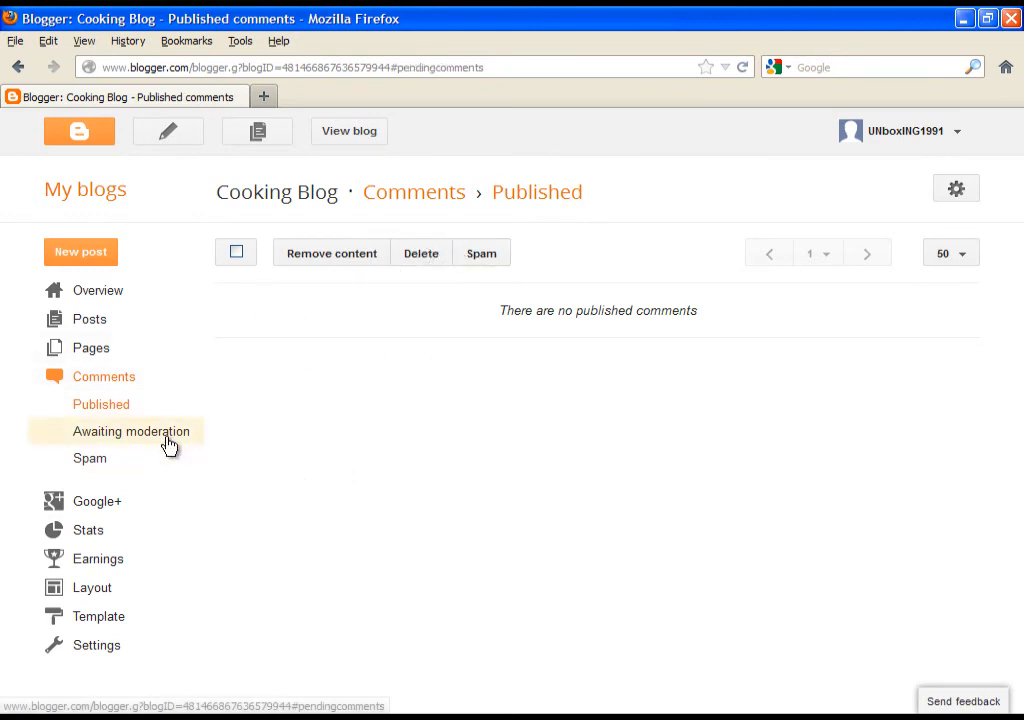
left_click(132, 432)
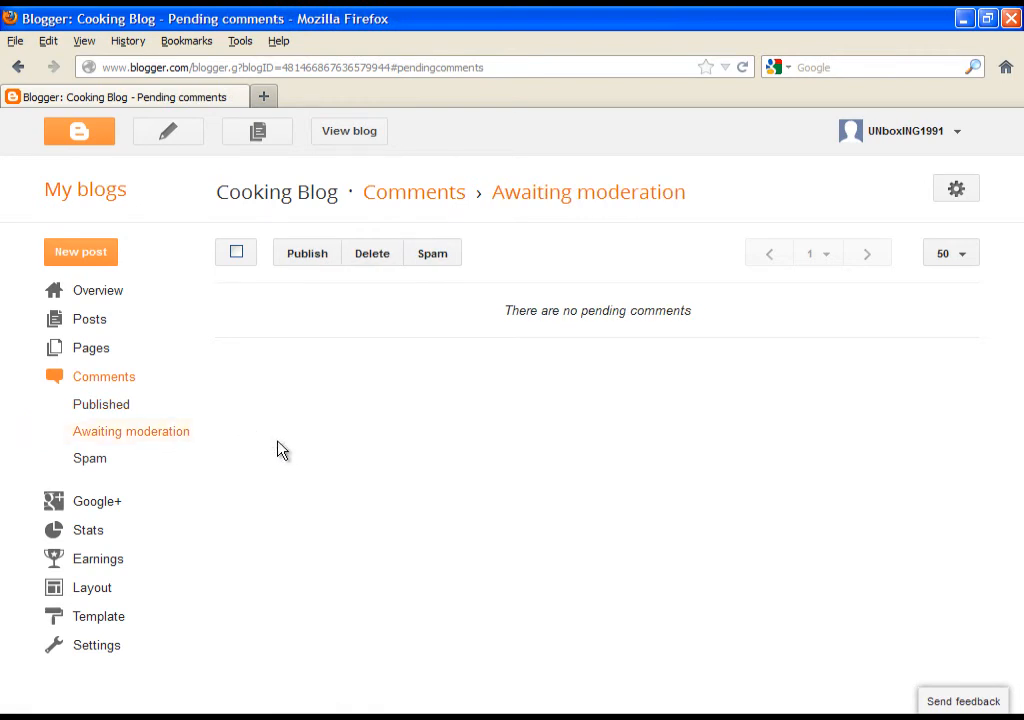
mouse_move(248, 476)
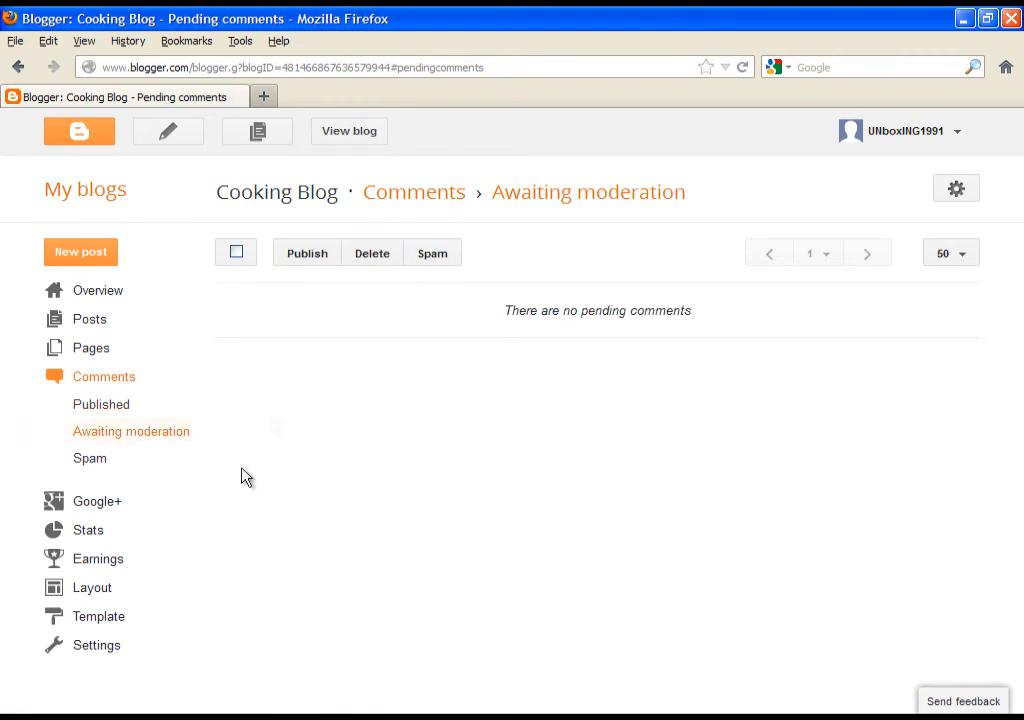
mouse_move(236, 422)
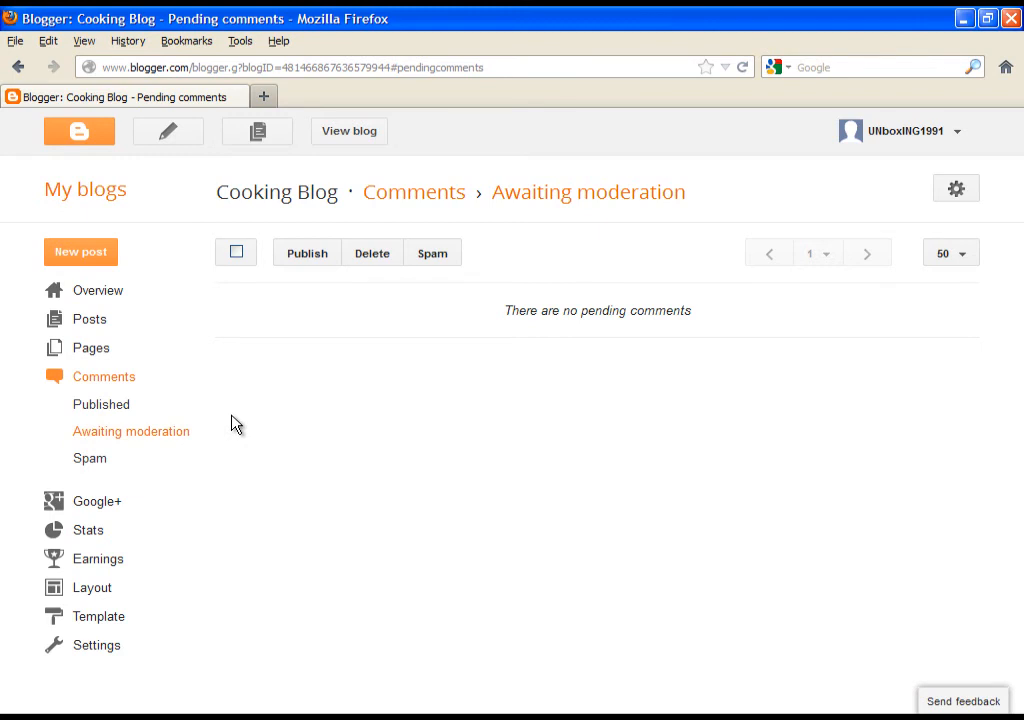
mouse_move(310, 400)
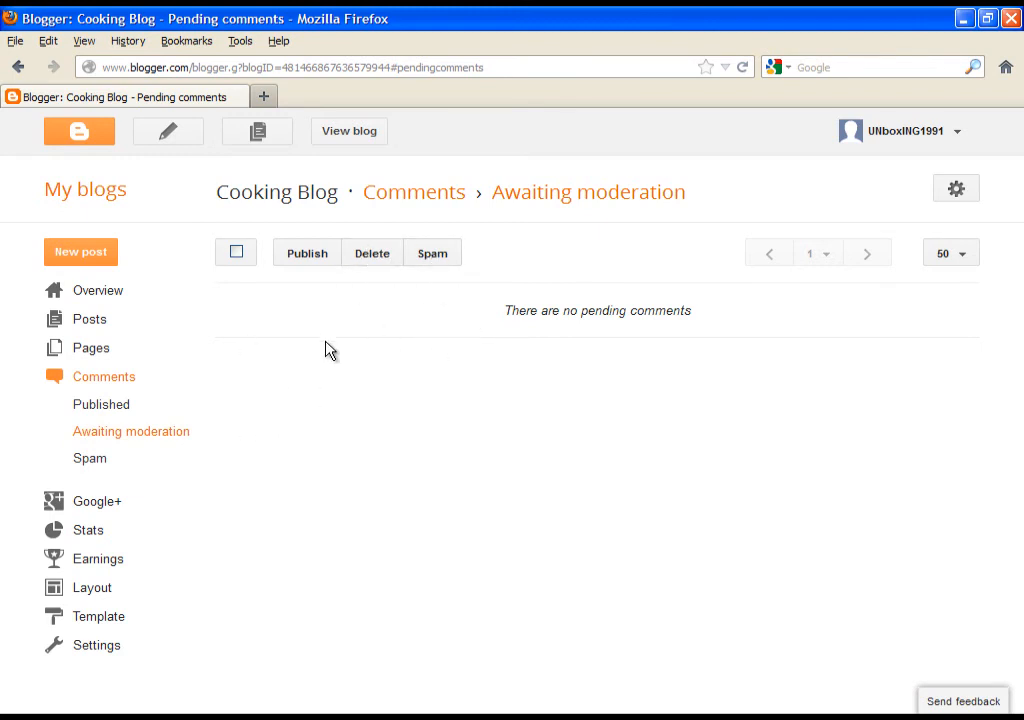
left_click(88, 458)
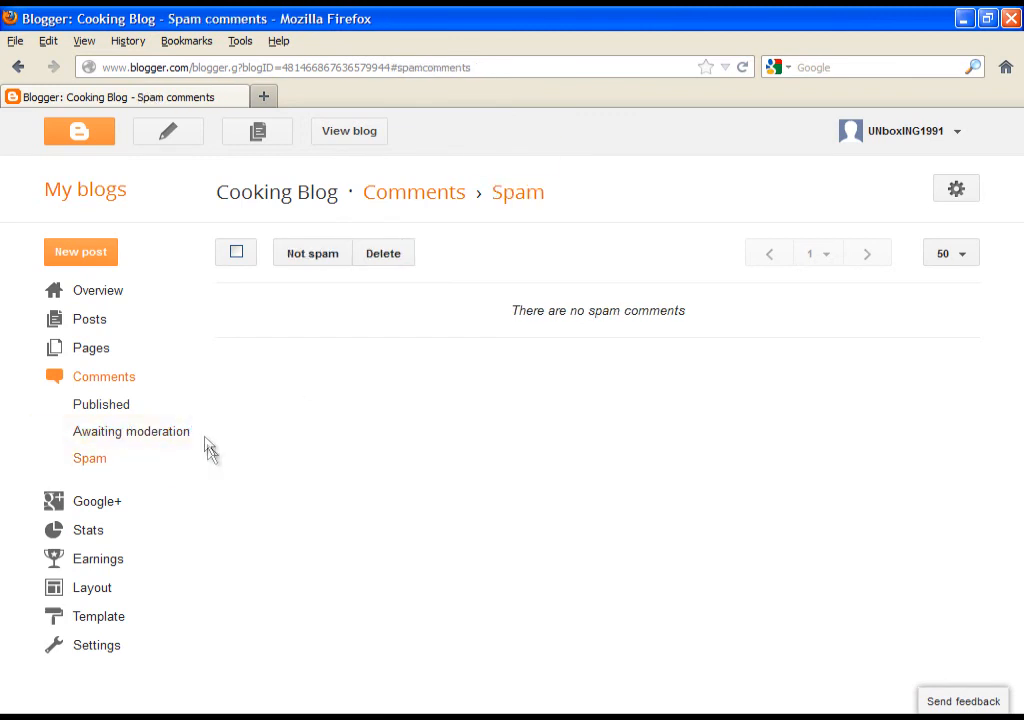
- View the Pages manager listing only the Home page
left_click(90, 348)
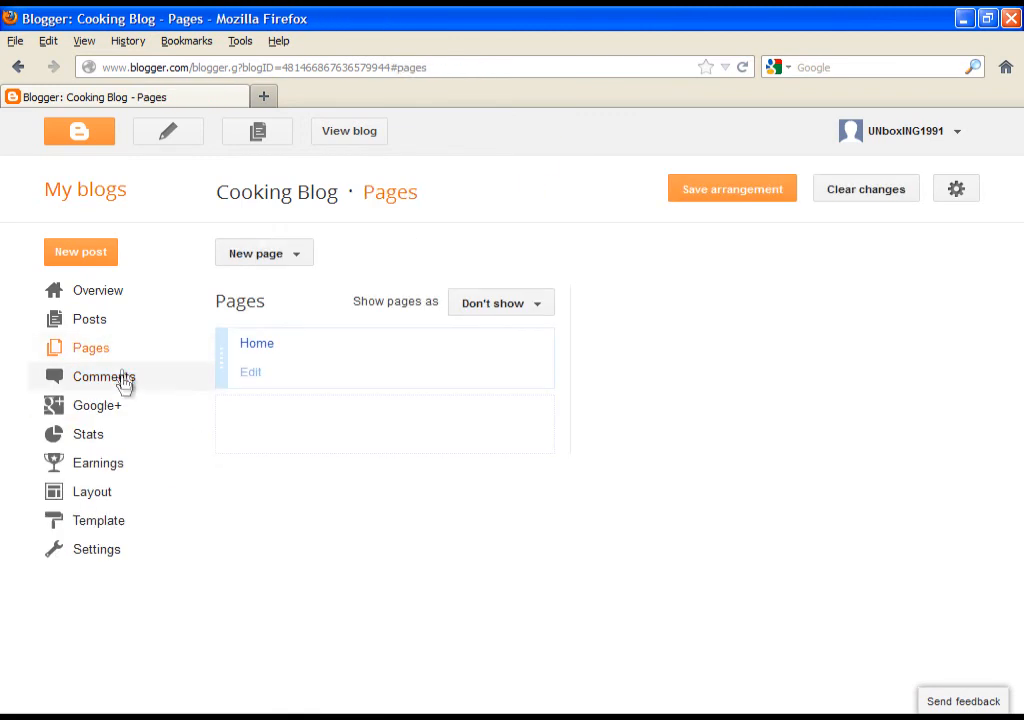
mouse_move(500, 304)
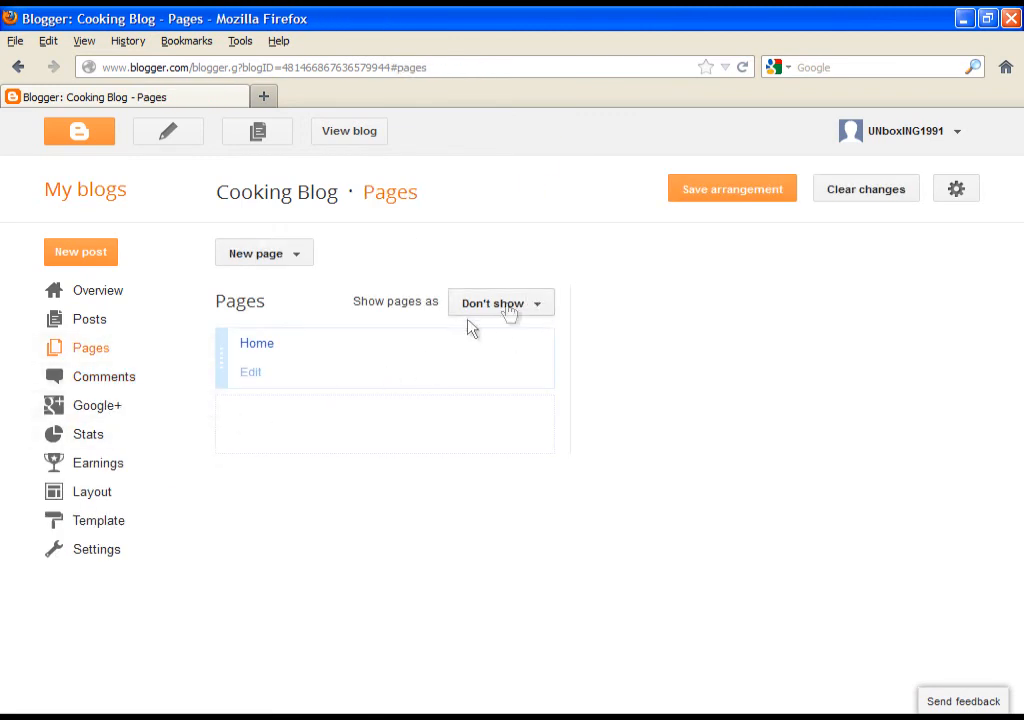
mouse_move(92, 348)
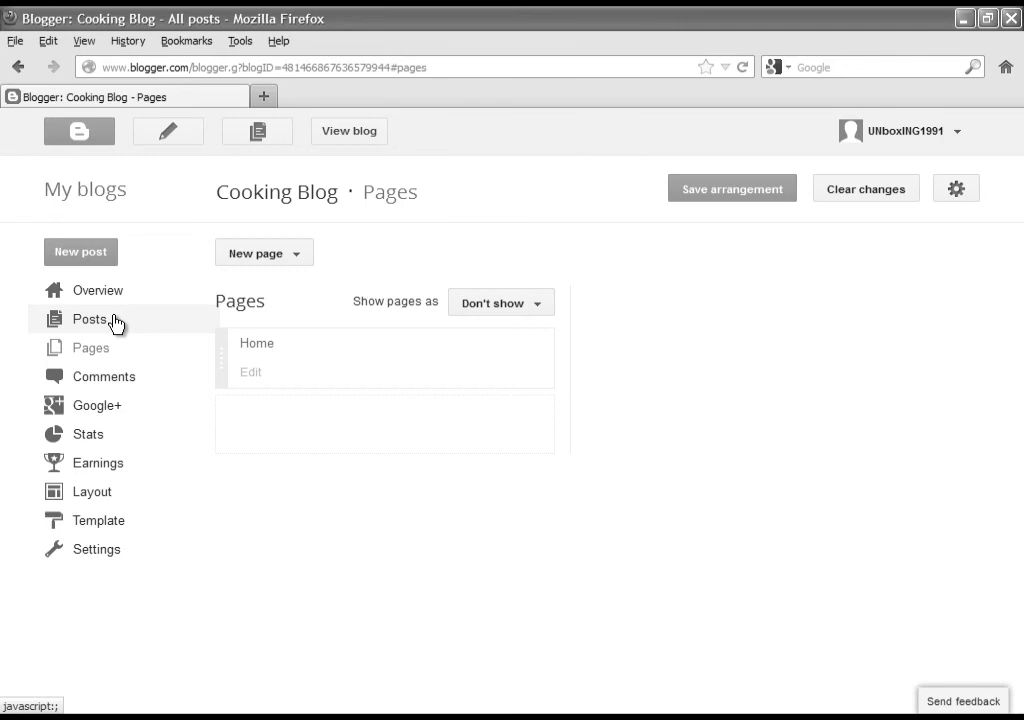
- View the empty All posts list
left_click(88, 318)
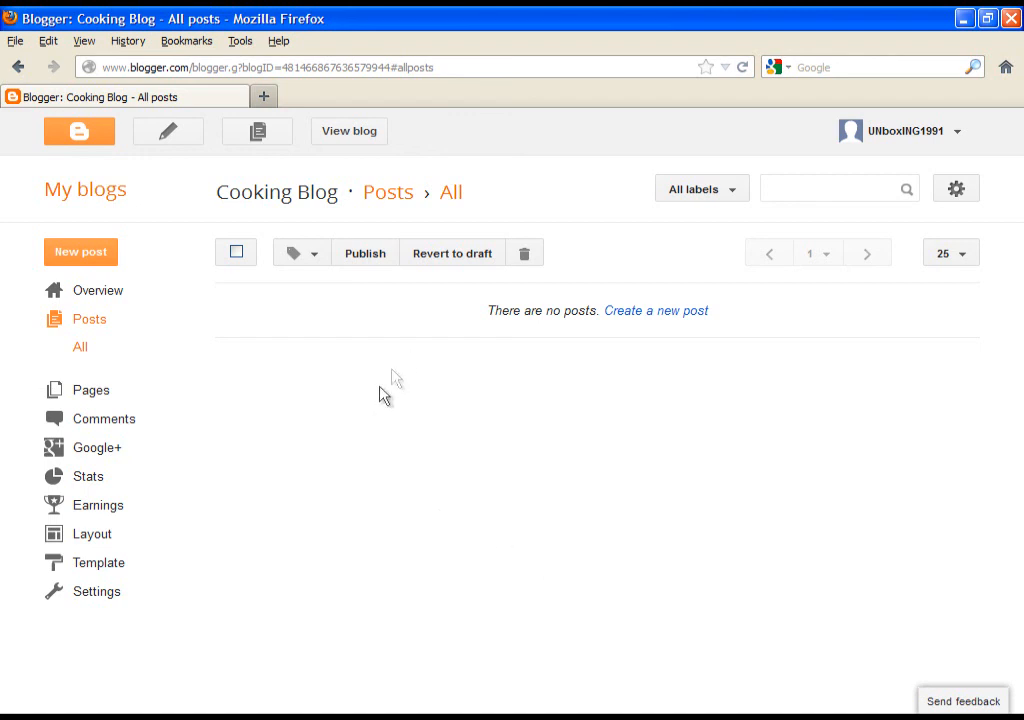
mouse_move(96, 290)
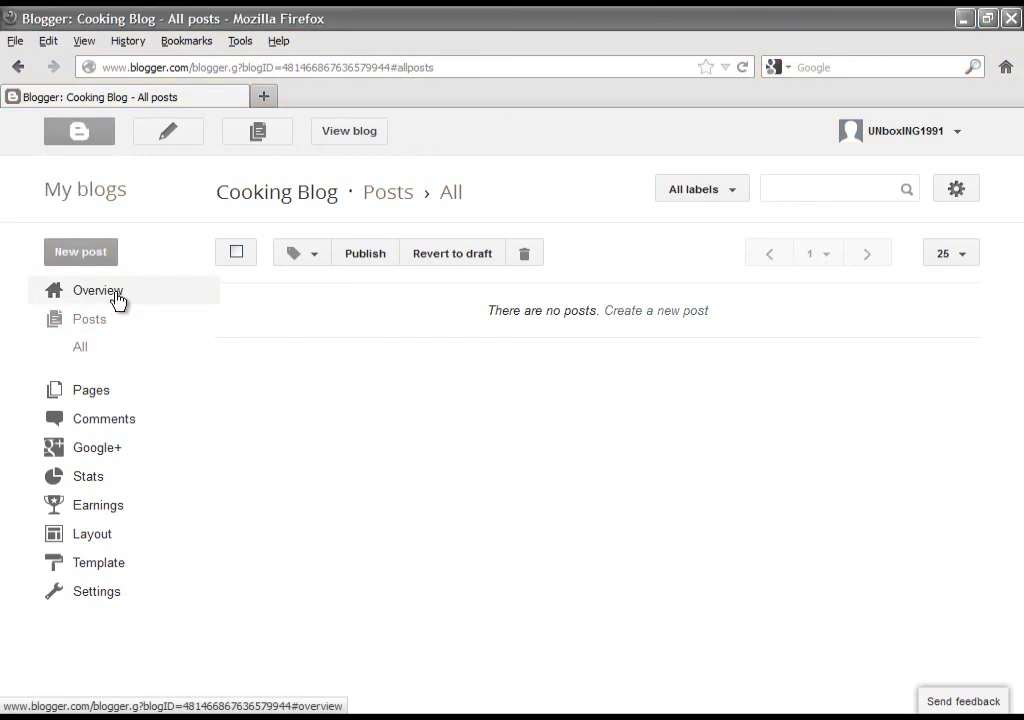
- Return to the Overview dashboard and scroll through pageviews, updates and Blogger news
left_click(98, 290)
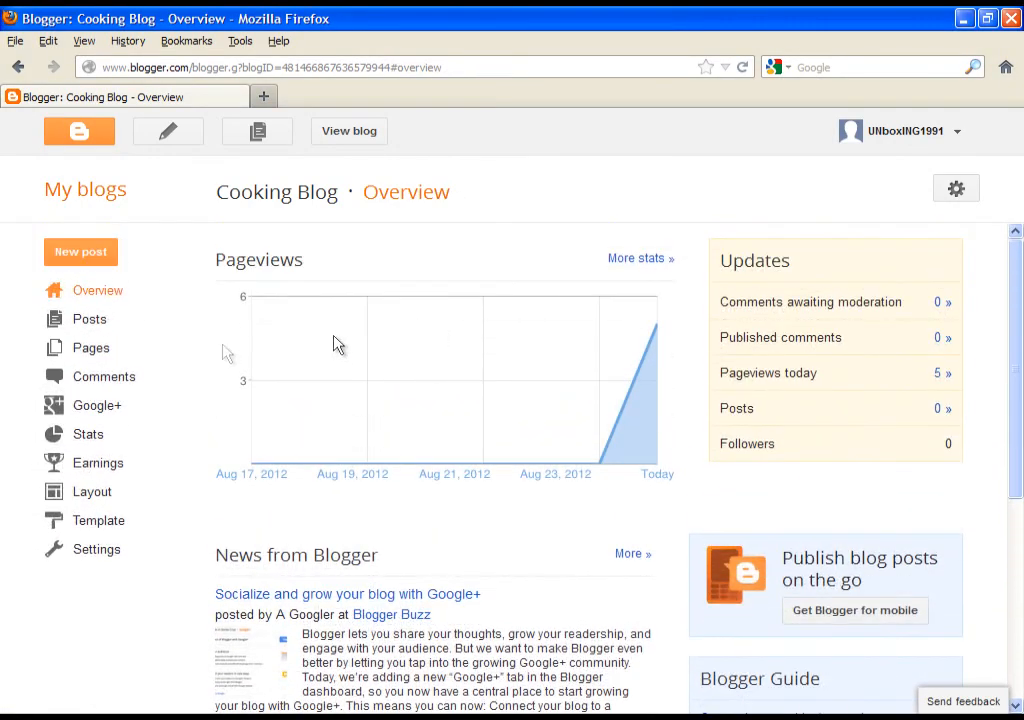
mouse_move(388, 312)
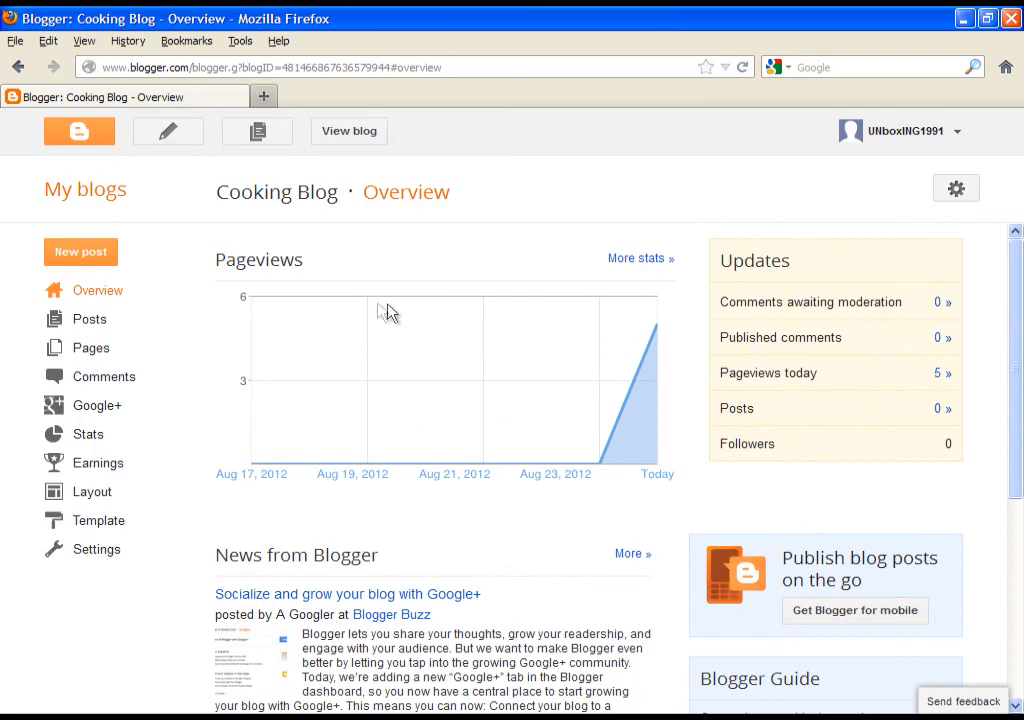
scroll("down", 3)
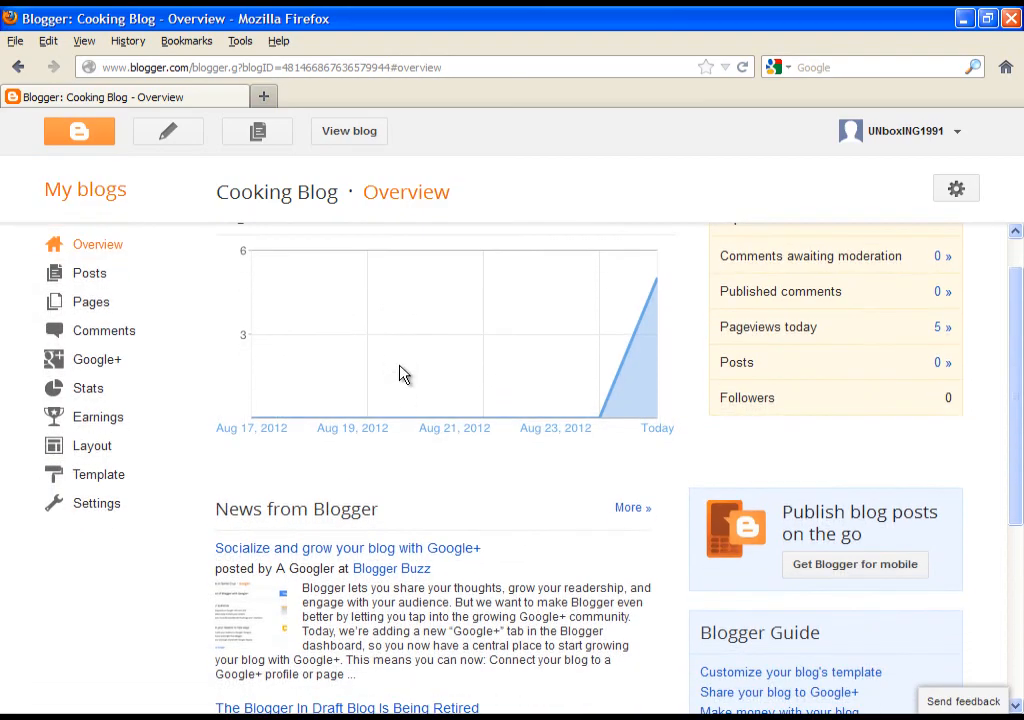